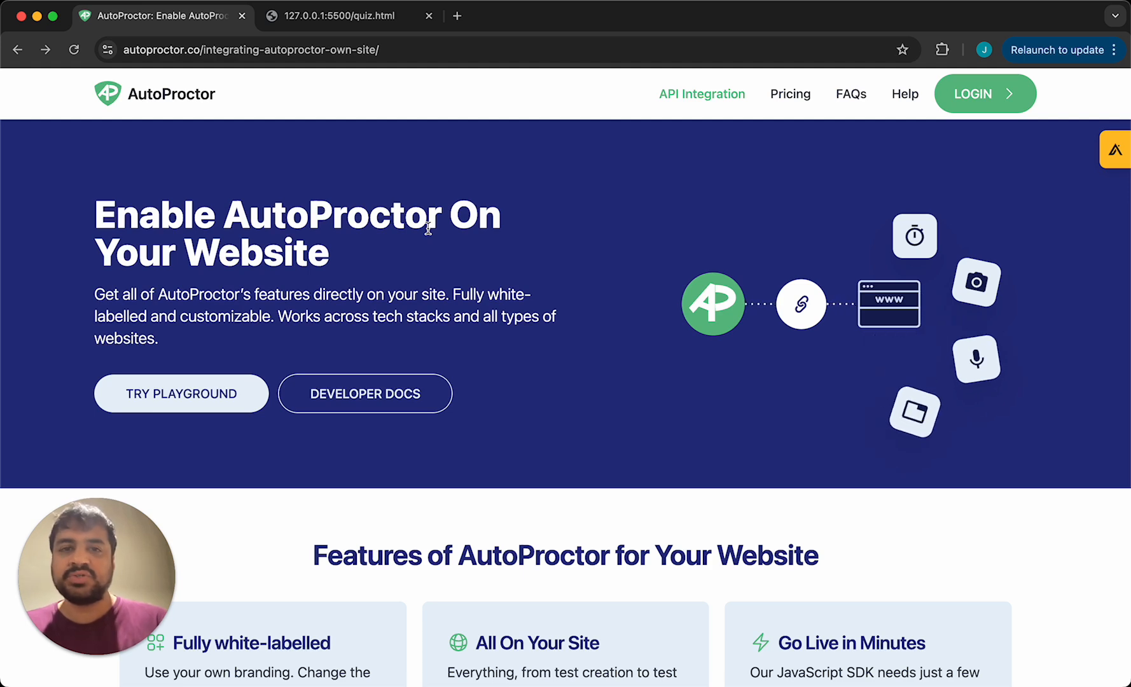
- Open the AutoProctor Playground with its What to track toggles and sample HTML code
{"action": "scroll", "scroll_direction": "down", "scroll_amount": 3}
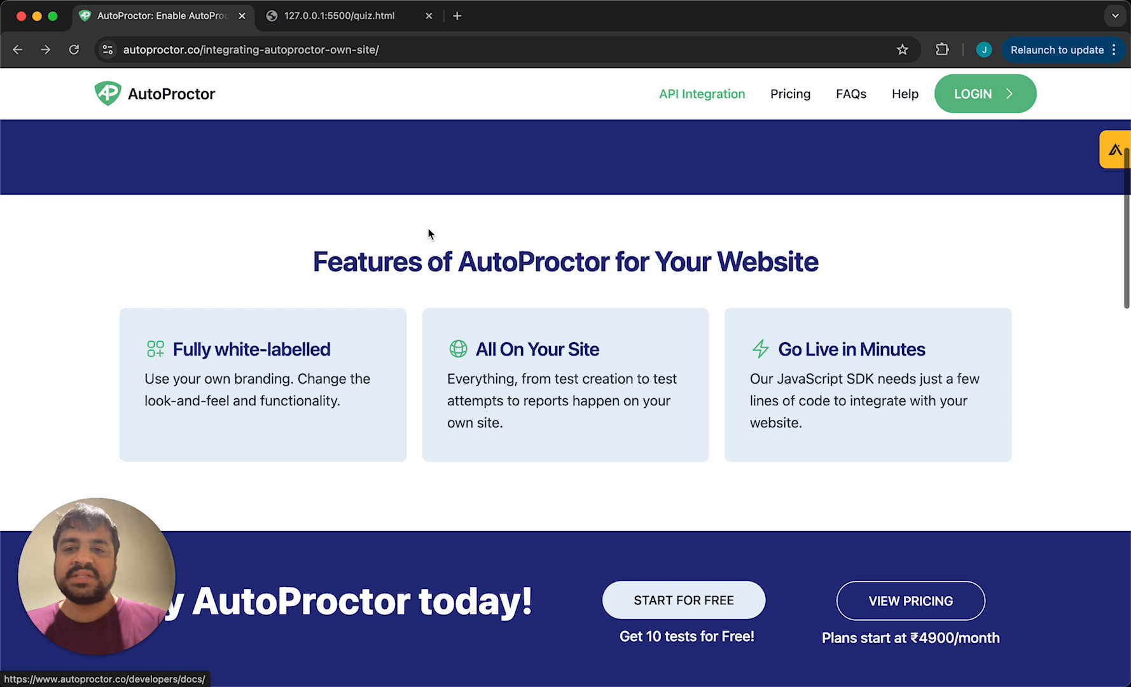
{"action": "scroll", "scroll_direction": "down", "scroll_amount": 3}
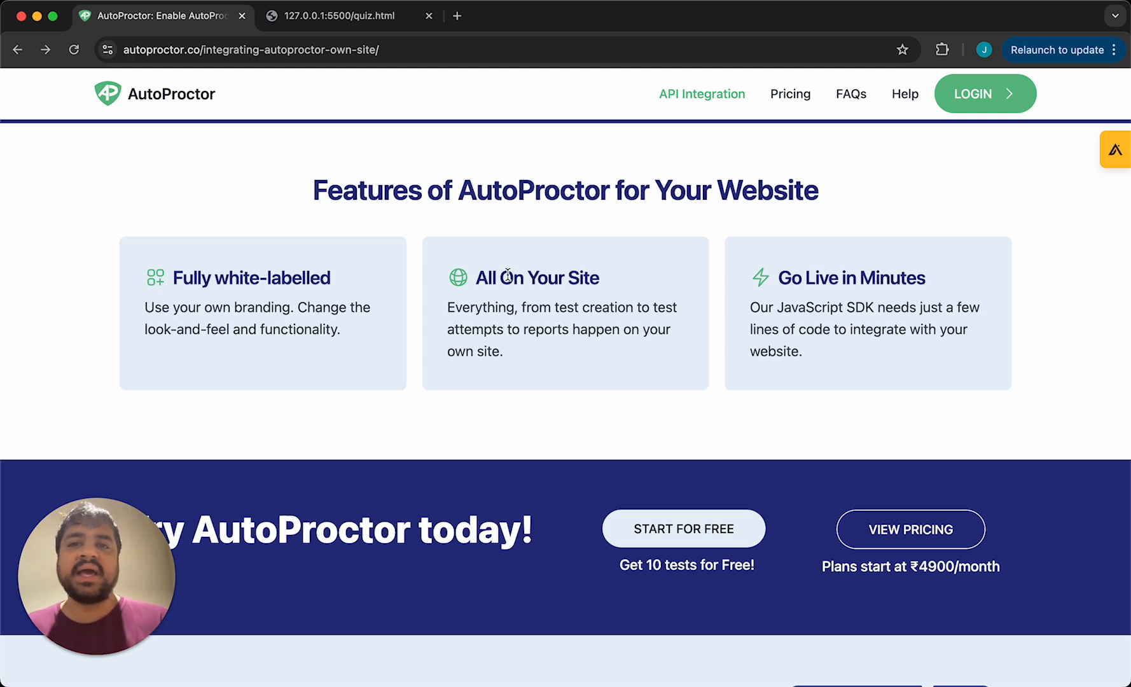
{"action": "mouse_move", "coordinate": [825, 294]}
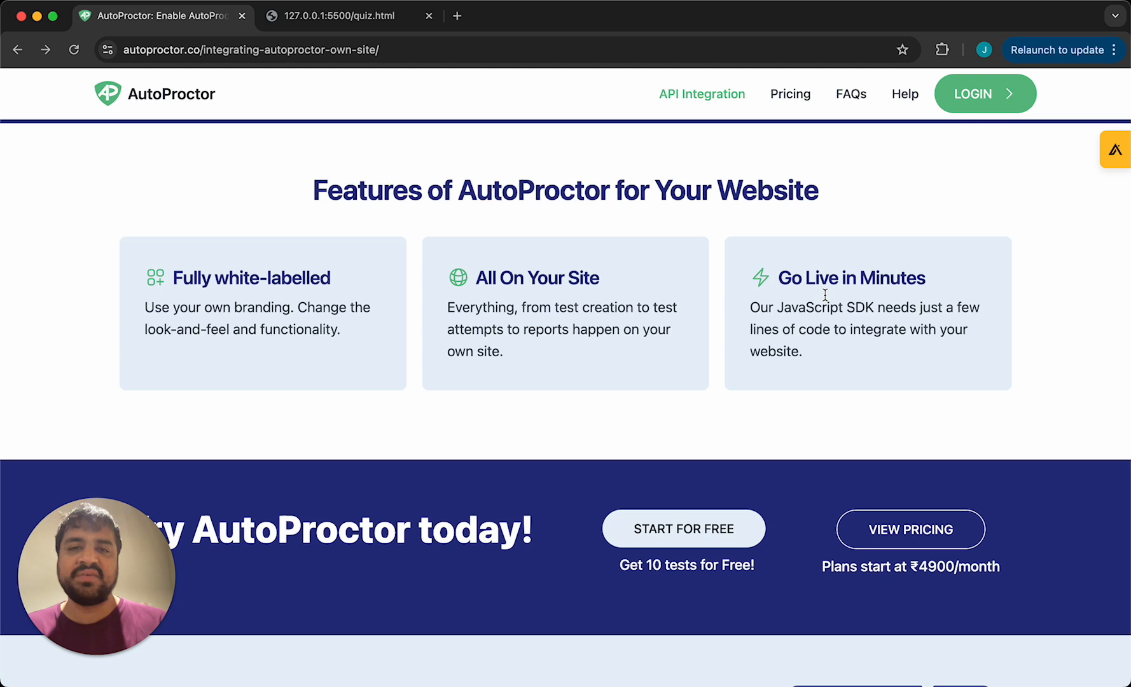
{"action": "mouse_move", "coordinate": [815, 334]}
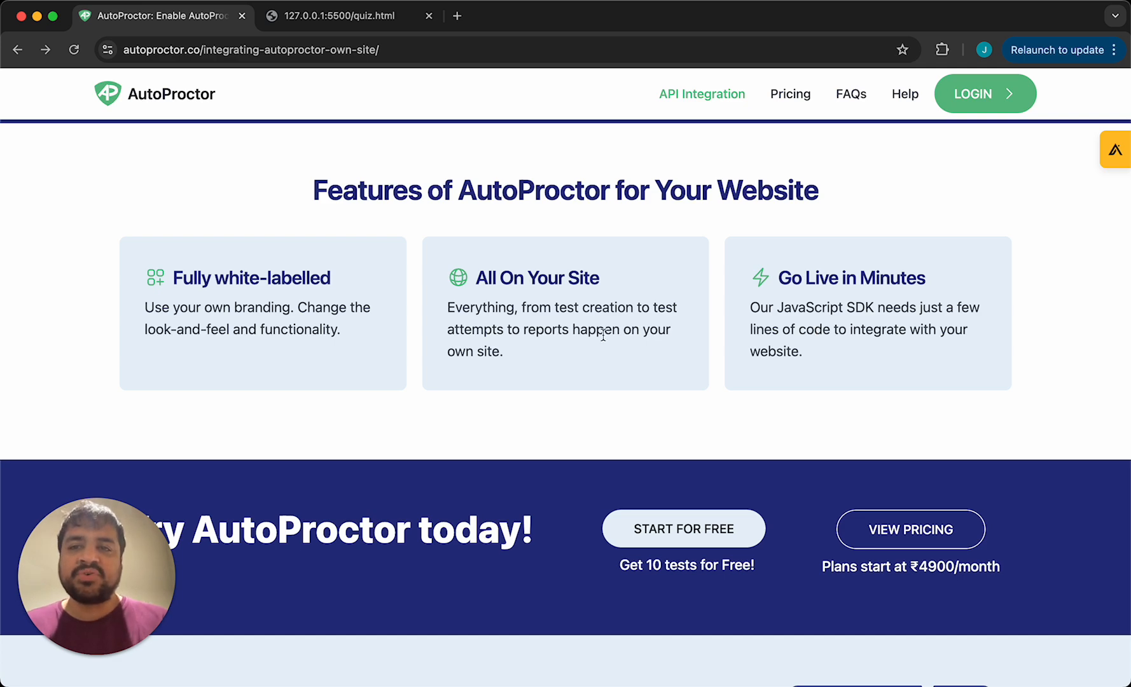
{"action": "scroll", "scroll_direction": "up", "scroll_amount": 3}
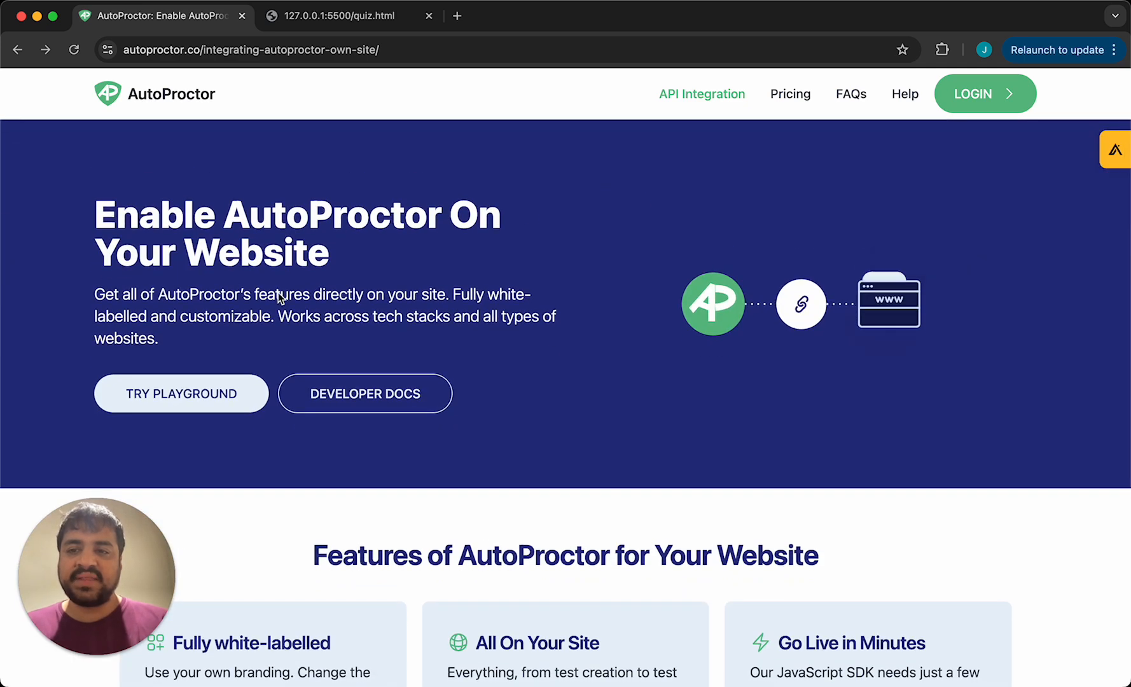
{"action": "left_click", "coordinate": [180, 394]}
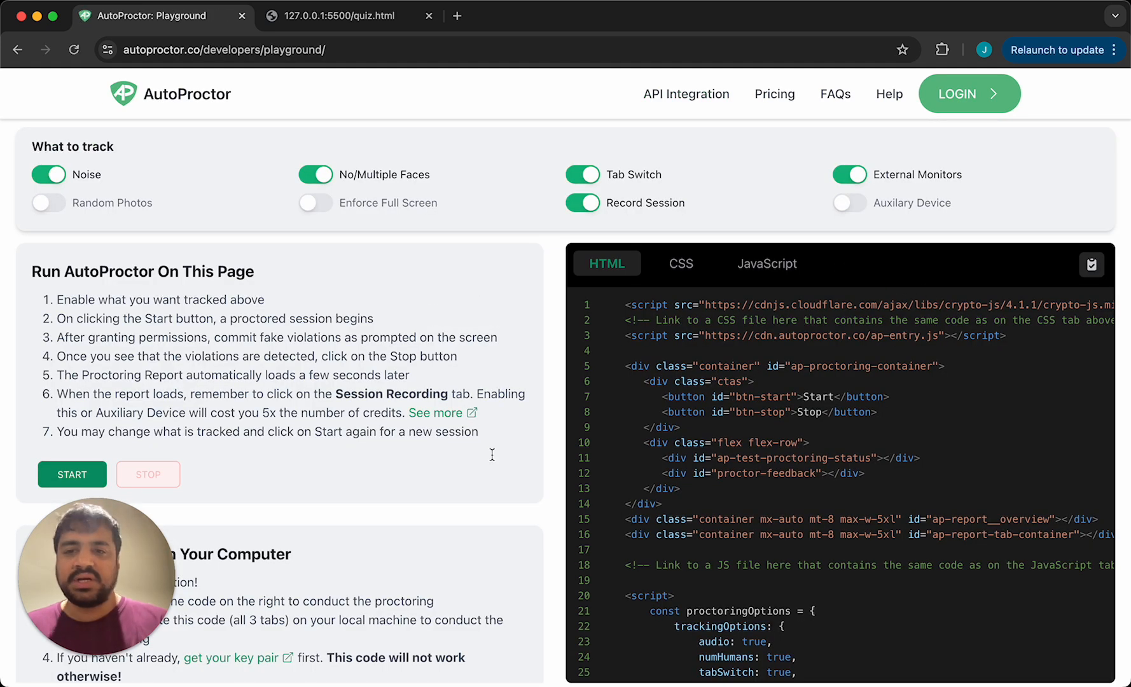
{"action": "mouse_move", "coordinate": [231, 212]}
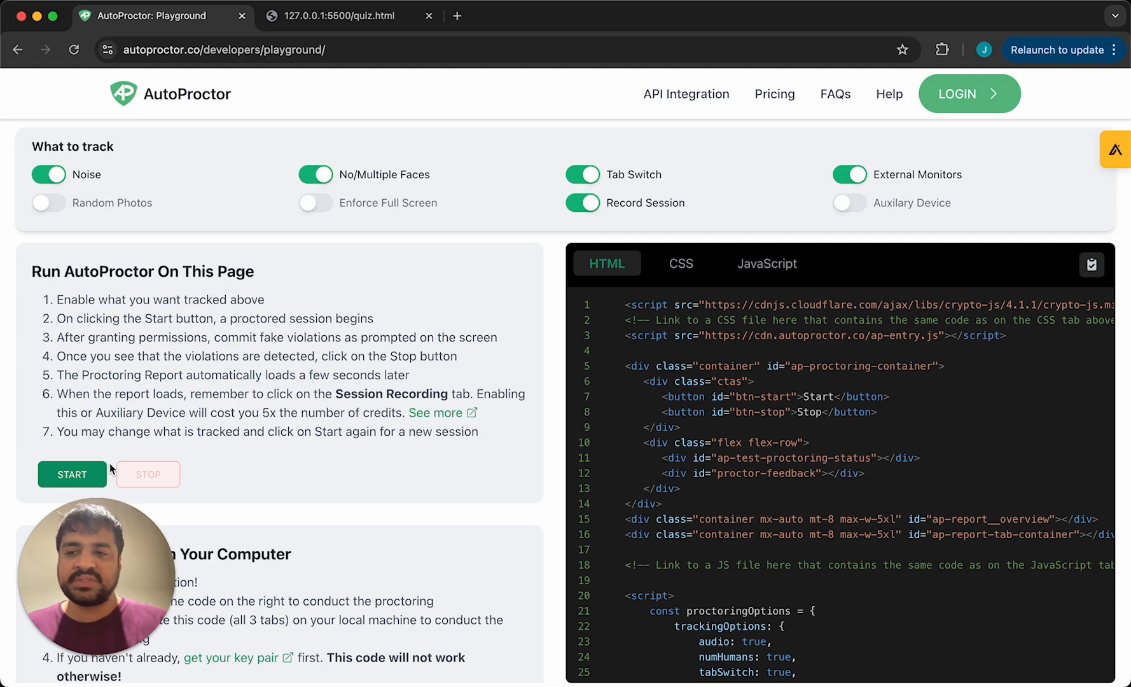
{"action": "mouse_move", "coordinate": [497, 142]}
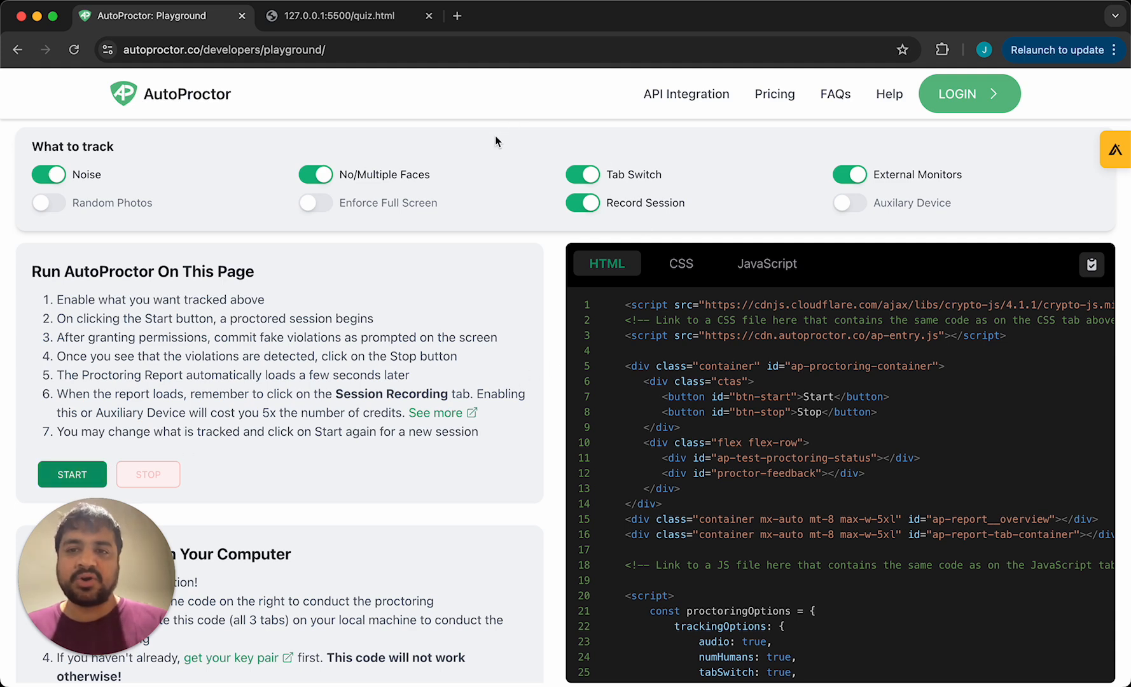
{"action": "mouse_move", "coordinate": [570, 532]}
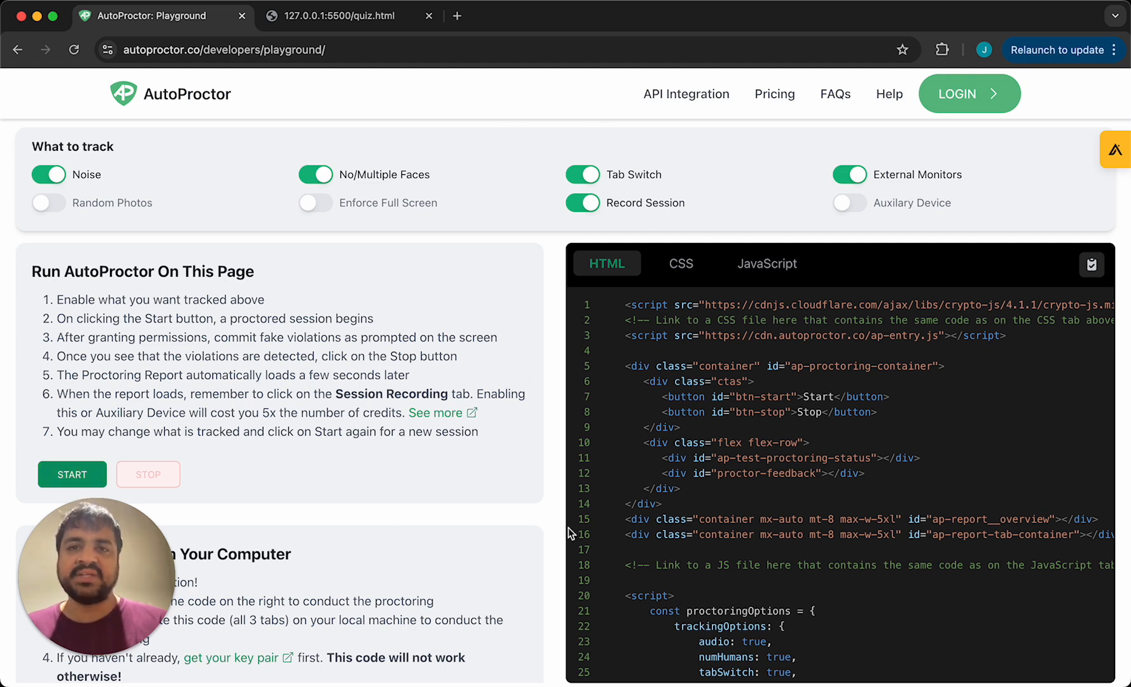
{"action": "mouse_move", "coordinate": [381, 461]}
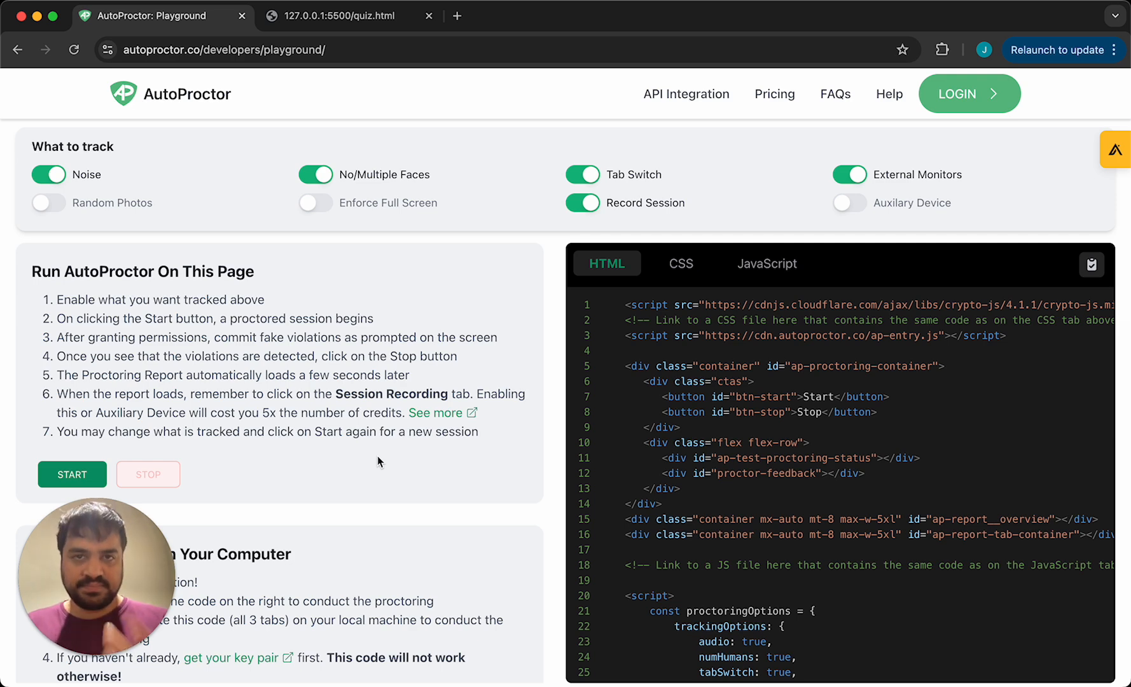
{"action": "mouse_move", "coordinate": [709, 399]}
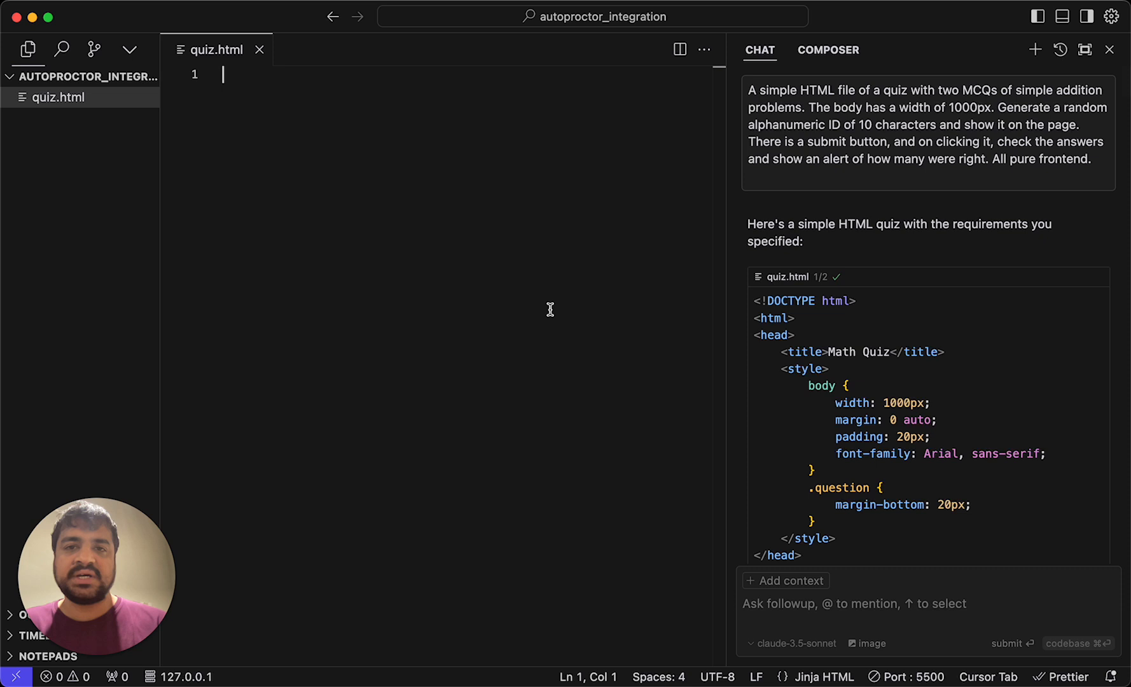
{"action": "mouse_move", "coordinate": [538, 364]}
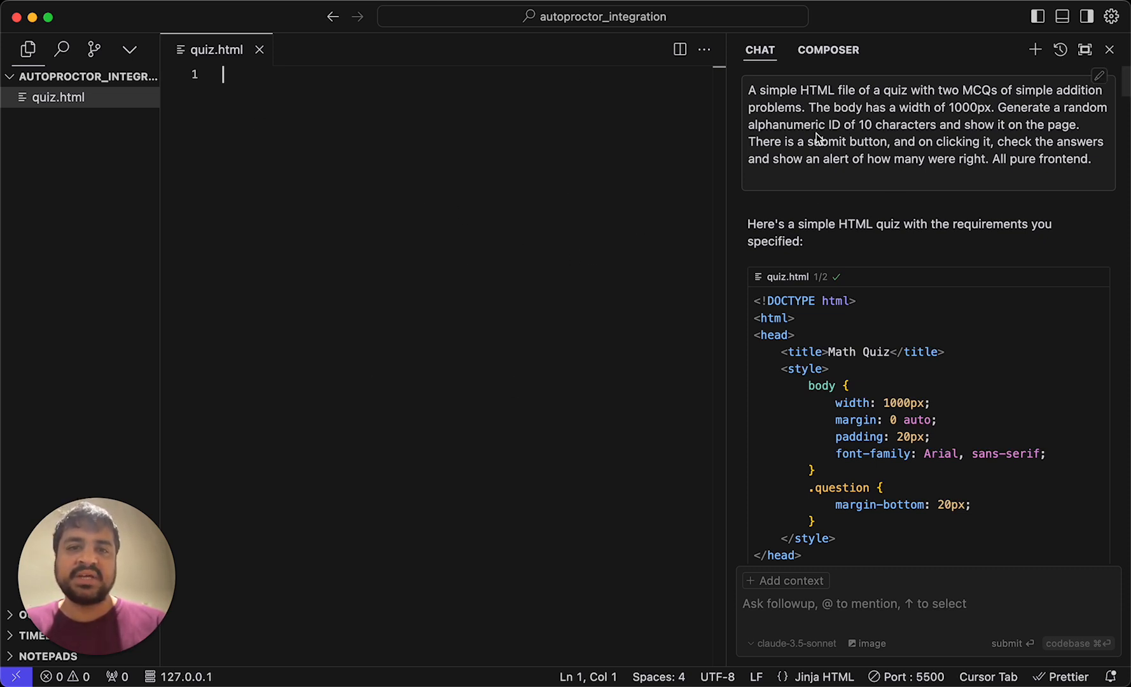
{"action": "mouse_move", "coordinate": [656, 252]}
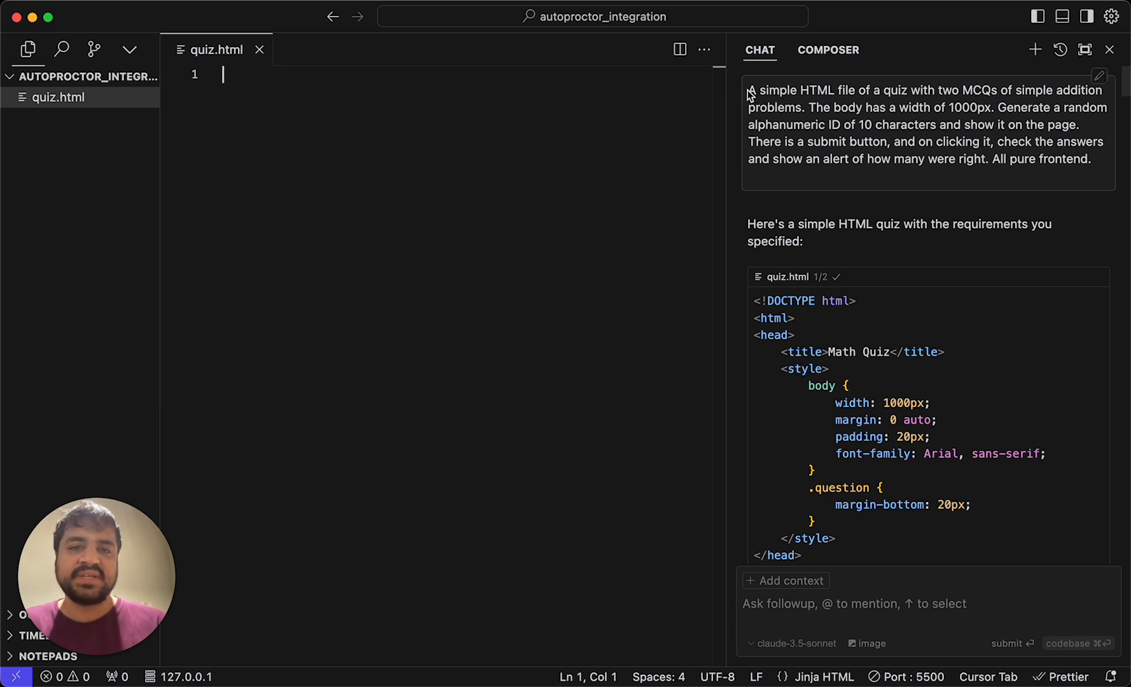
{"action": "mouse_move", "coordinate": [963, 103]}
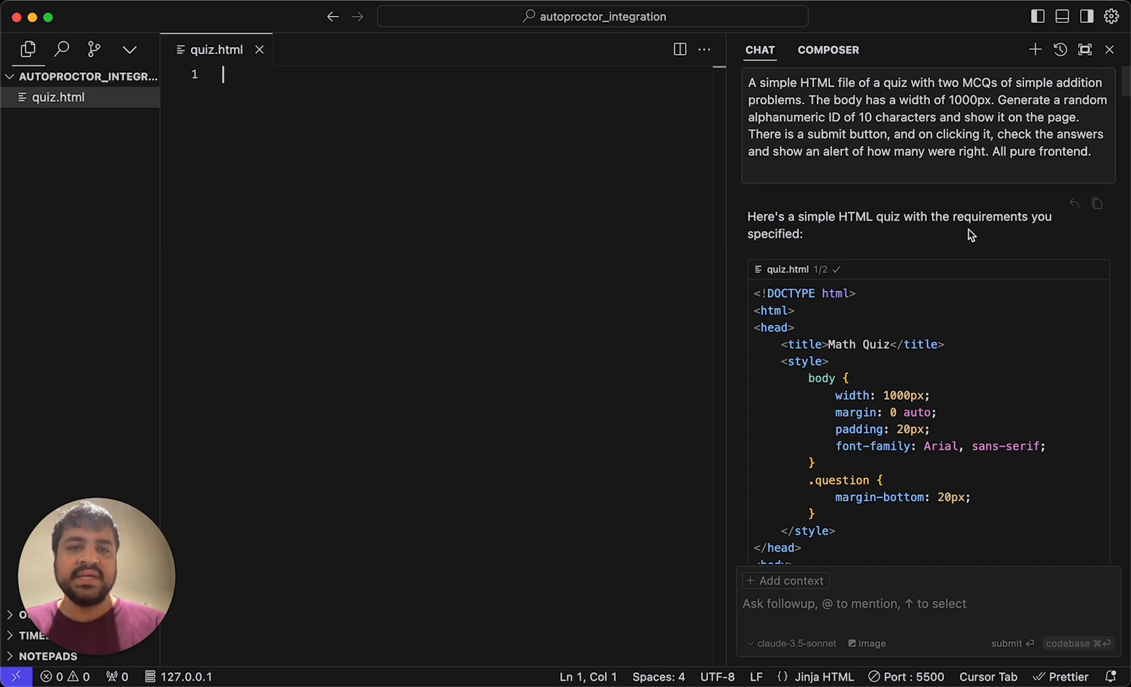
{"action": "mouse_move", "coordinate": [1088, 222]}
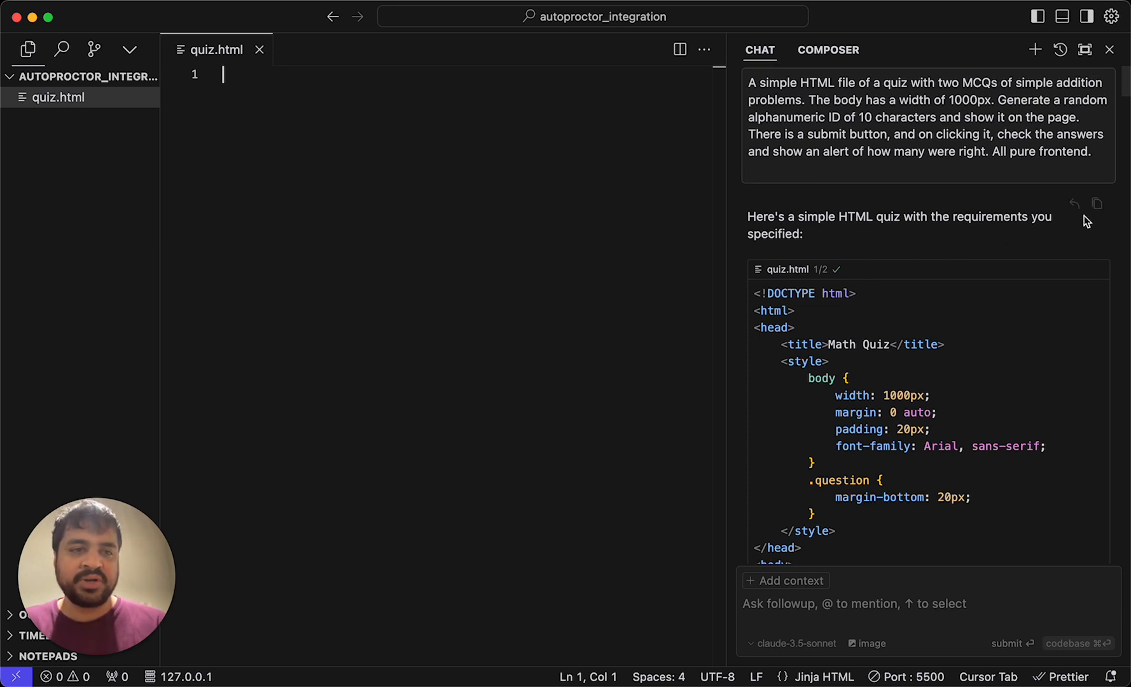
{"action": "mouse_move", "coordinate": [628, 206]}
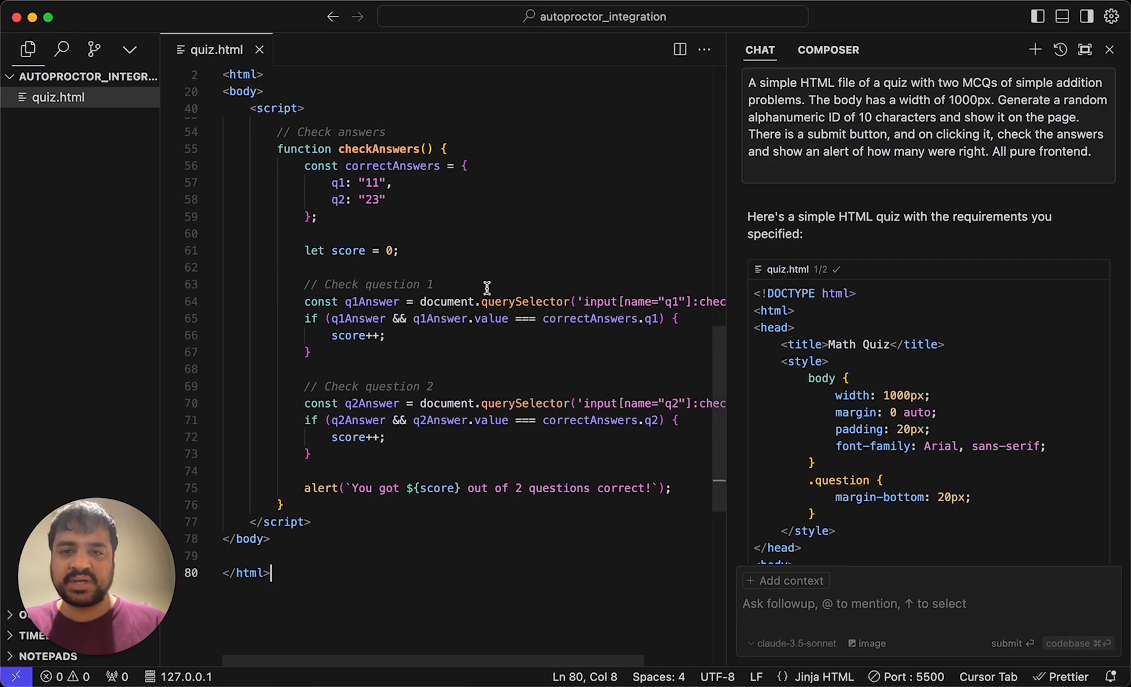
- Scroll back up through the generated Math Quiz code in quiz.html
{"action": "scroll", "scroll_direction": "up", "scroll_amount": 3}
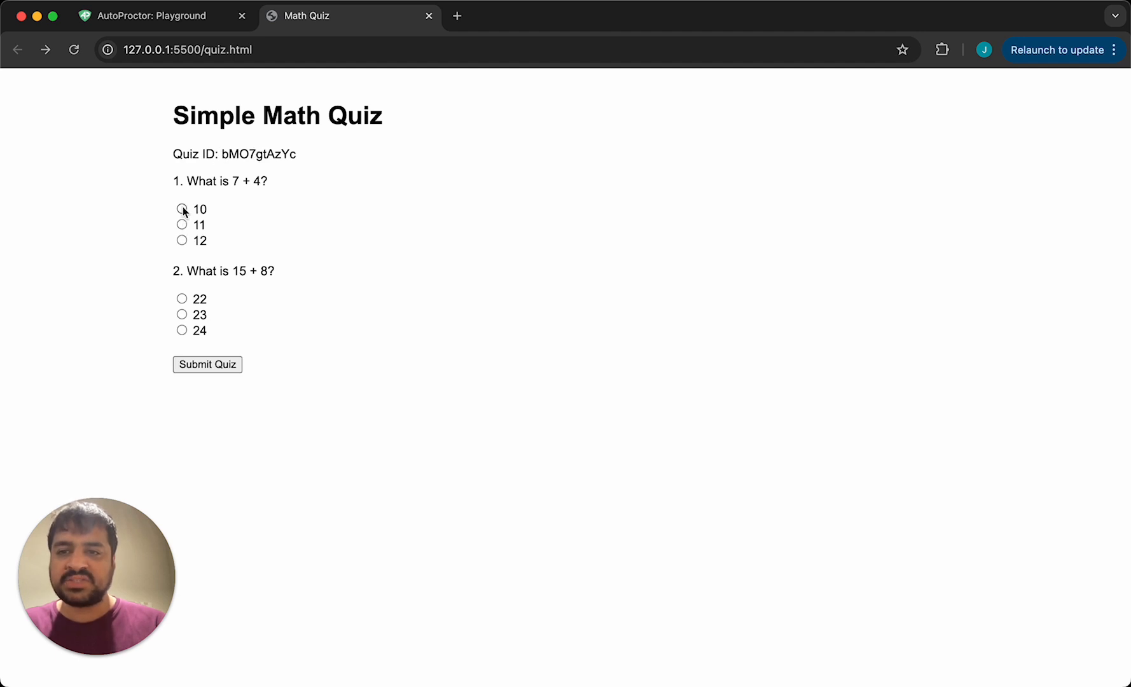
- Answer the quiz with 10 and 23, submit, and dismiss the 1-of-2 score alert
{"action": "left_click", "coordinate": [183, 299]}
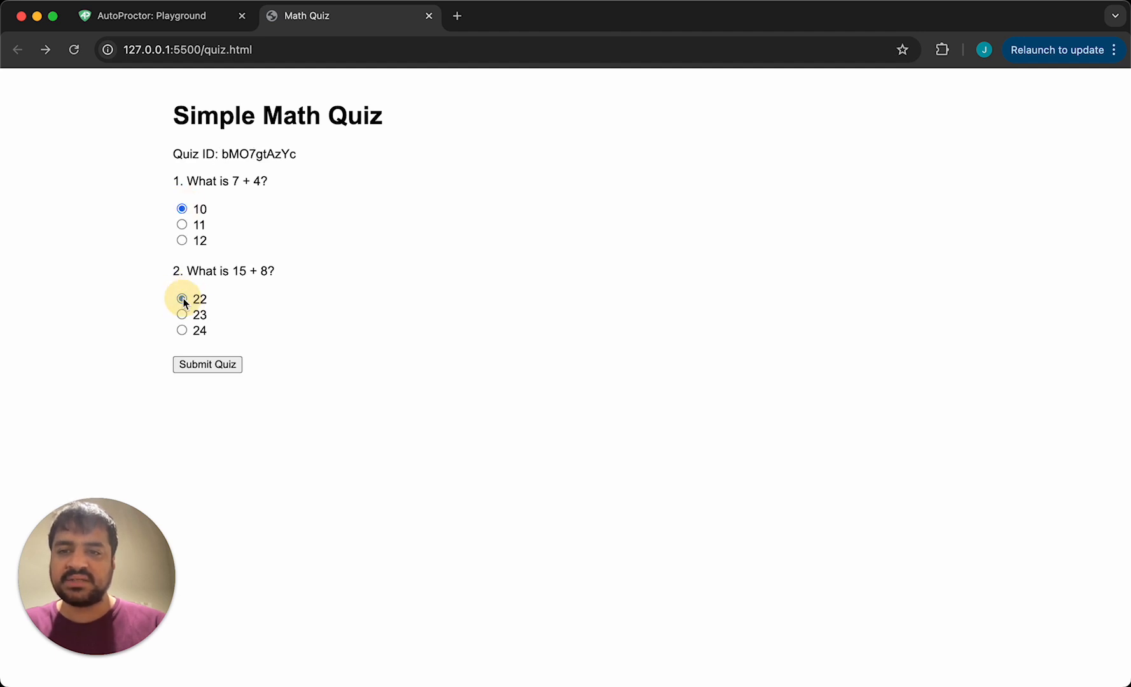
{"action": "left_click", "coordinate": [182, 314]}
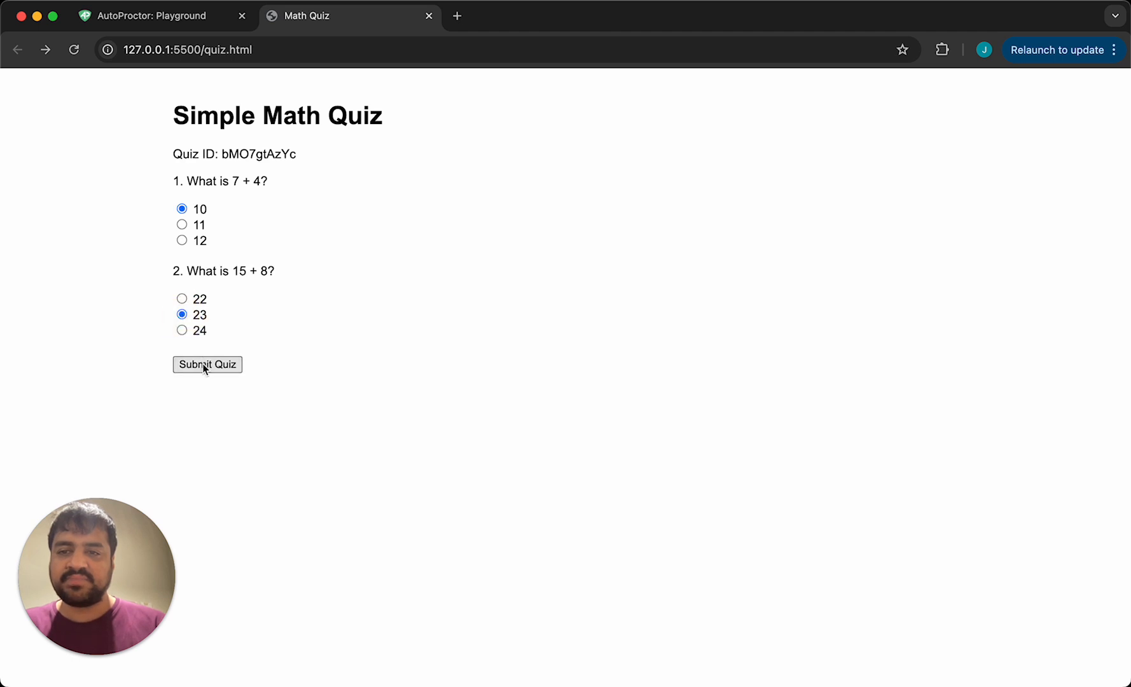
{"action": "left_click", "coordinate": [207, 364]}
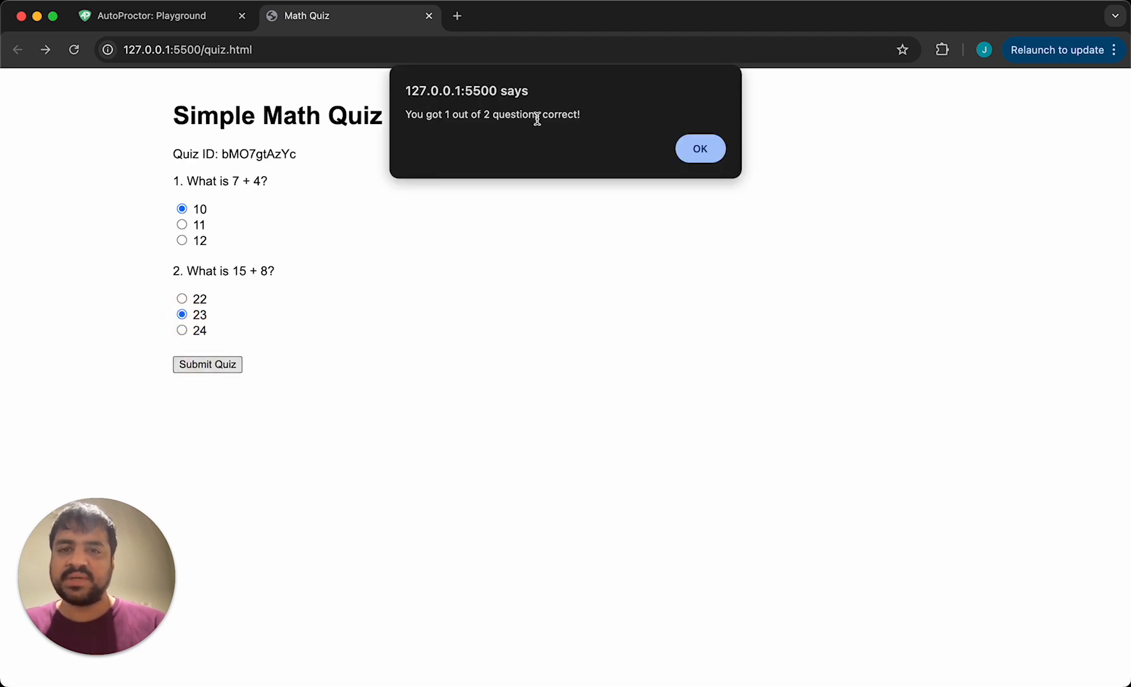
{"action": "mouse_move", "coordinate": [760, 157]}
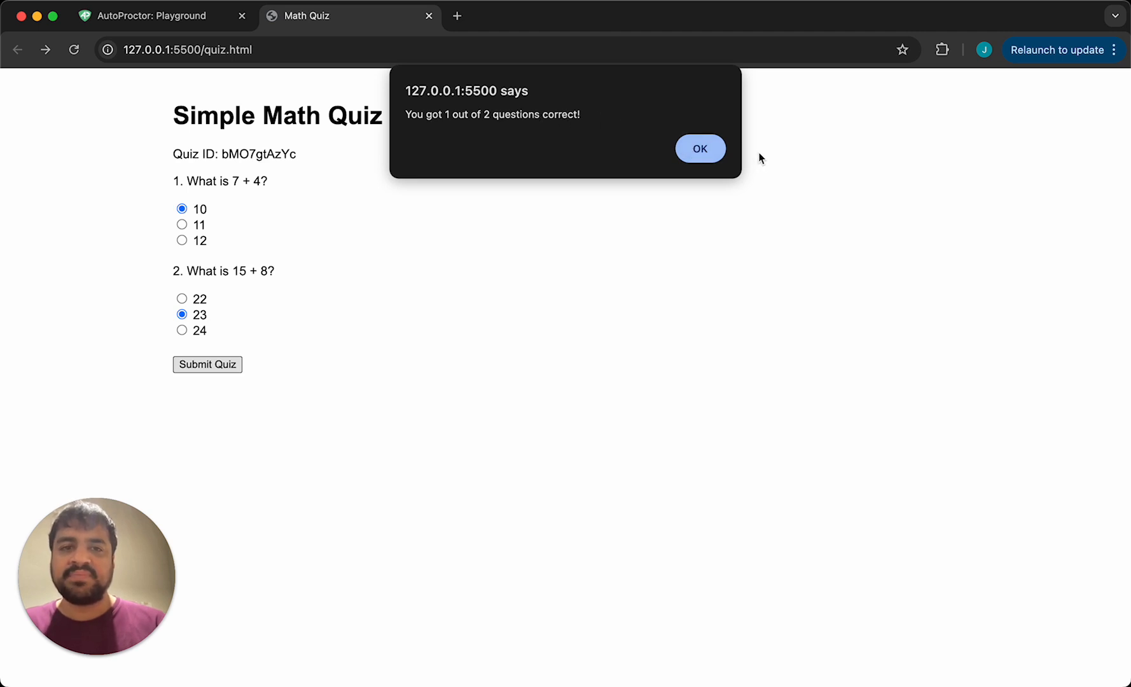
{"action": "left_click", "coordinate": [699, 149]}
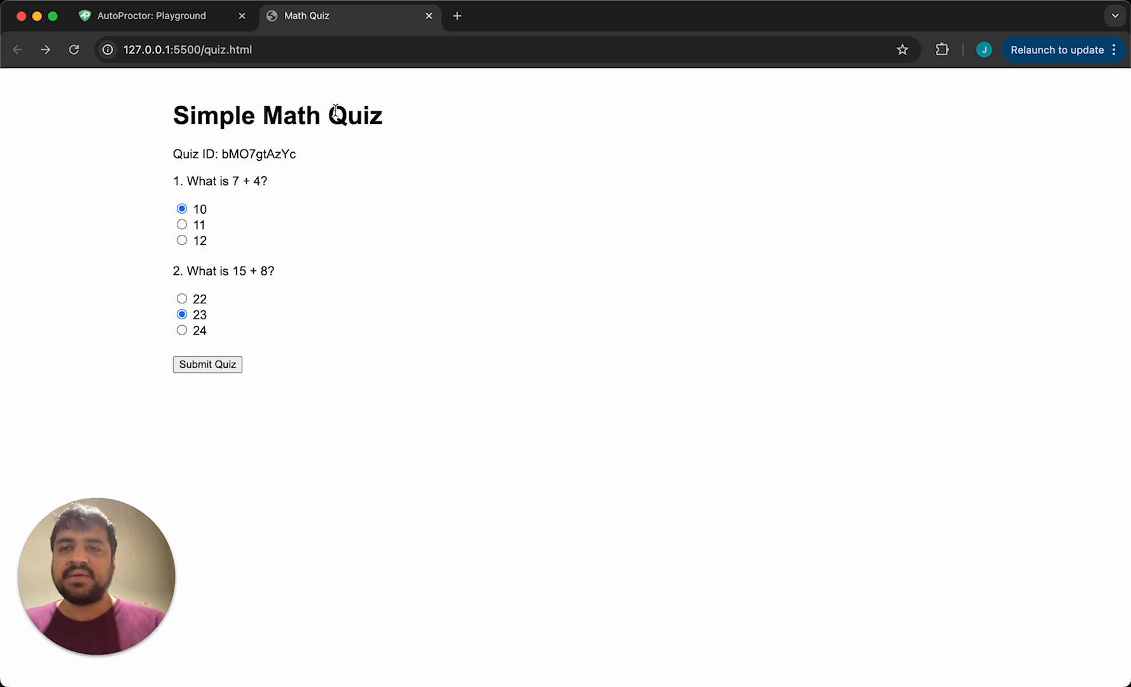
{"action": "mouse_move", "coordinate": [325, 186]}
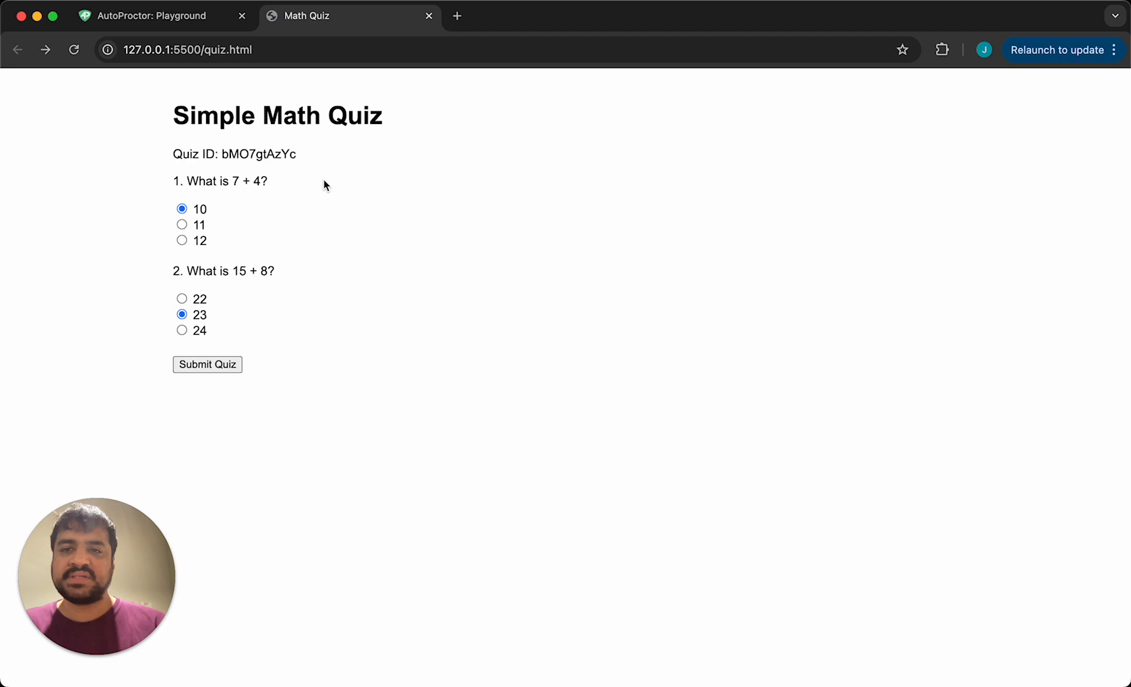
{"action": "mouse_move", "coordinate": [298, 157]}
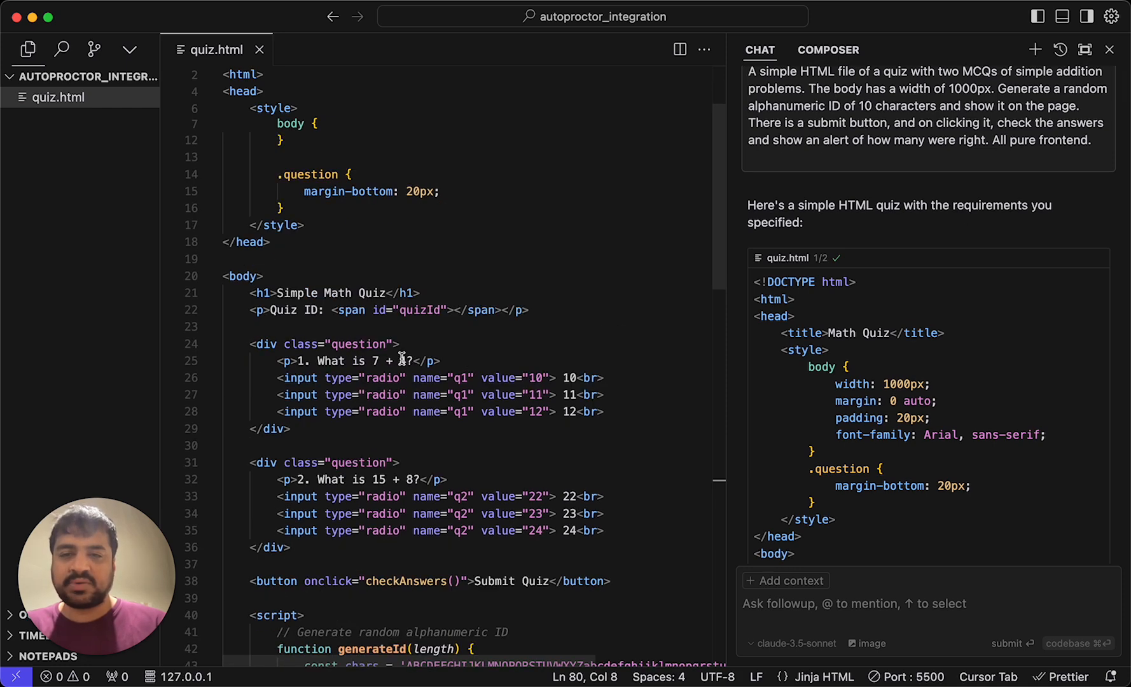
- Scroll down to the chat prompt for adding AutoProctor's JS SDK to quiz.html
{"action": "scroll", "scroll_direction": "down", "scroll_amount": 3}
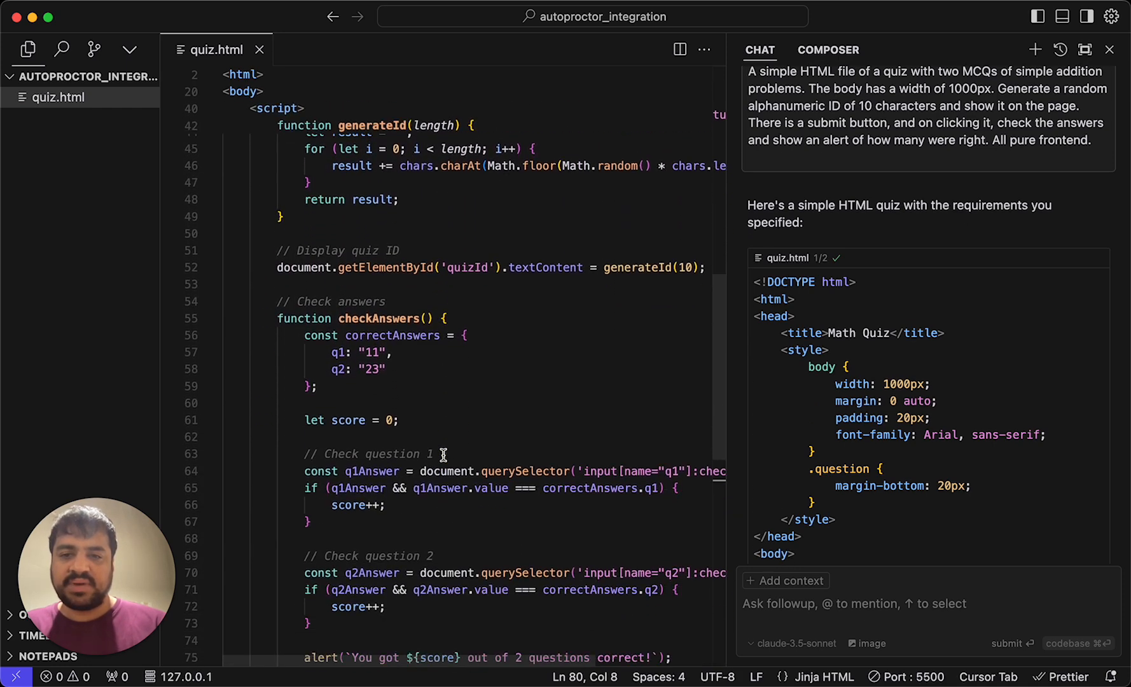
{"action": "scroll", "scroll_direction": "down", "scroll_amount": 3}
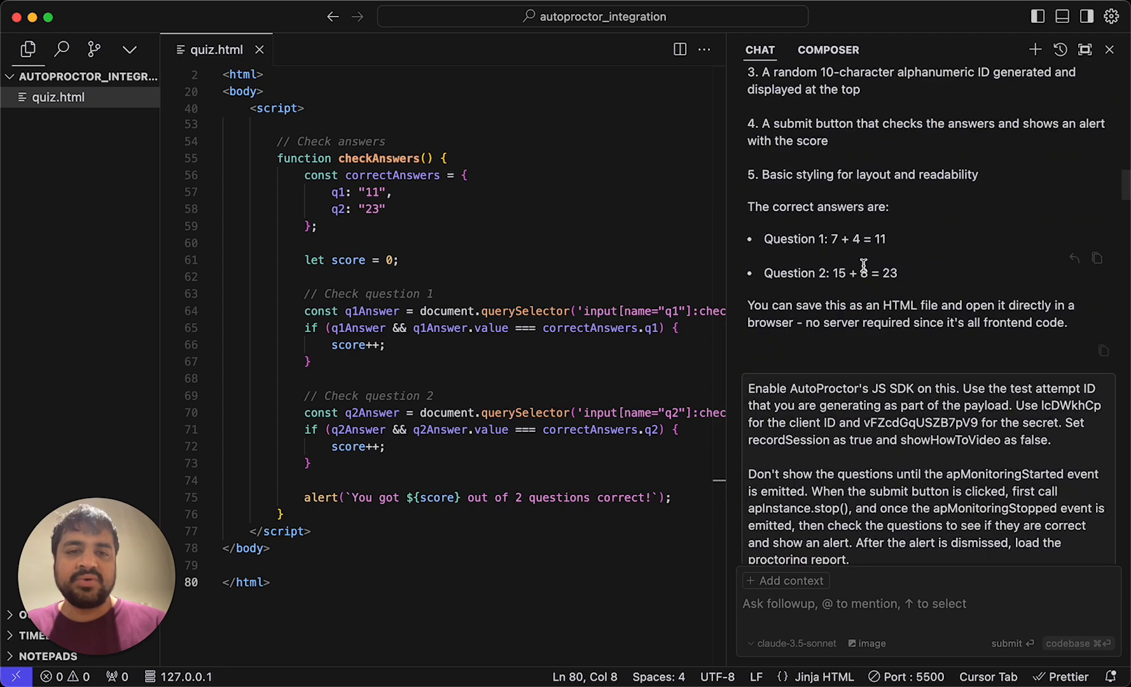
{"action": "scroll", "scroll_direction": "down", "scroll_amount": 3}
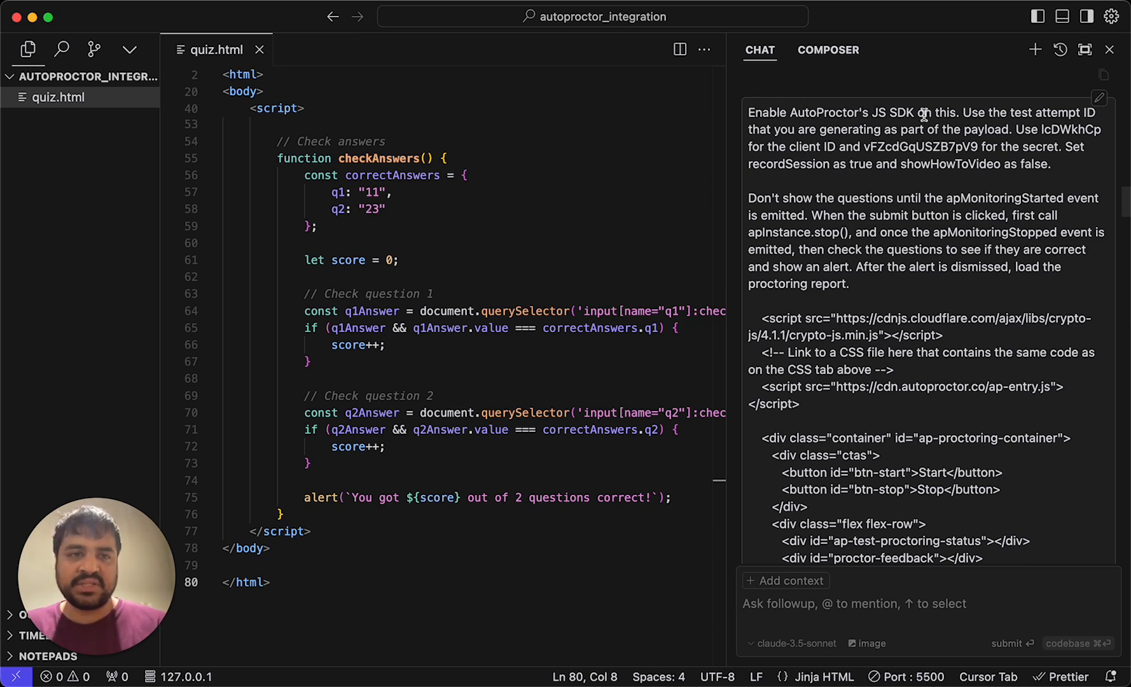
{"action": "mouse_move", "coordinate": [912, 117]}
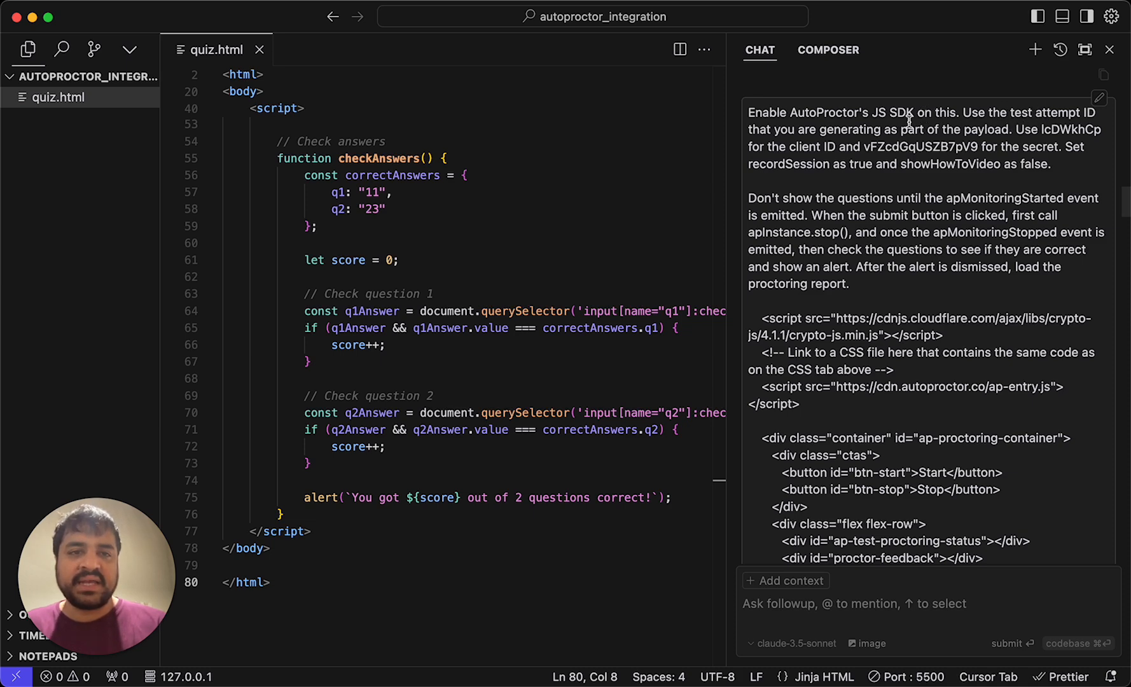
{"action": "mouse_move", "coordinate": [946, 131]}
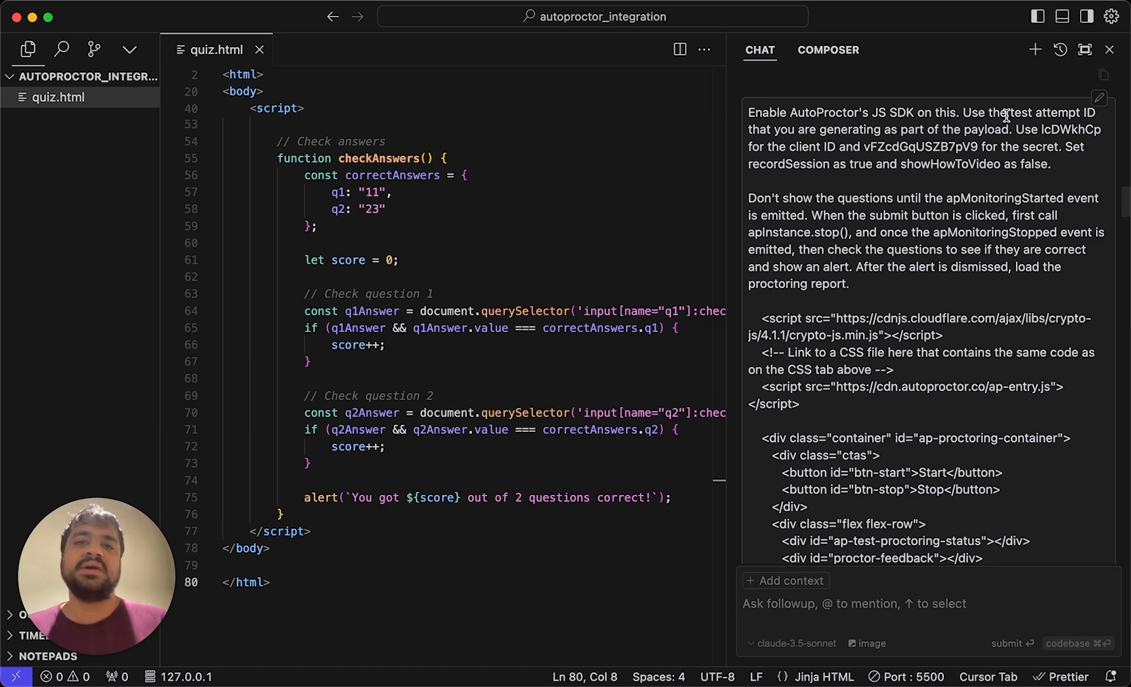
{"action": "mouse_move", "coordinate": [947, 106]}
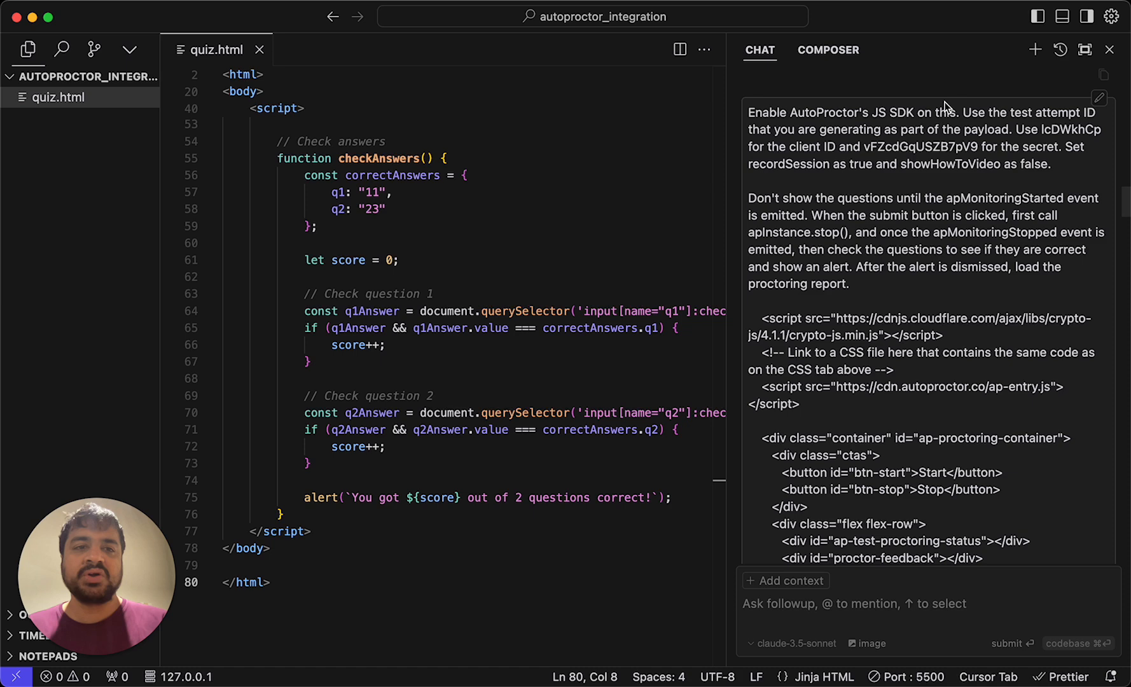
{"action": "mouse_move", "coordinate": [928, 129]}
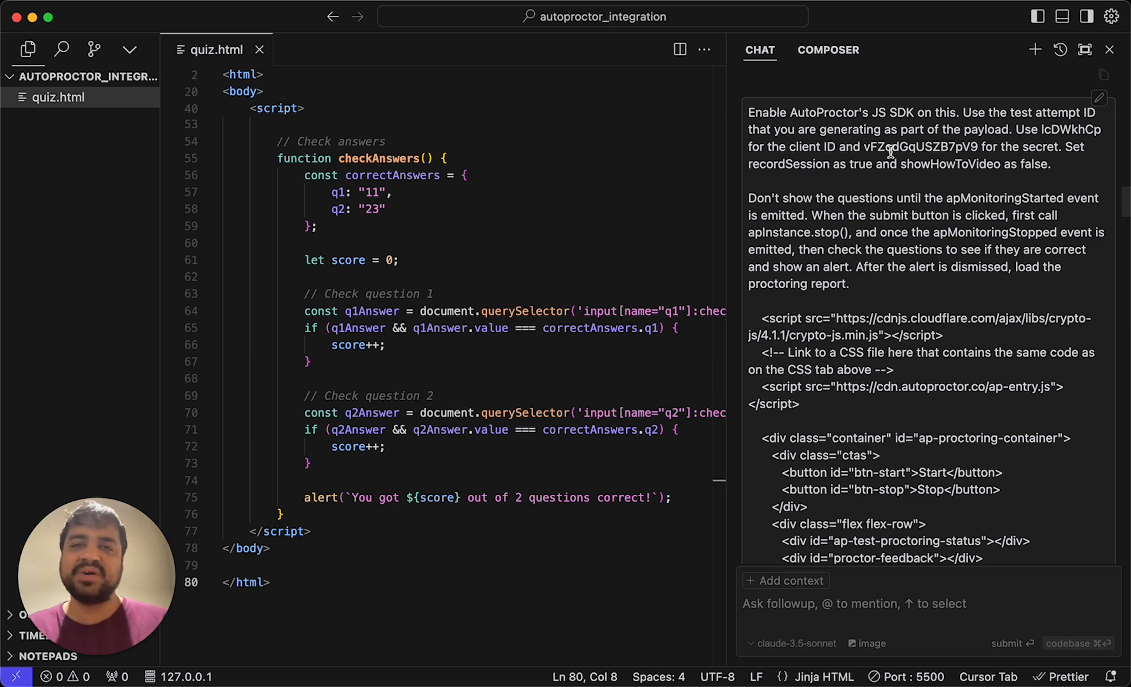
{"action": "mouse_move", "coordinate": [994, 141]}
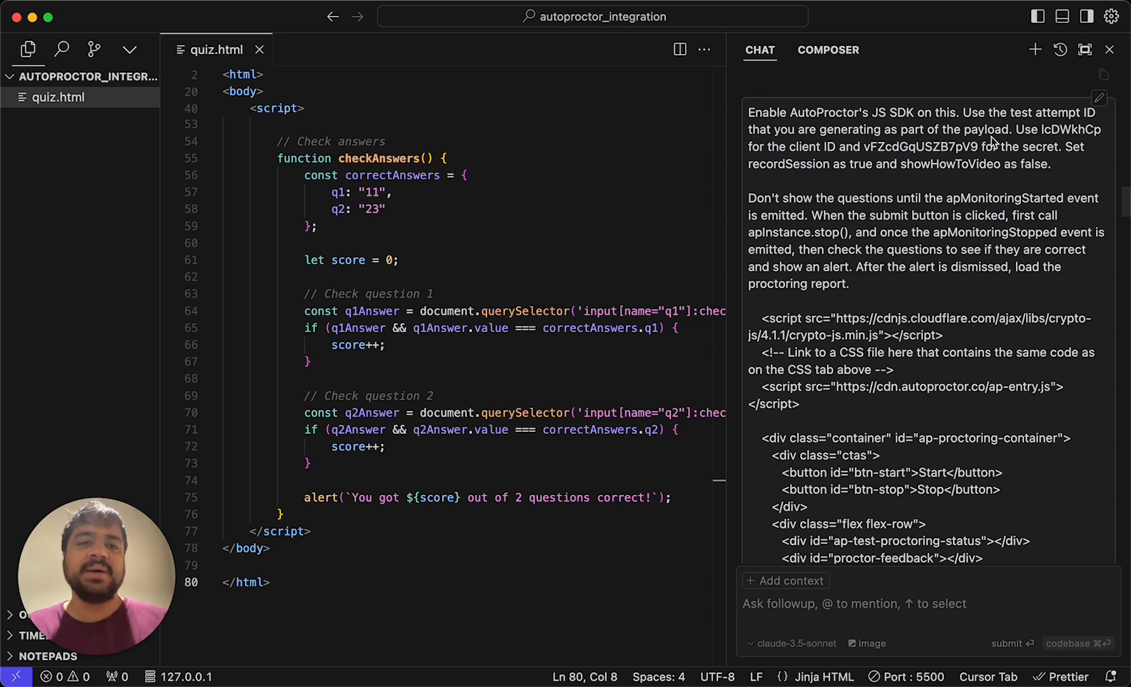
{"action": "mouse_move", "coordinate": [966, 146]}
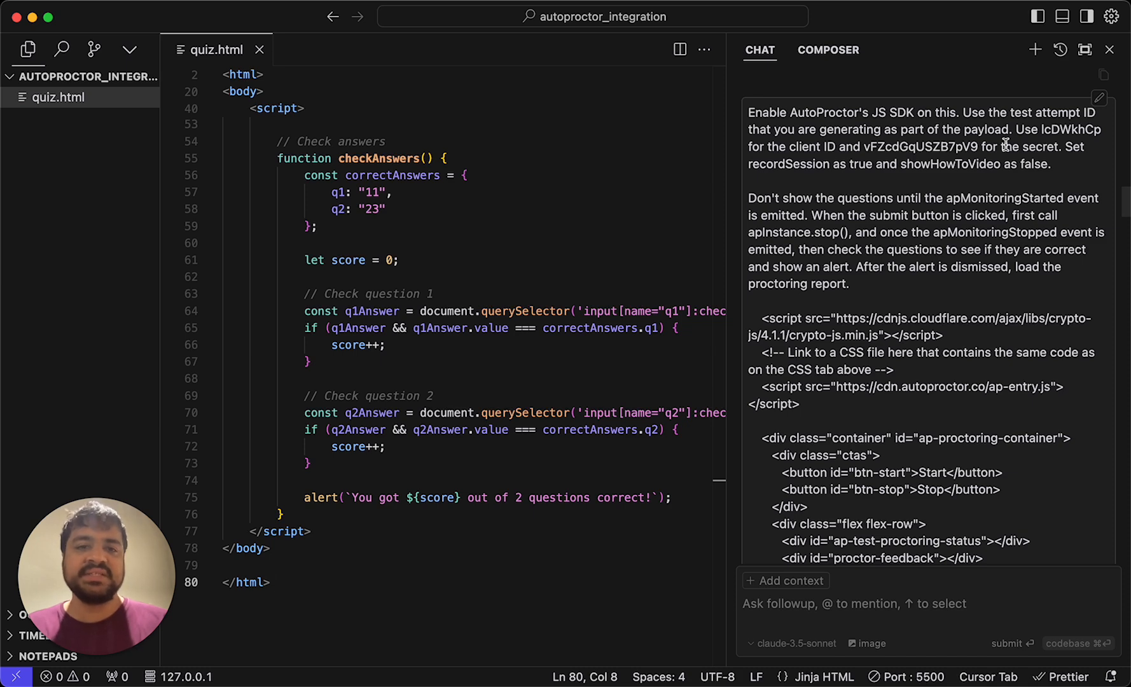
{"action": "mouse_move", "coordinate": [806, 182]}
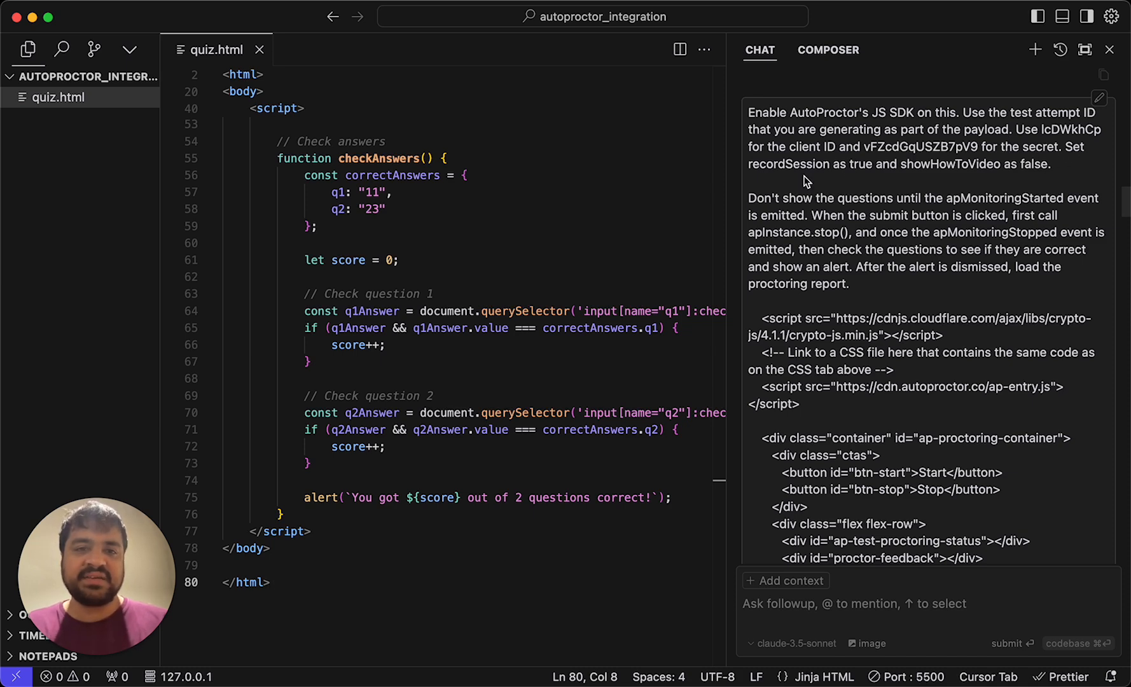
{"action": "mouse_move", "coordinate": [944, 168]}
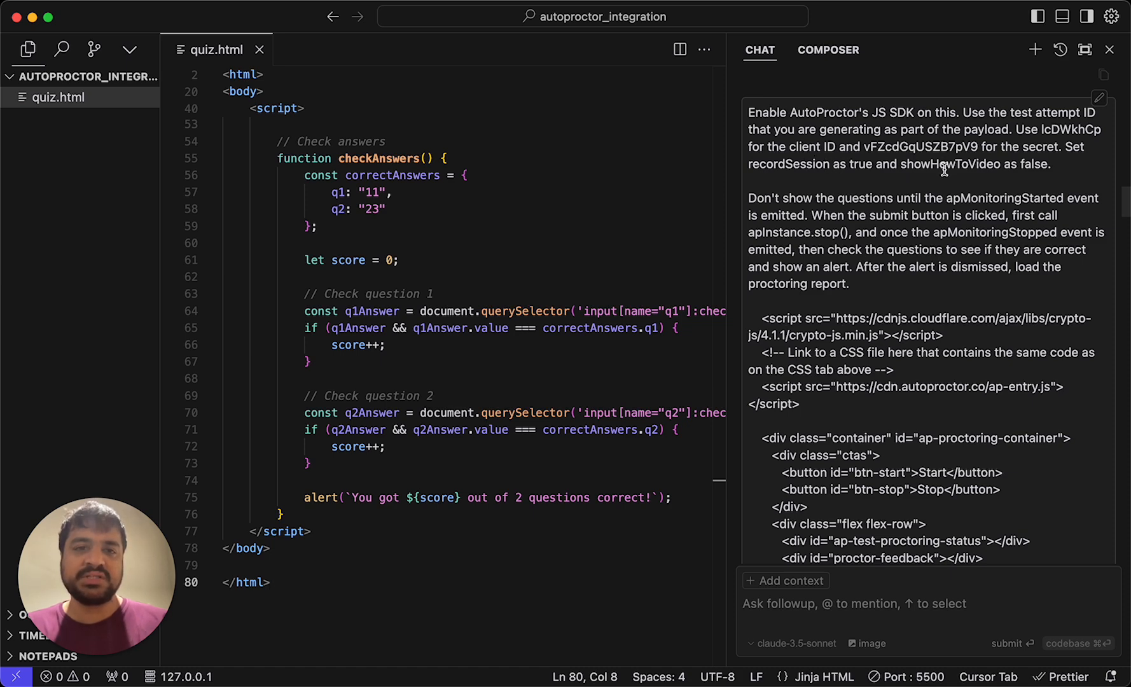
{"action": "mouse_move", "coordinate": [931, 189]}
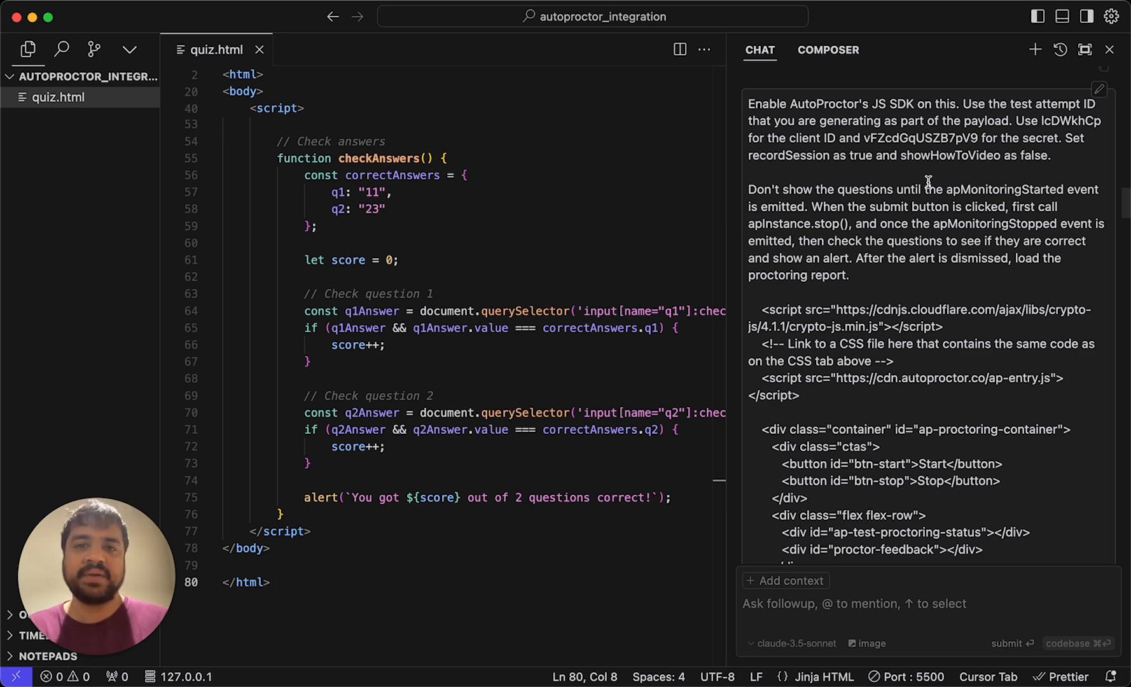
{"action": "mouse_move", "coordinate": [868, 172]}
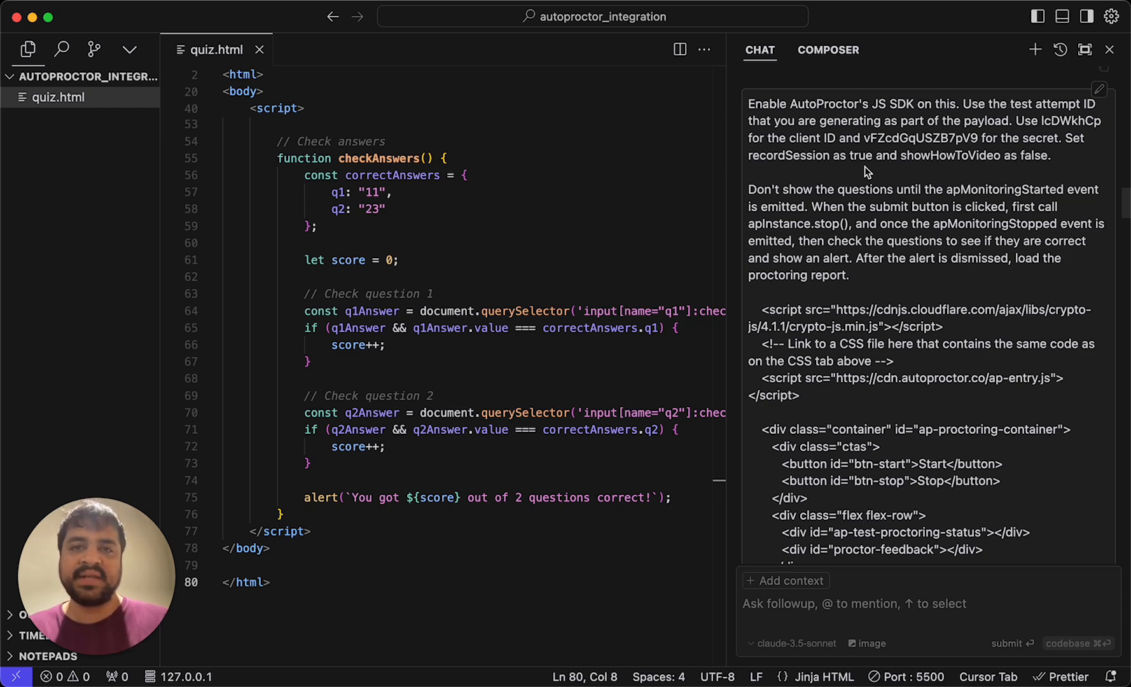
{"action": "mouse_move", "coordinate": [949, 188]}
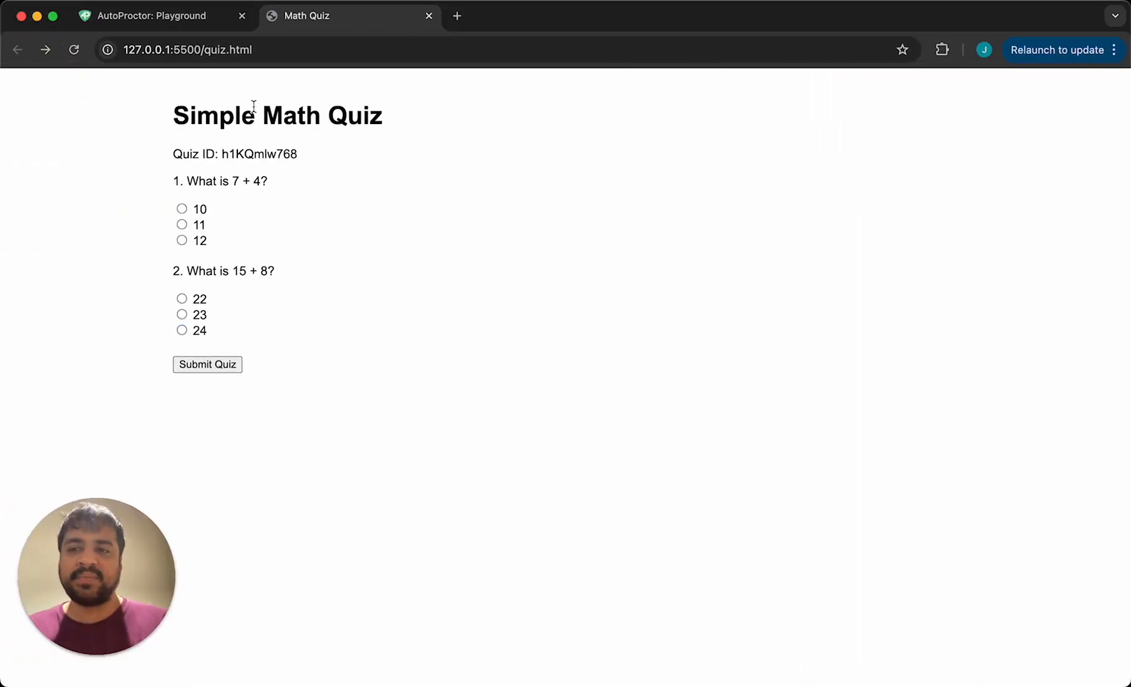
{"action": "mouse_move", "coordinate": [313, 386]}
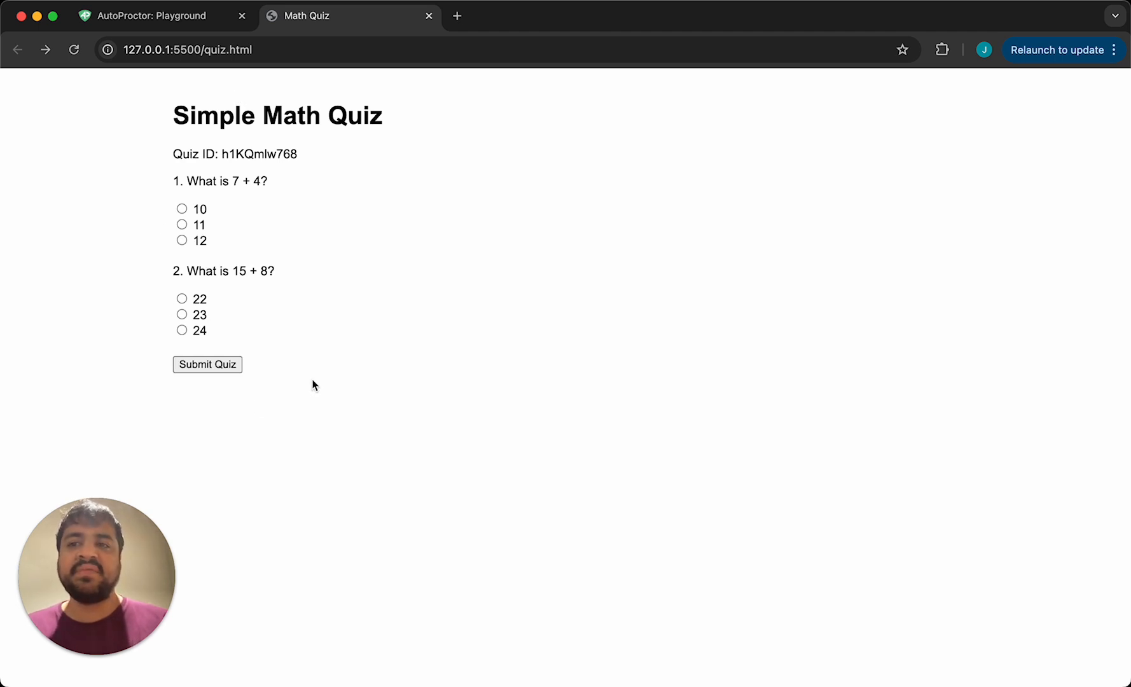
{"action": "mouse_move", "coordinate": [214, 353]}
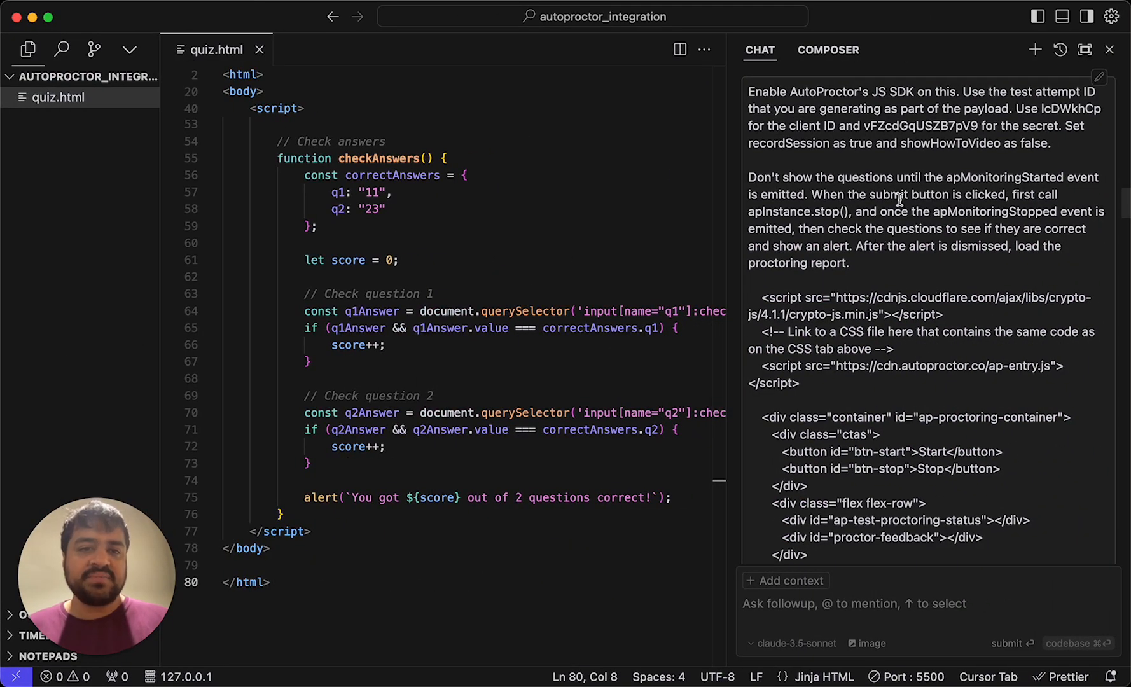
{"action": "mouse_move", "coordinate": [775, 215]}
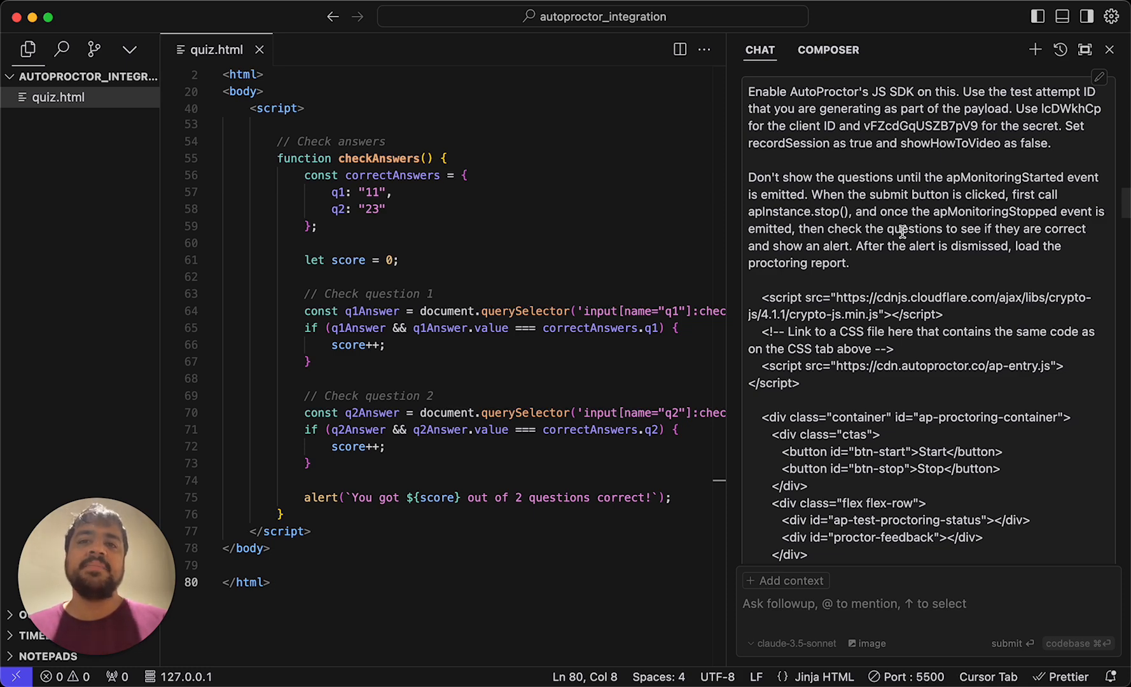
{"action": "mouse_move", "coordinate": [986, 209]}
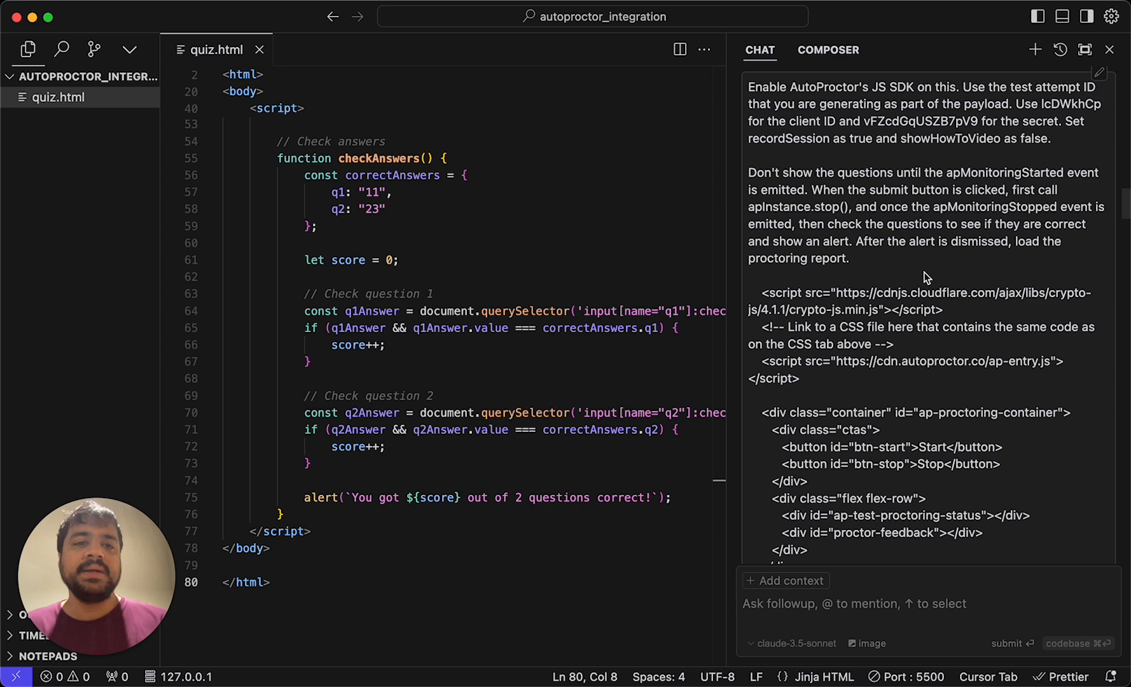
{"action": "scroll", "scroll_direction": "down", "scroll_amount": 3}
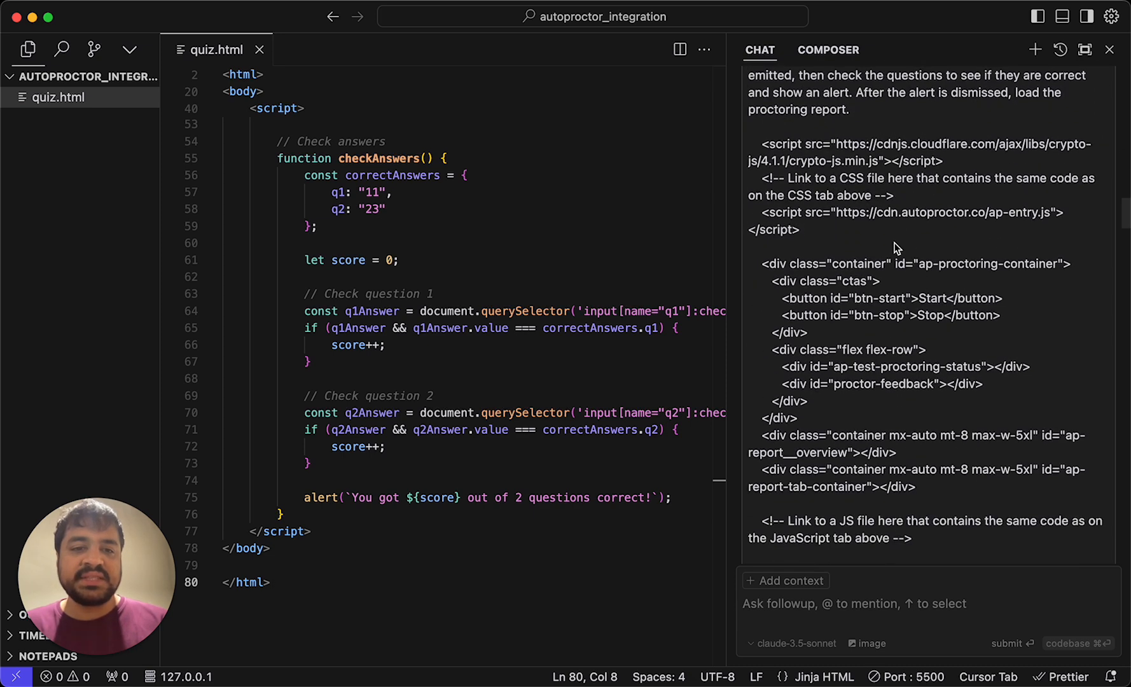
{"action": "scroll", "scroll_direction": "up", "scroll_amount": 3}
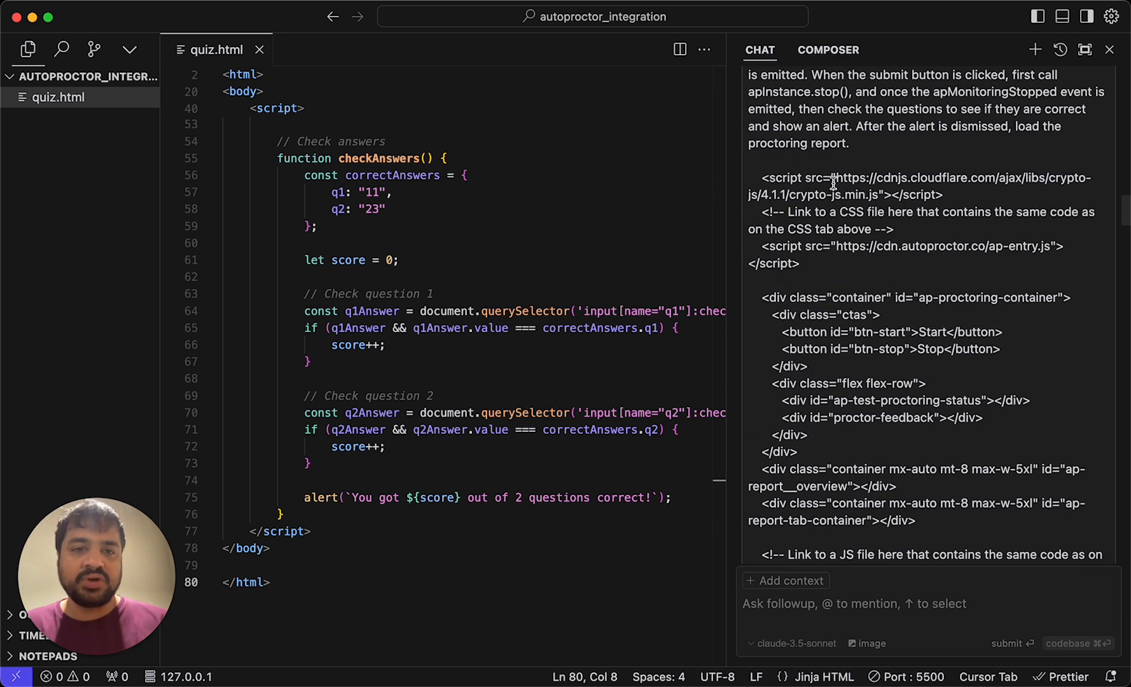
{"action": "scroll", "scroll_direction": "down", "scroll_amount": 3}
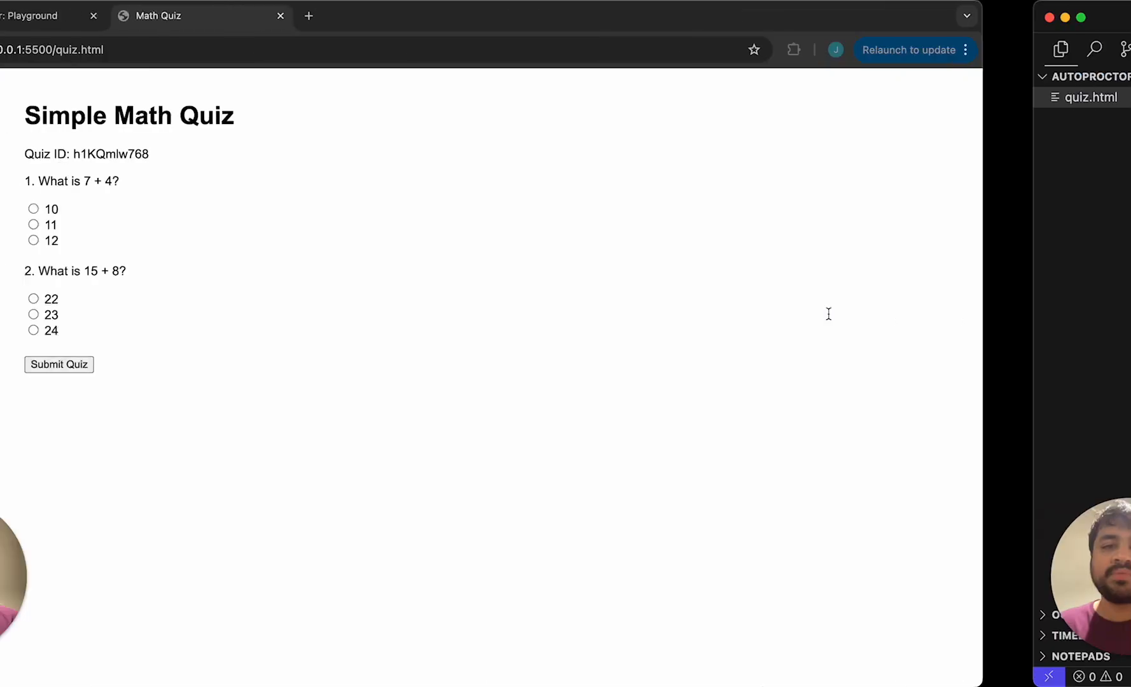
{"action": "left_click", "coordinate": [47, 16]}
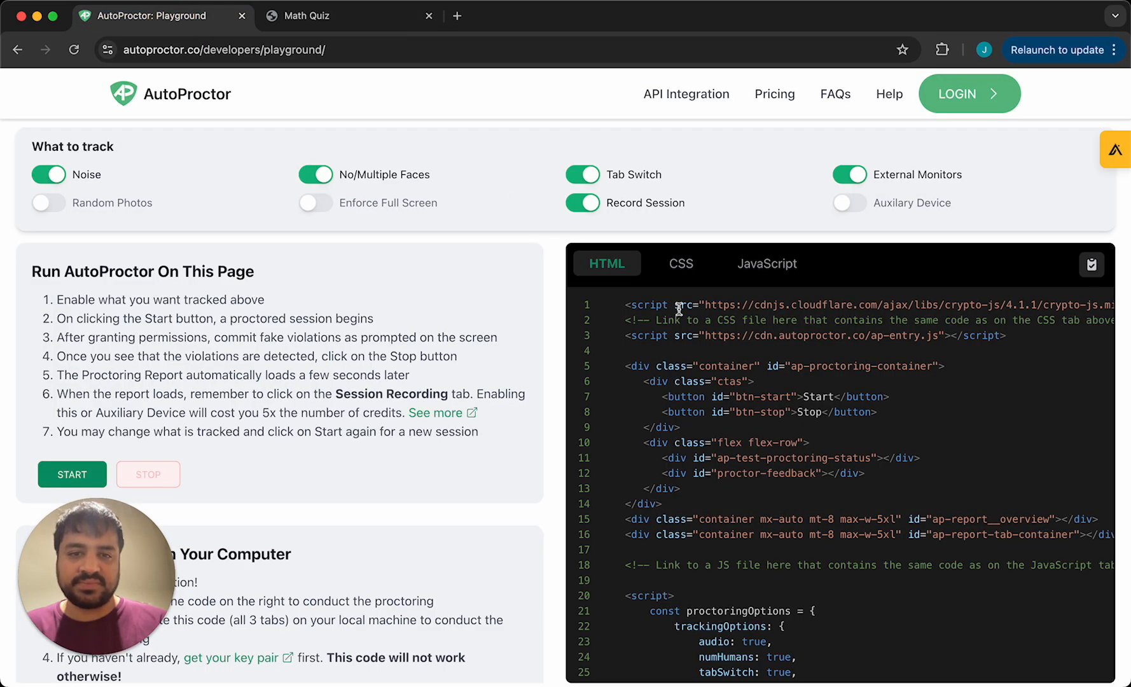
{"action": "mouse_move", "coordinate": [703, 487]}
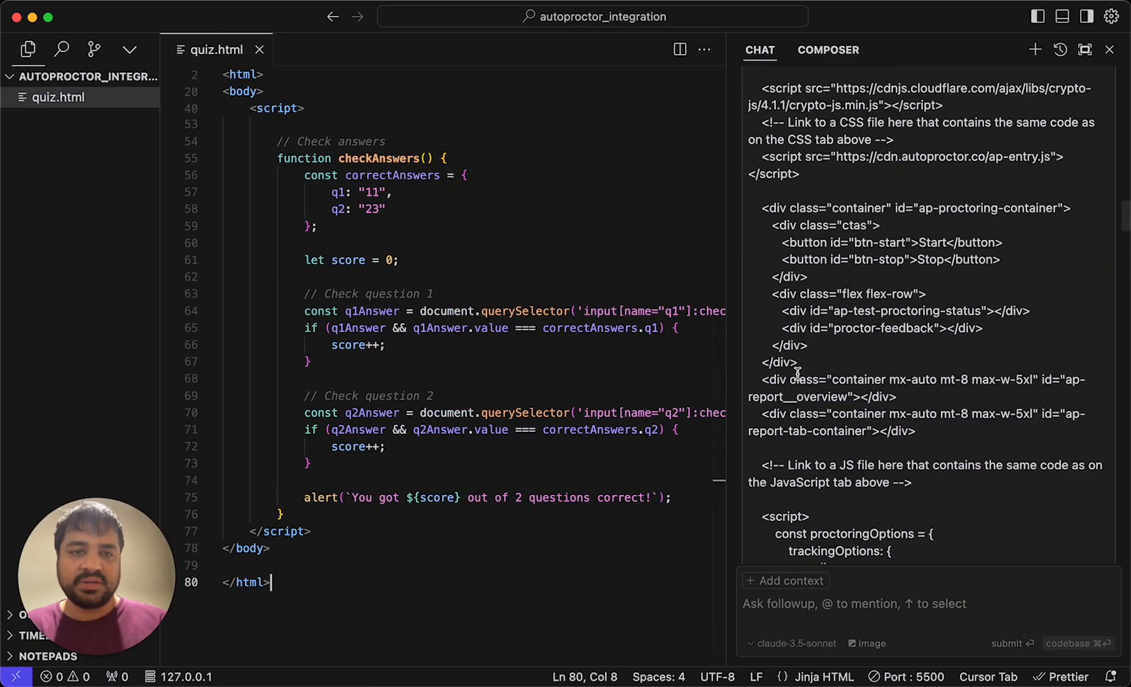
{"action": "scroll", "scroll_direction": "up", "scroll_amount": 3}
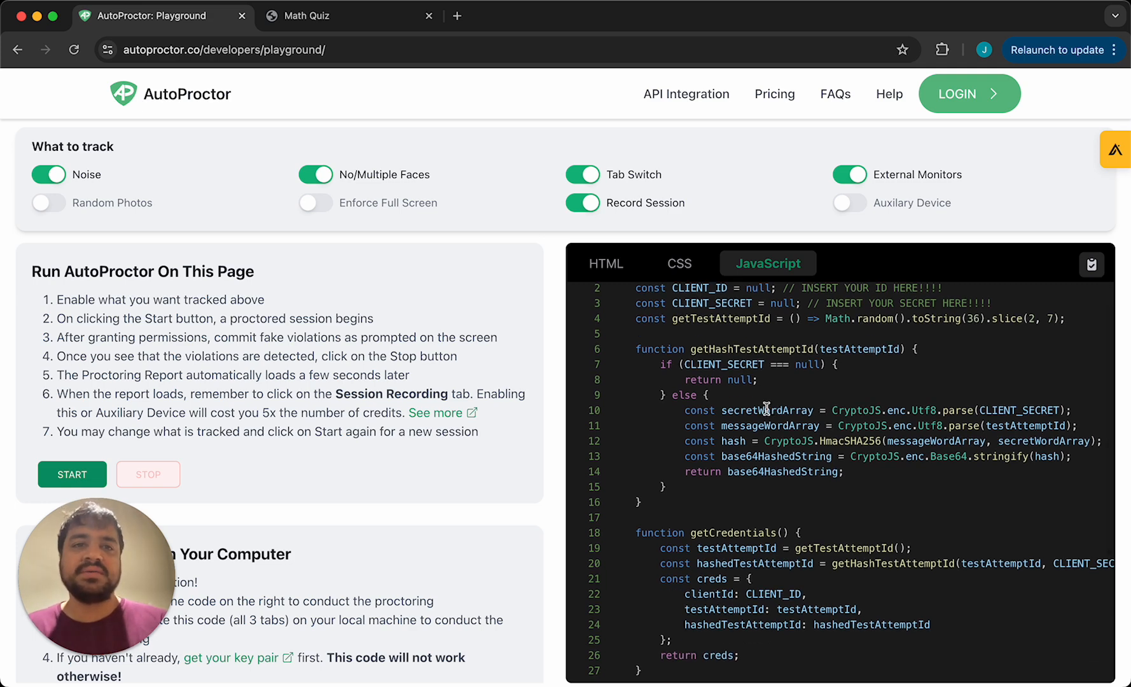
{"action": "scroll", "scroll_direction": "down", "scroll_amount": 3}
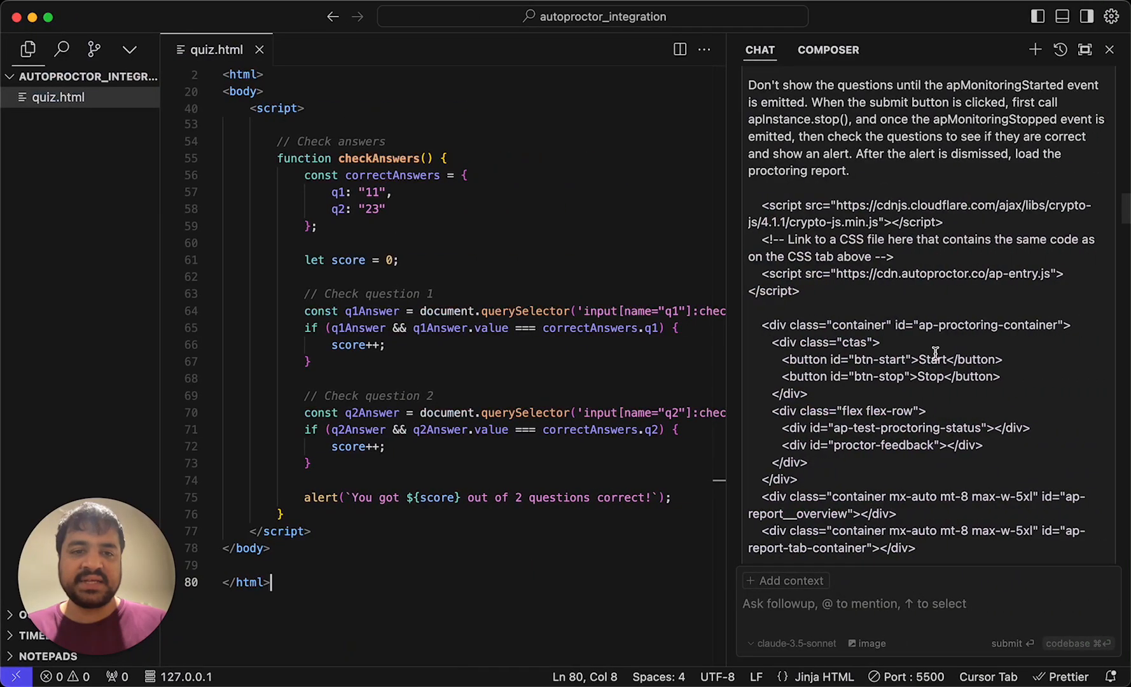
{"action": "scroll", "scroll_direction": "down", "scroll_amount": 3}
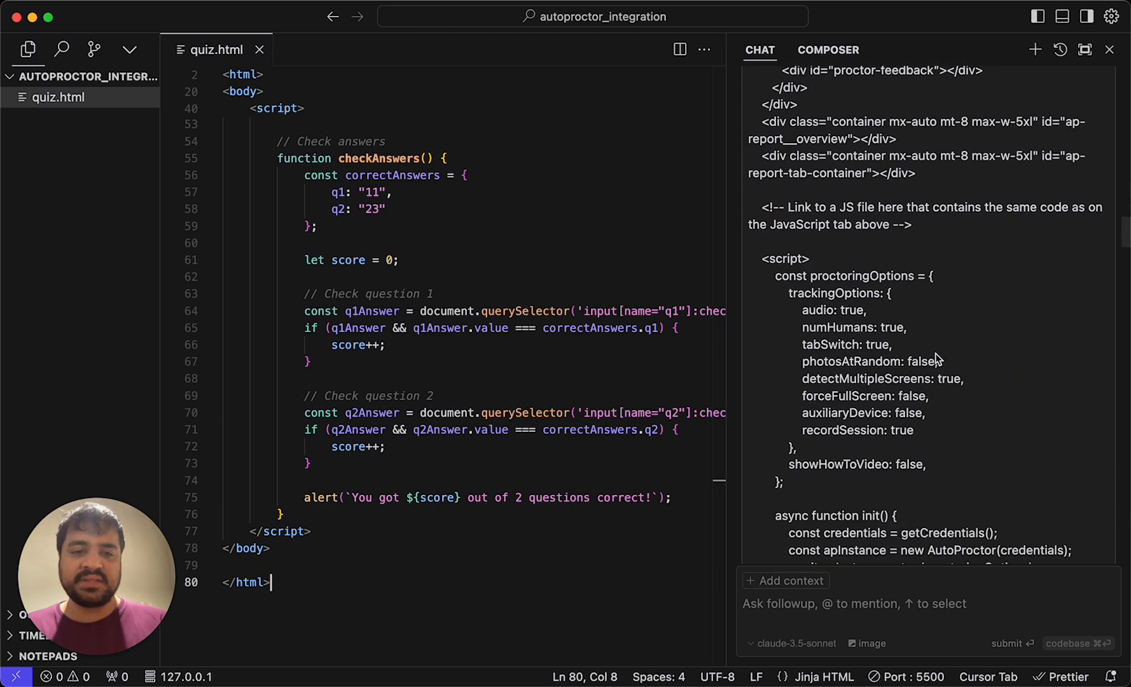
{"action": "scroll", "scroll_direction": "down", "scroll_amount": 3}
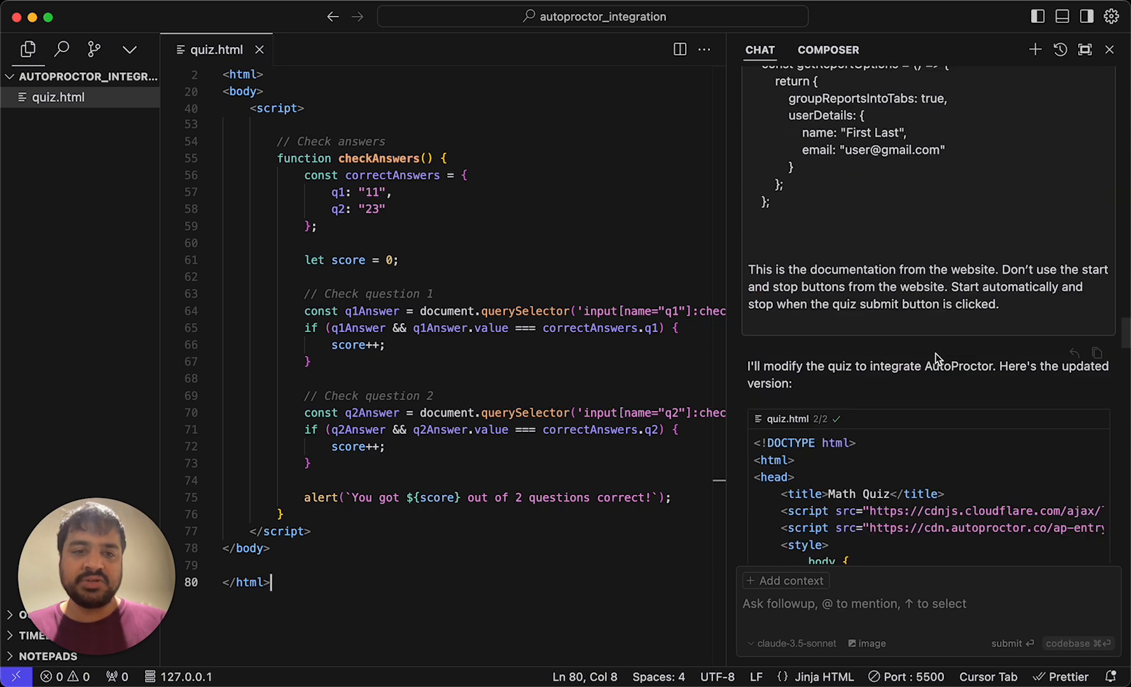
{"action": "scroll", "scroll_direction": "down", "scroll_amount": 3}
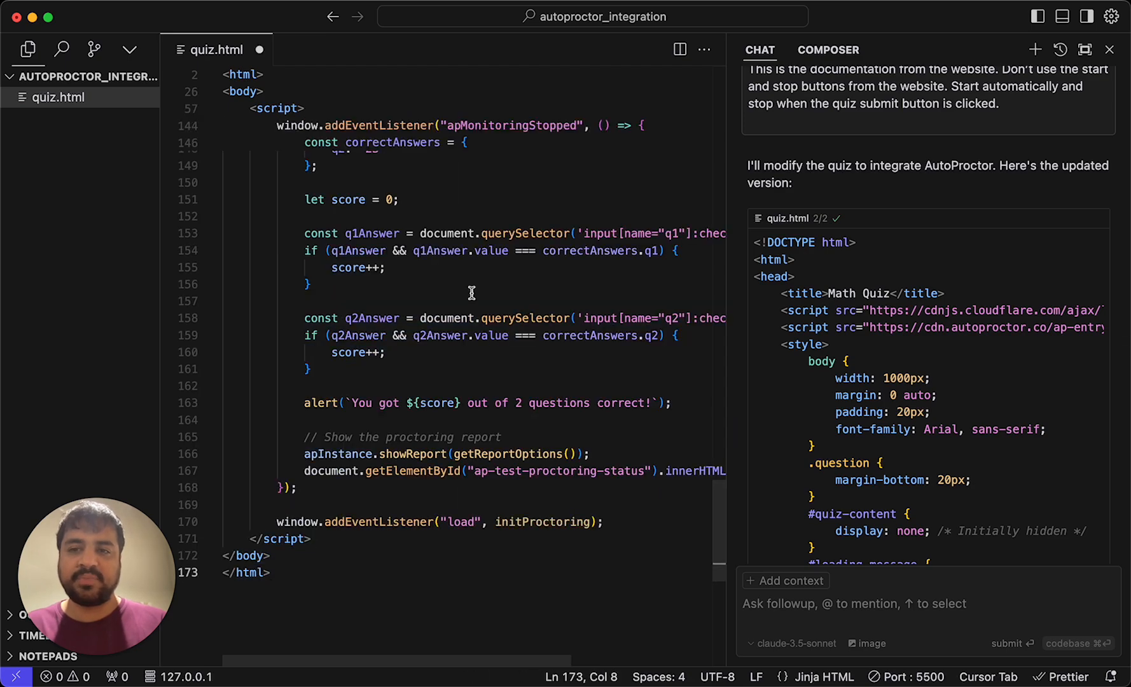
{"action": "scroll", "scroll_direction": "up", "scroll_amount": 3}
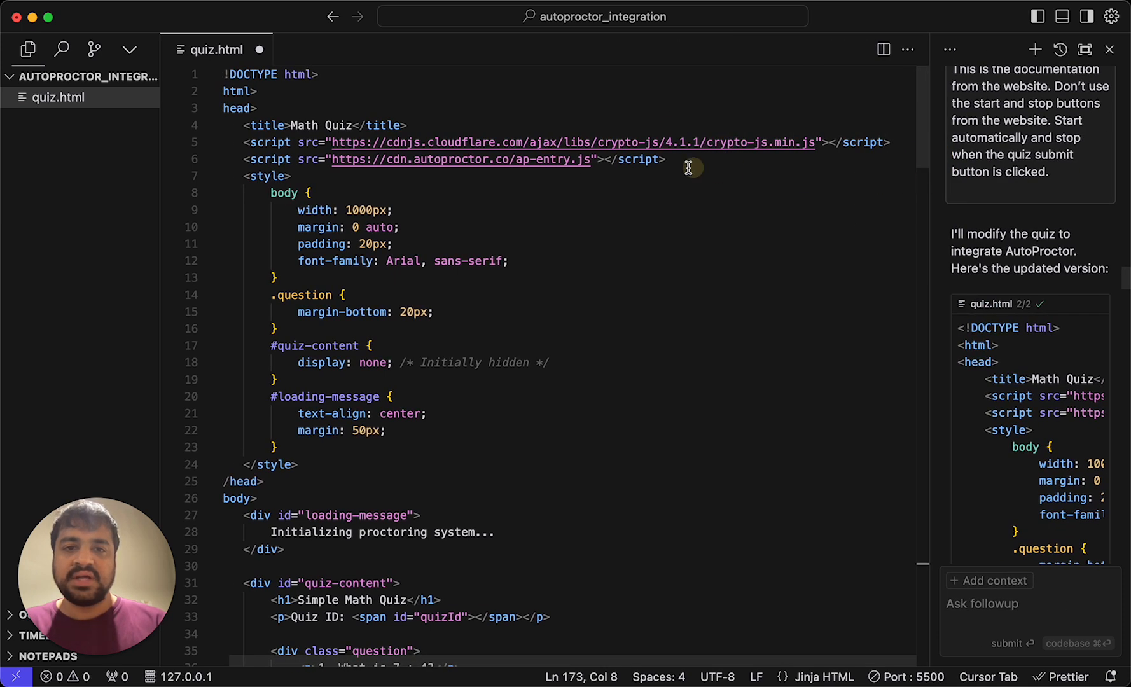
{"action": "mouse_move", "coordinate": [775, 142]}
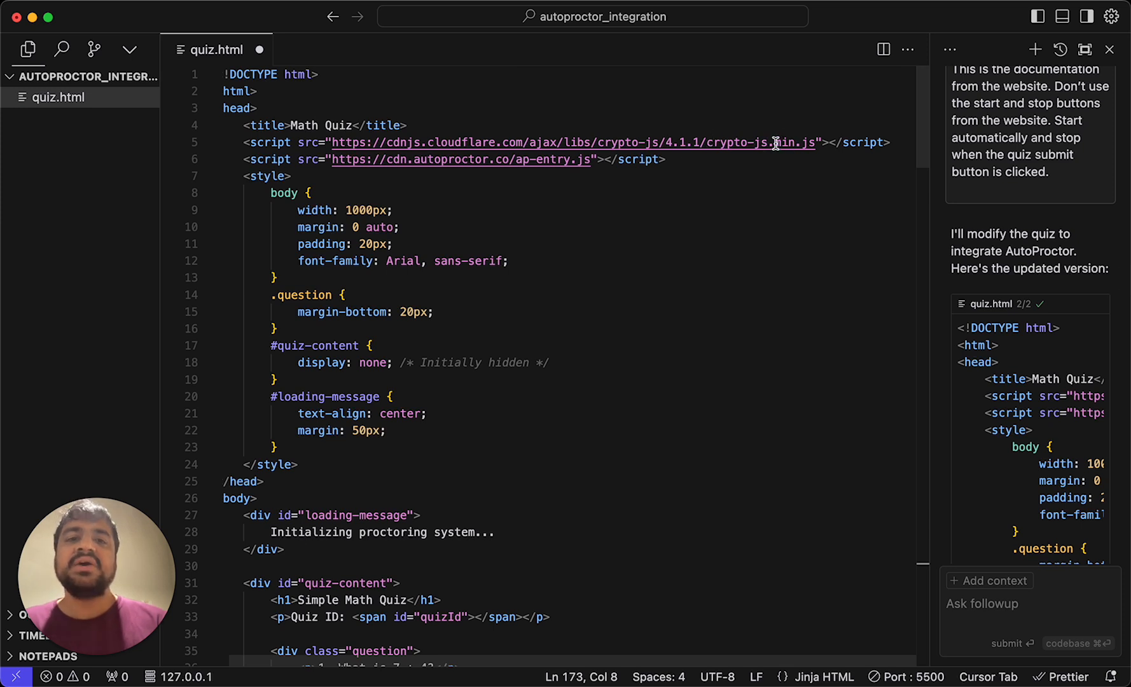
{"action": "mouse_move", "coordinate": [773, 142]}
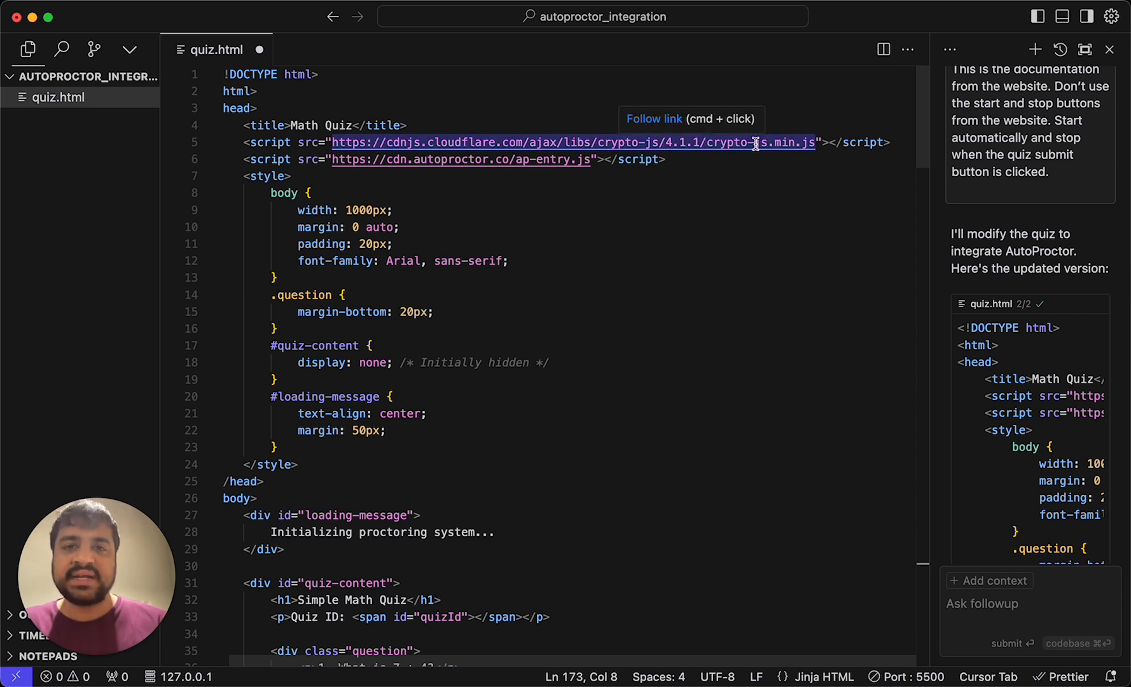
{"action": "mouse_move", "coordinate": [785, 141]}
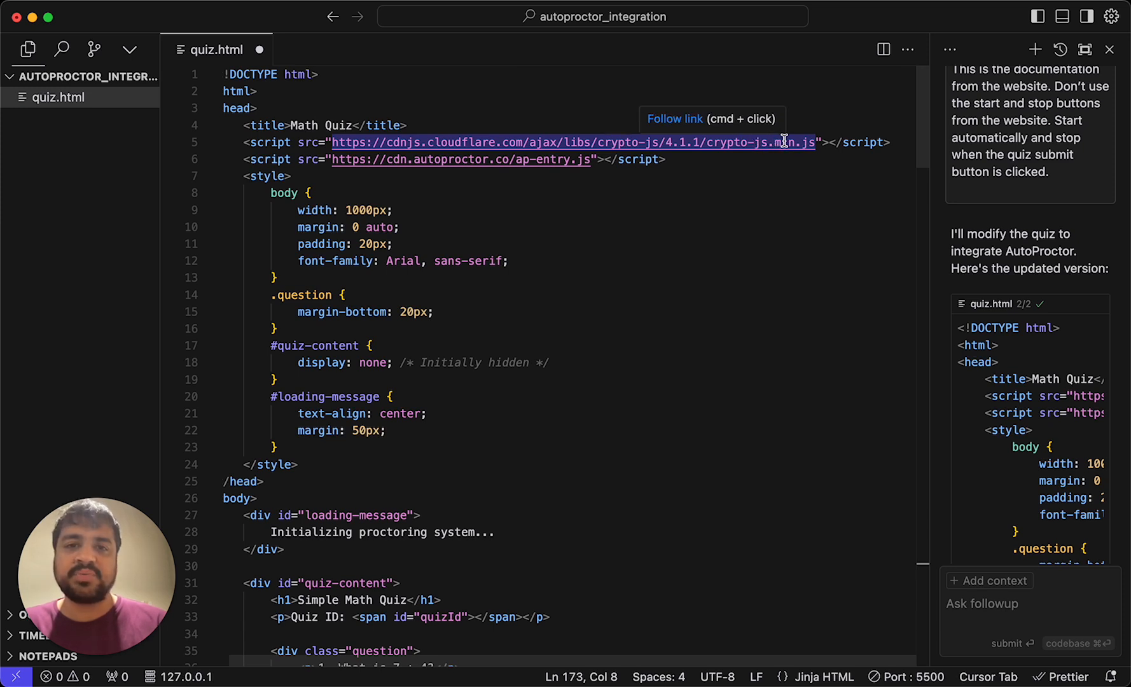
{"action": "mouse_move", "coordinate": [756, 142]}
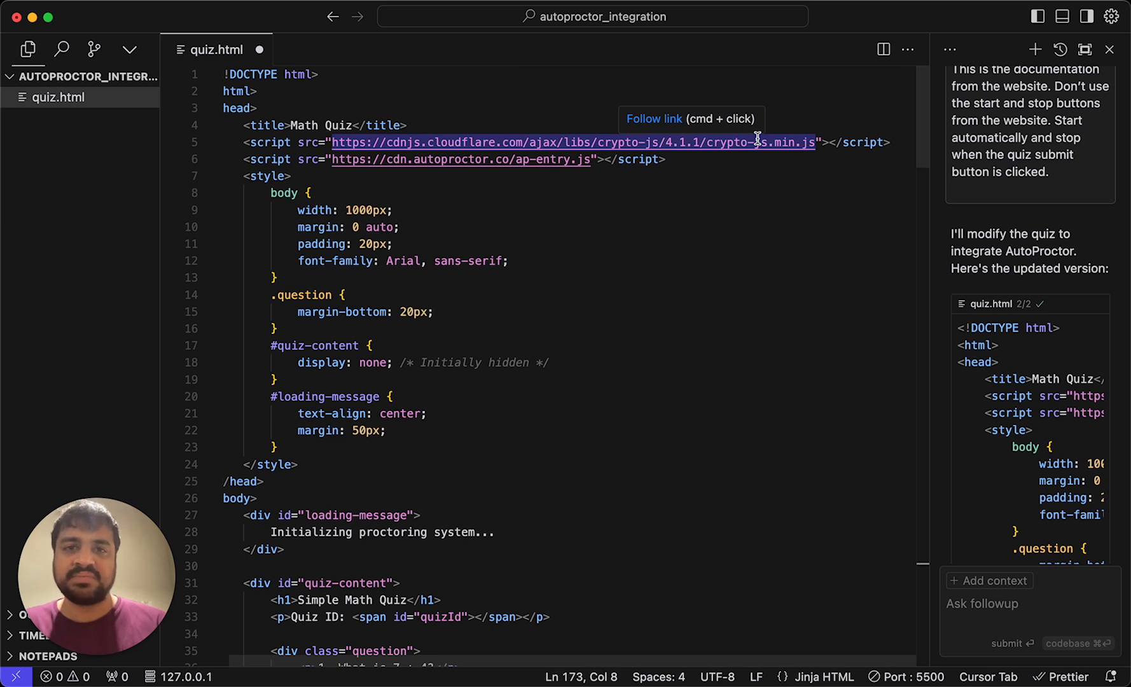
{"action": "mouse_move", "coordinate": [588, 160]}
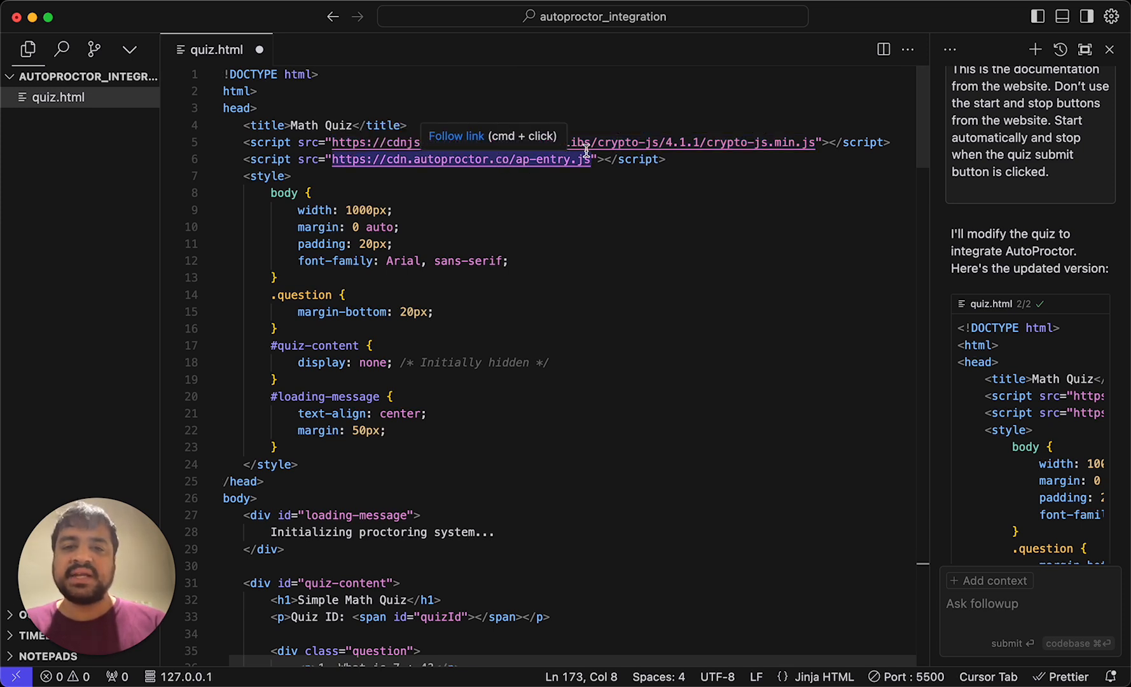
{"action": "mouse_move", "coordinate": [490, 162]}
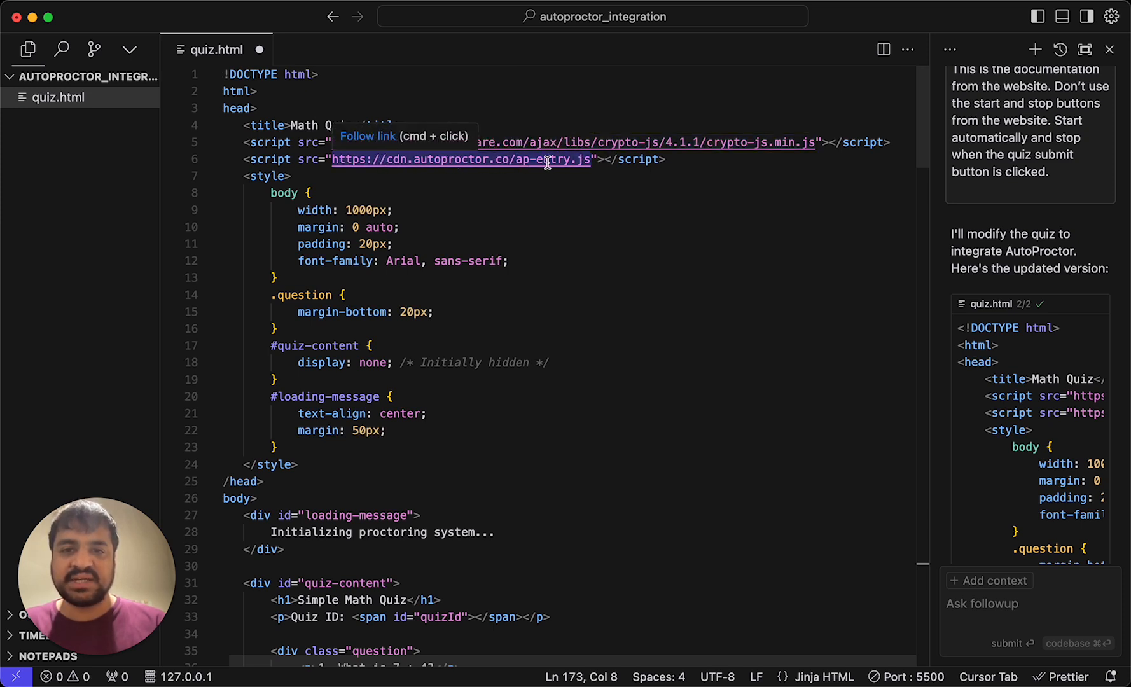
{"action": "mouse_move", "coordinate": [565, 304]}
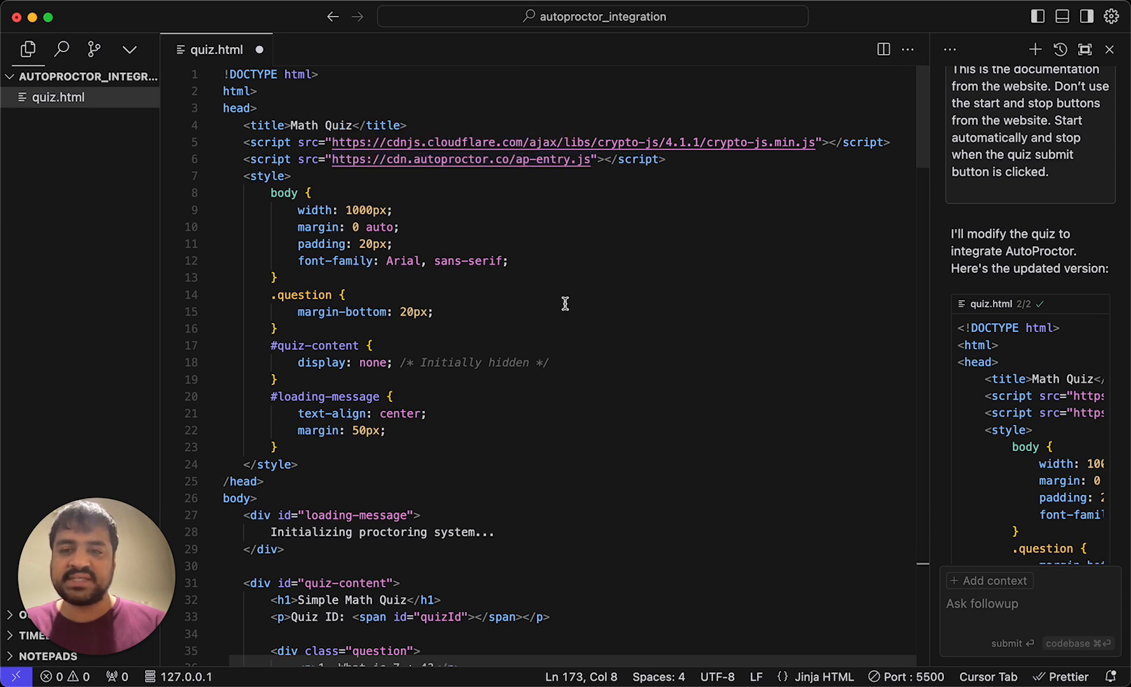
{"action": "scroll", "scroll_direction": "down", "scroll_amount": 3}
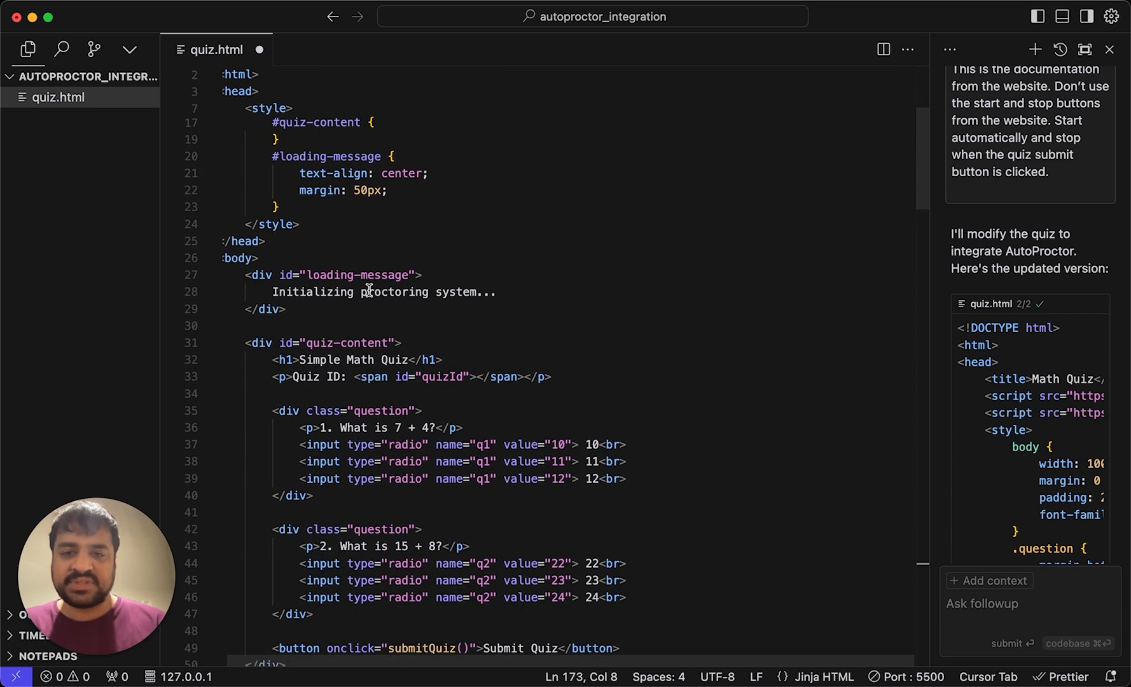
{"action": "scroll", "scroll_direction": "down", "scroll_amount": 3}
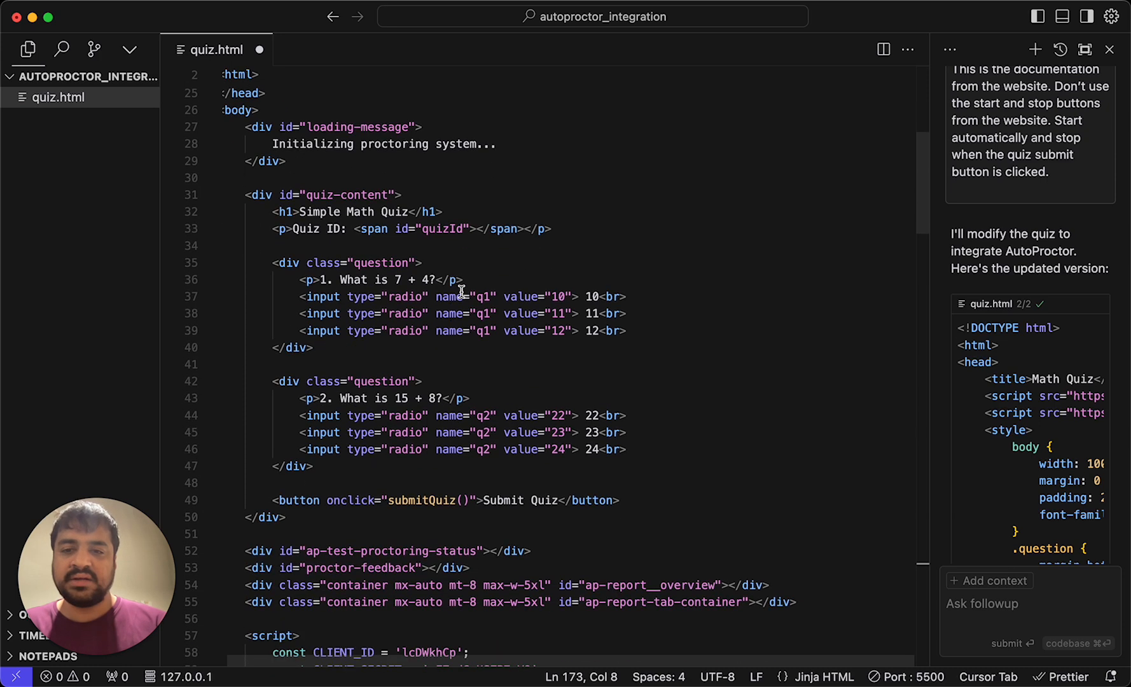
{"action": "scroll", "scroll_direction": "down", "scroll_amount": 3}
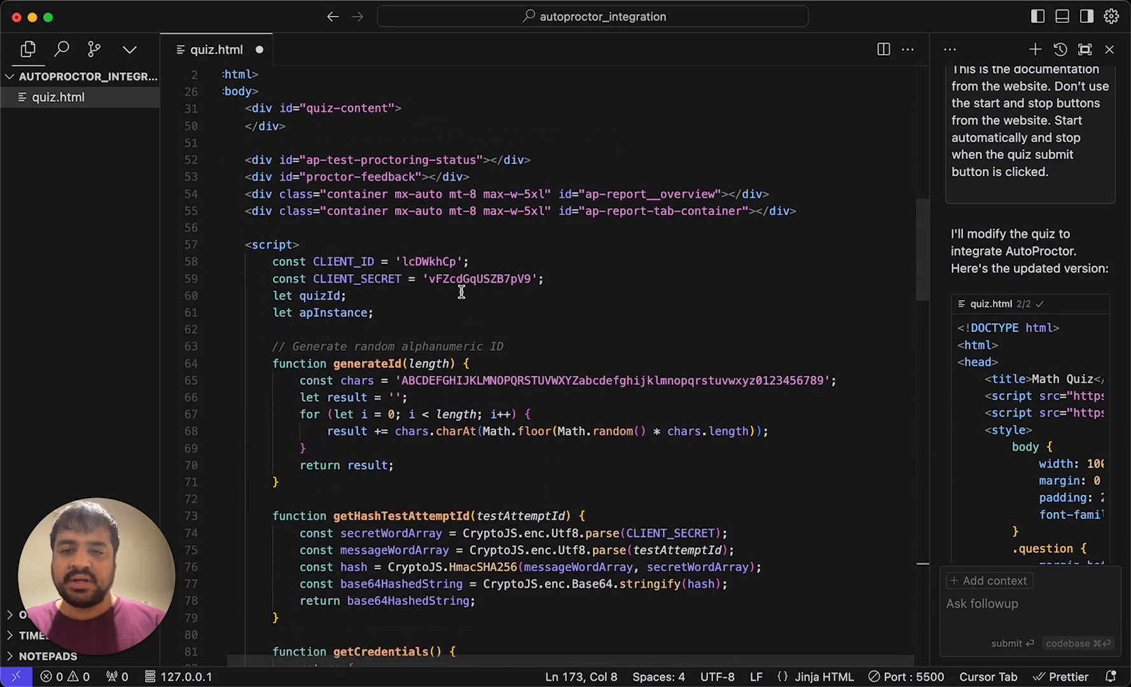
{"action": "scroll", "scroll_direction": "down", "scroll_amount": 3}
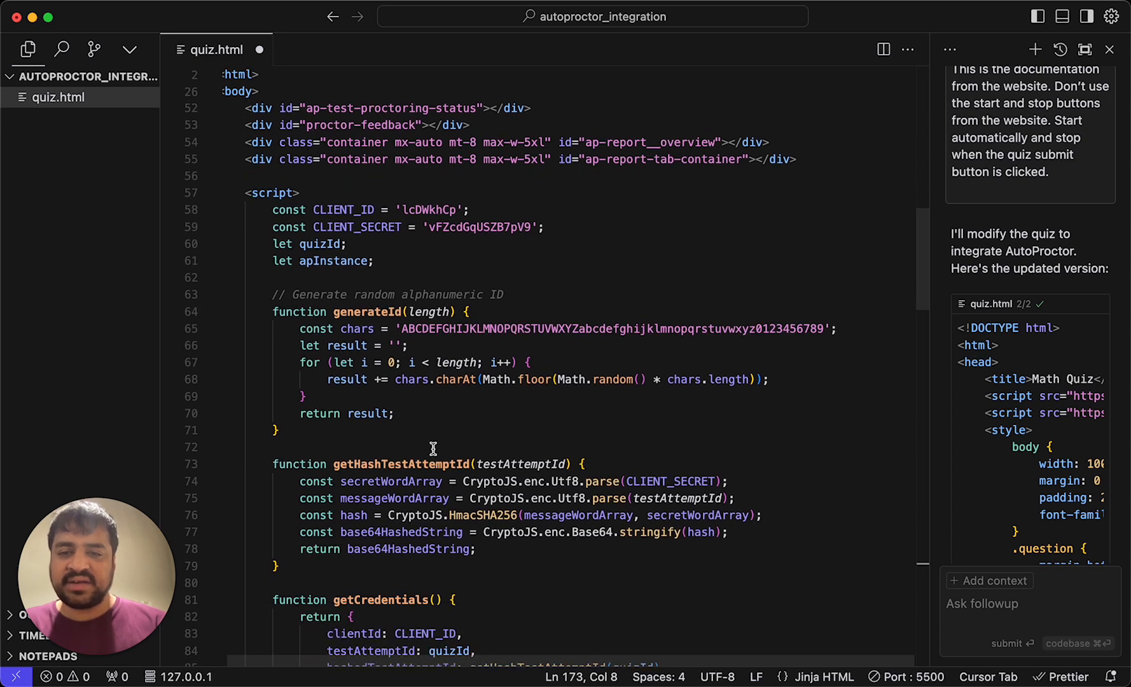
{"action": "scroll", "scroll_direction": "down", "scroll_amount": 3}
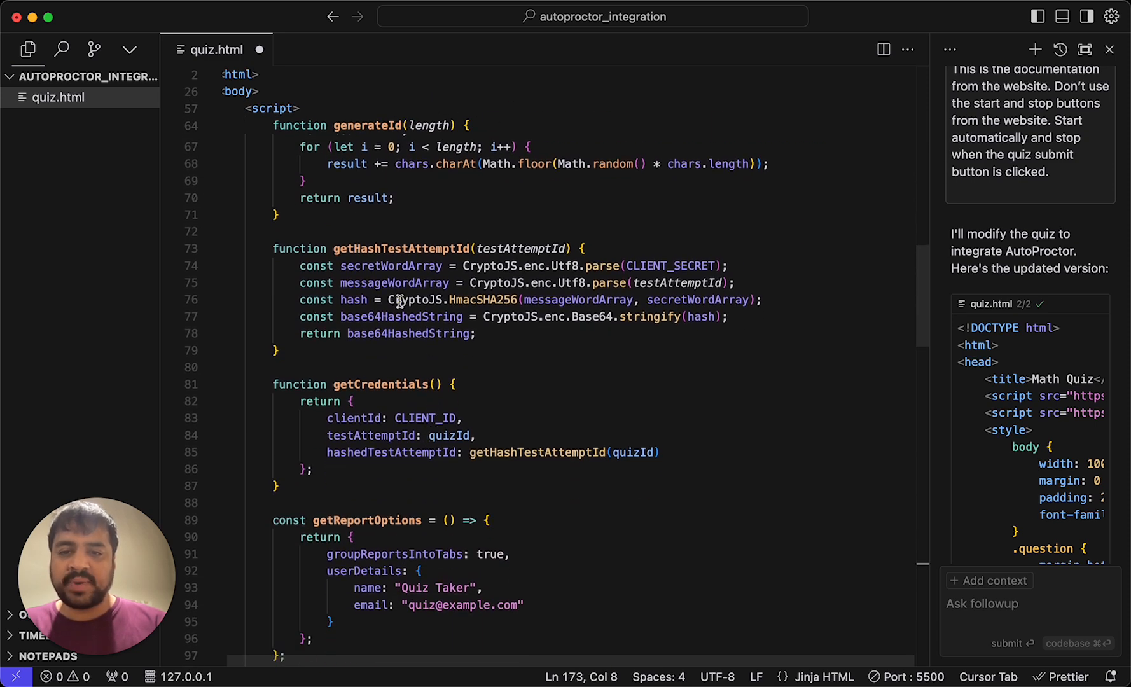
{"action": "scroll", "scroll_direction": "down", "scroll_amount": 3}
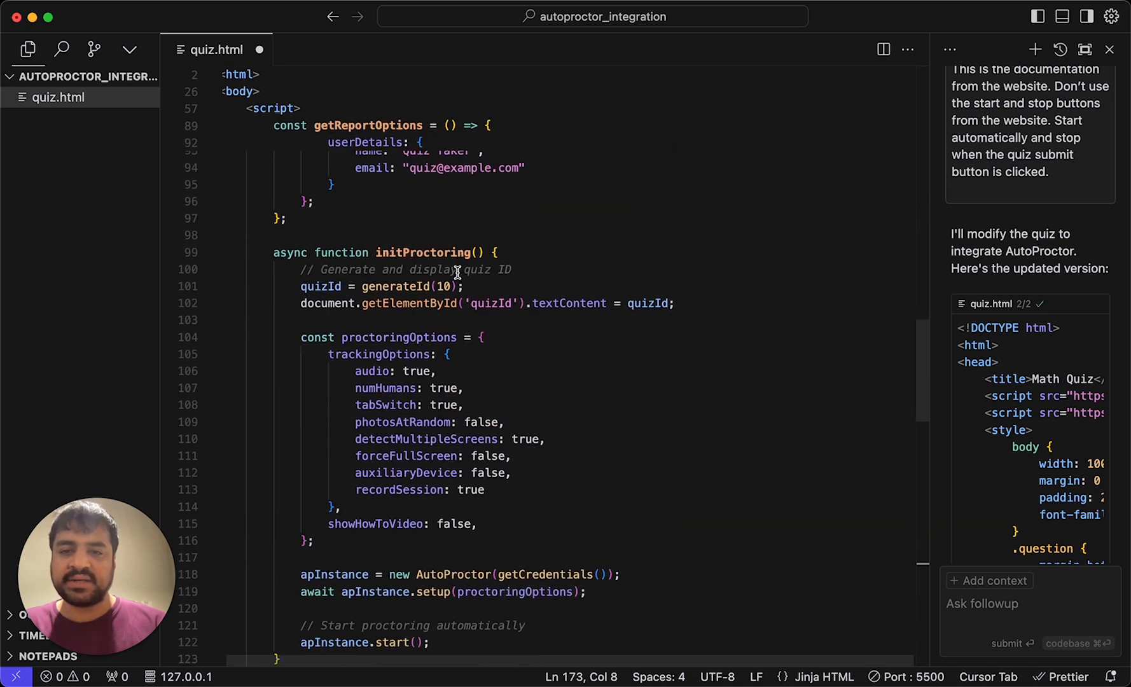
{"action": "scroll", "scroll_direction": "down", "scroll_amount": 3}
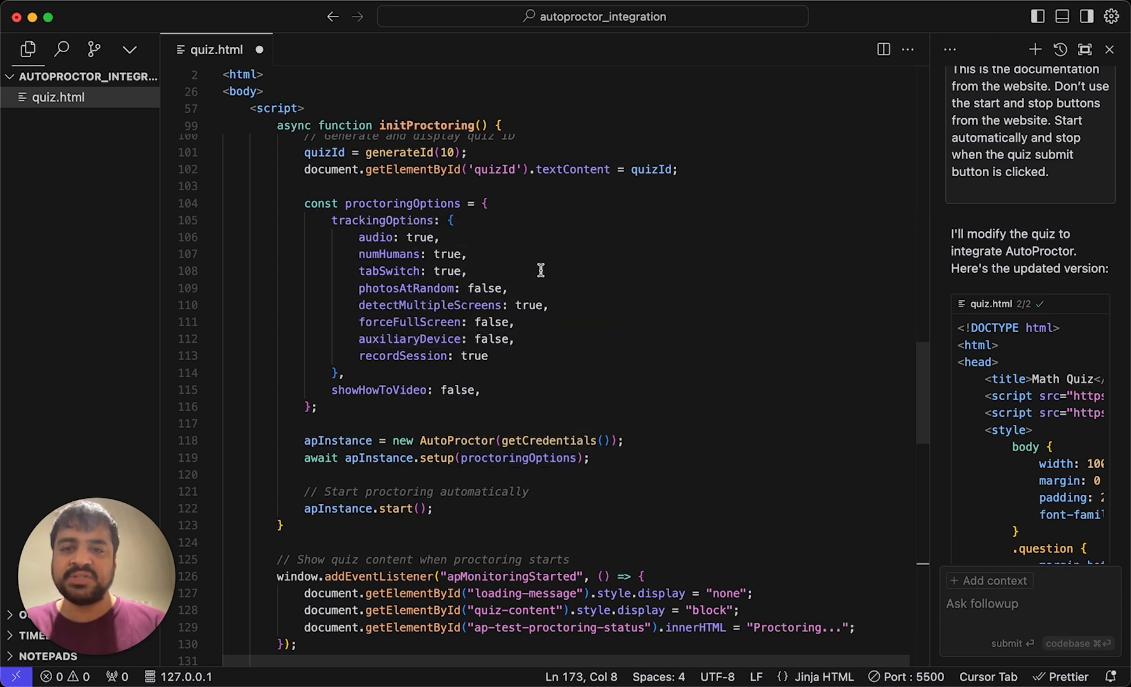
{"action": "mouse_move", "coordinate": [395, 233]}
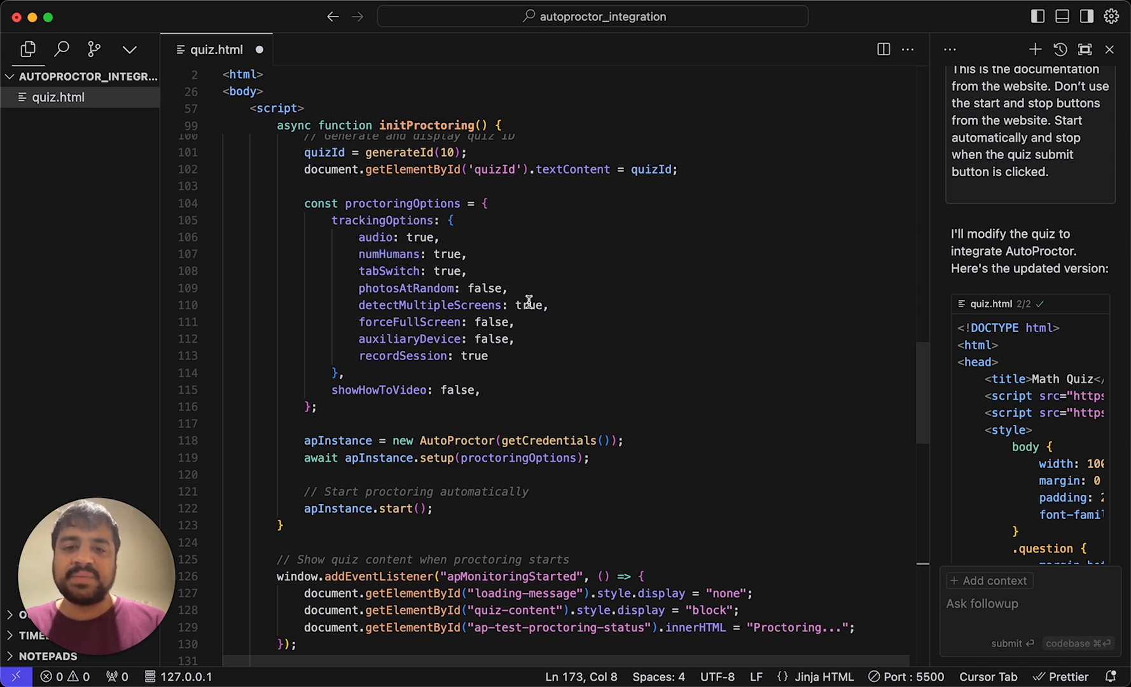
{"action": "mouse_move", "coordinate": [518, 300]}
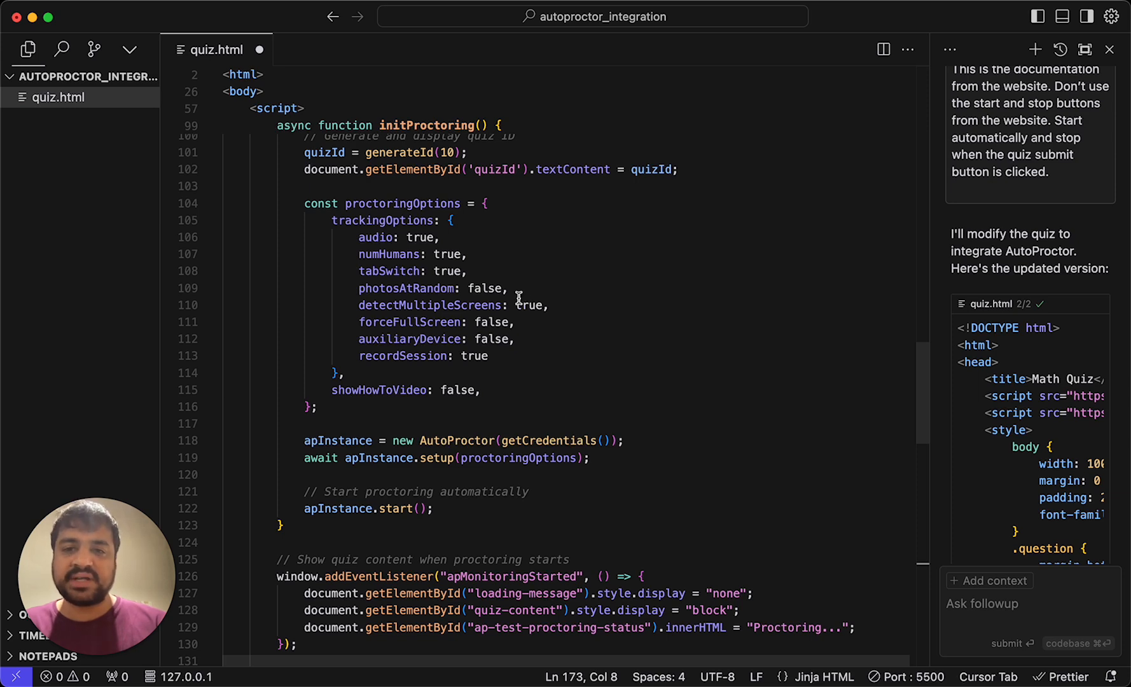
{"action": "mouse_move", "coordinate": [449, 386]}
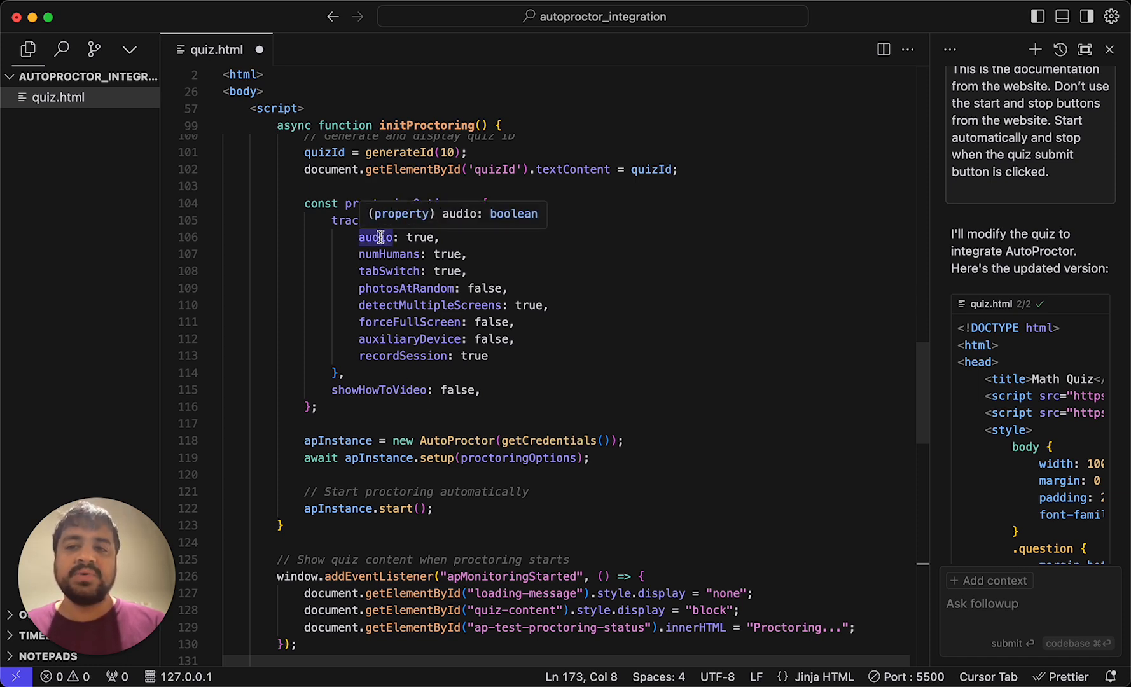
{"action": "mouse_move", "coordinate": [494, 249]}
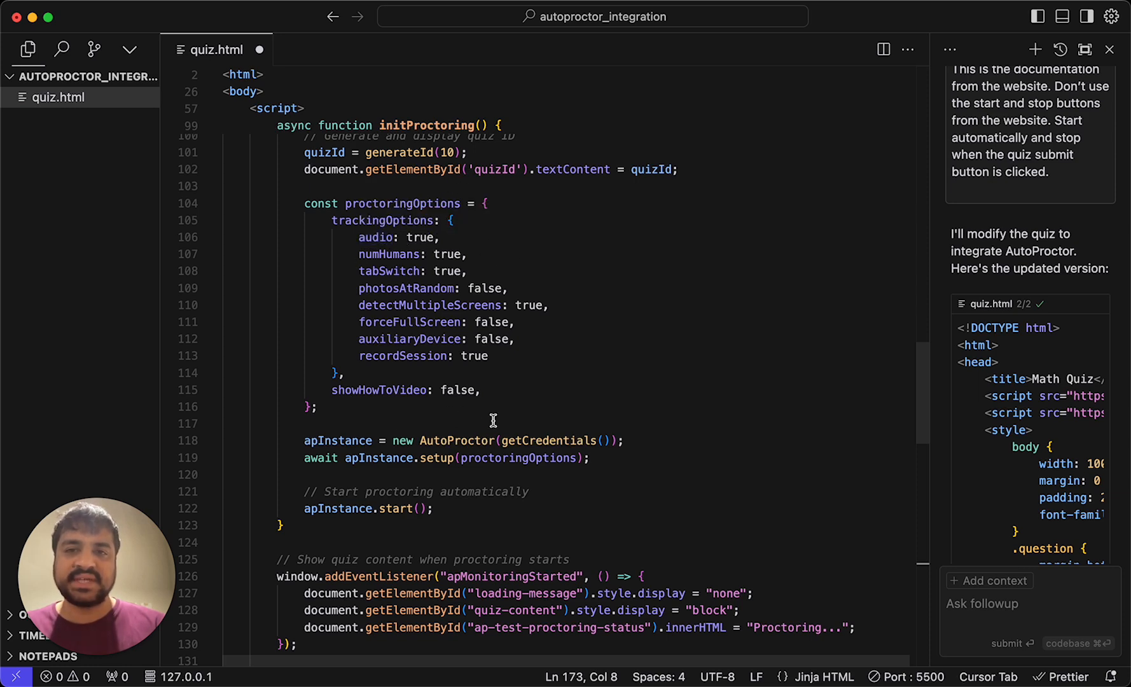
{"action": "scroll", "scroll_direction": "down", "scroll_amount": 3}
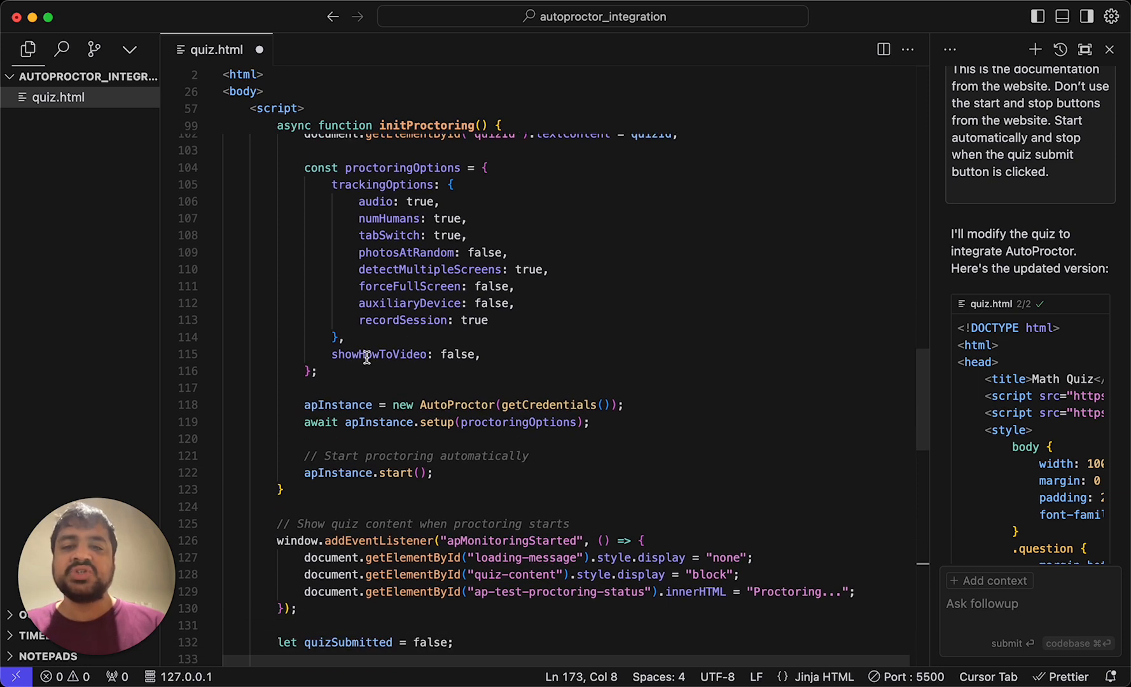
{"action": "mouse_move", "coordinate": [454, 354]}
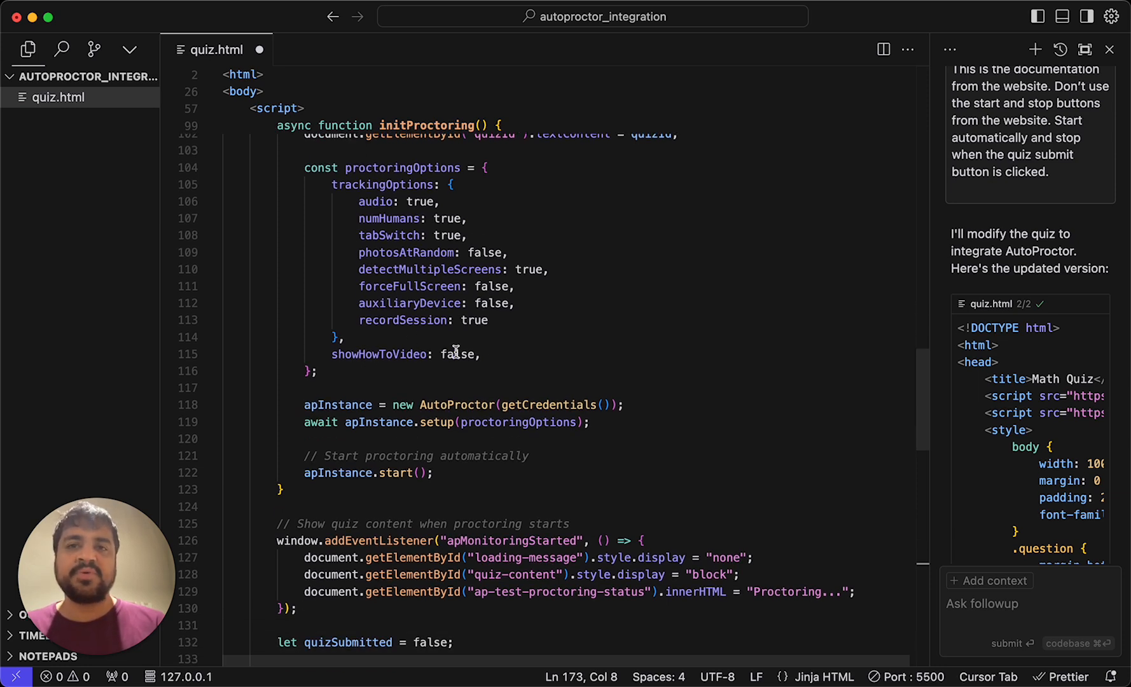
{"action": "mouse_move", "coordinate": [397, 363]}
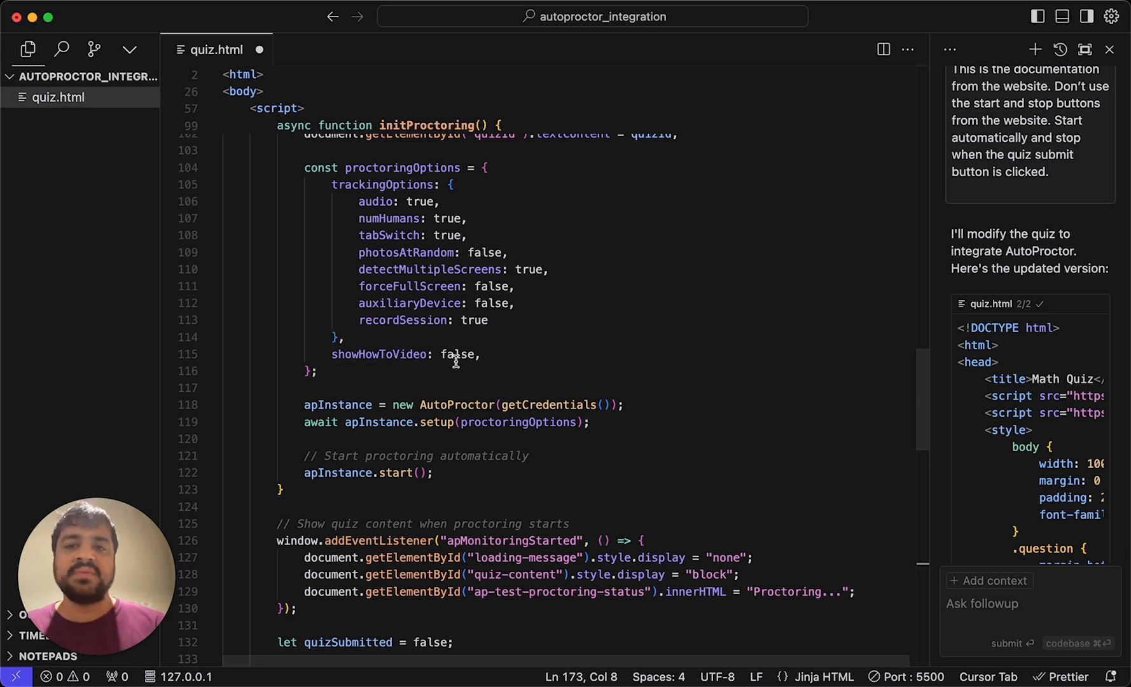
{"action": "scroll", "scroll_direction": "down", "scroll_amount": 3}
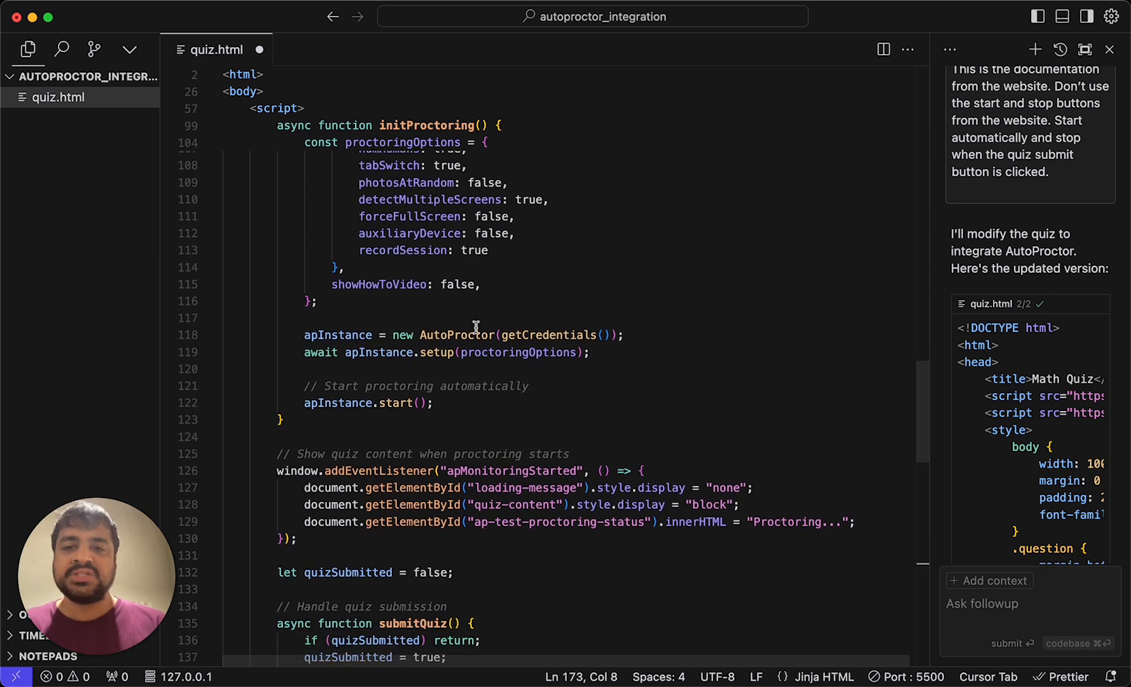
{"action": "scroll", "scroll_direction": "up", "scroll_amount": 3}
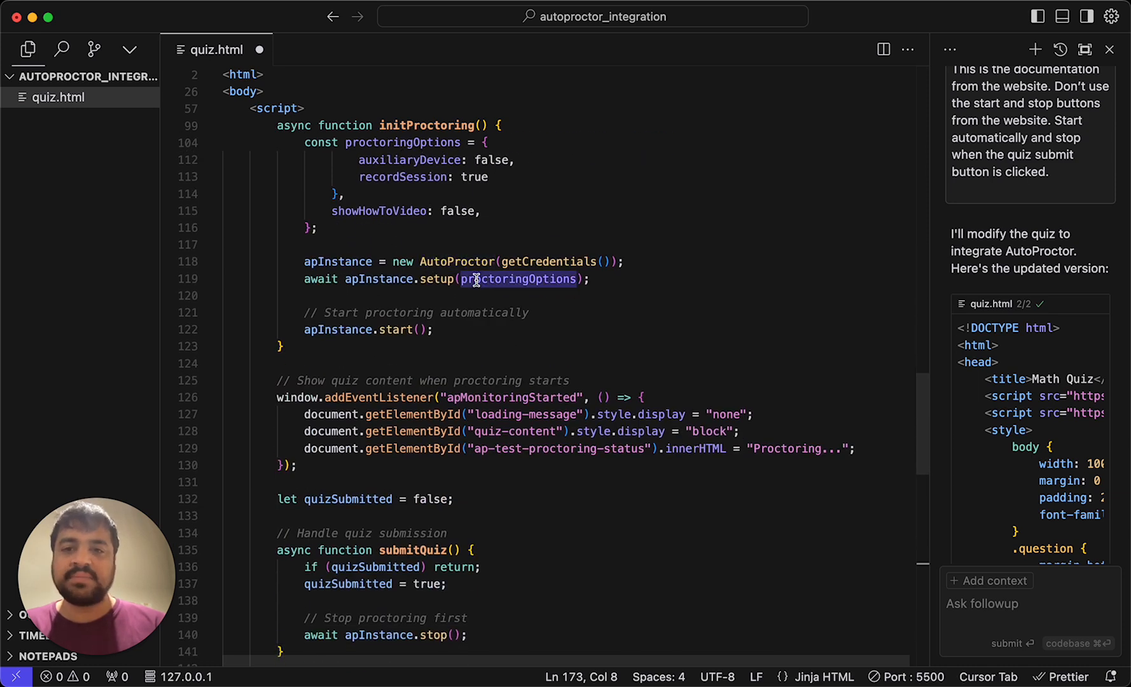
{"action": "scroll", "scroll_direction": "down", "scroll_amount": 3}
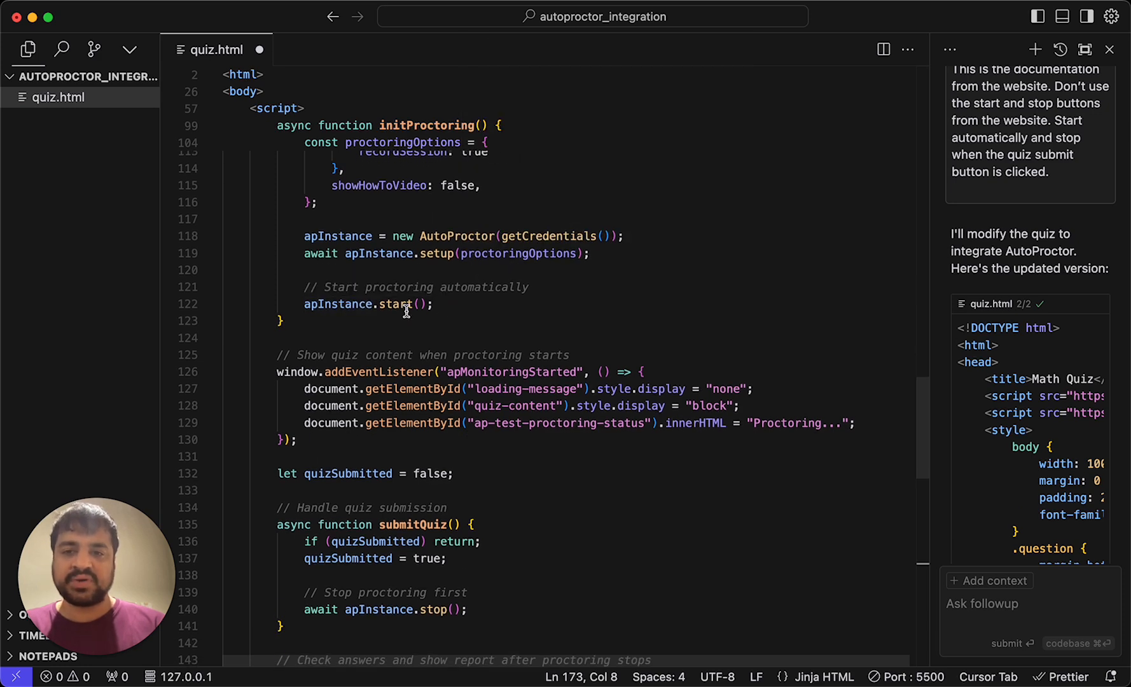
{"action": "mouse_move", "coordinate": [384, 342]}
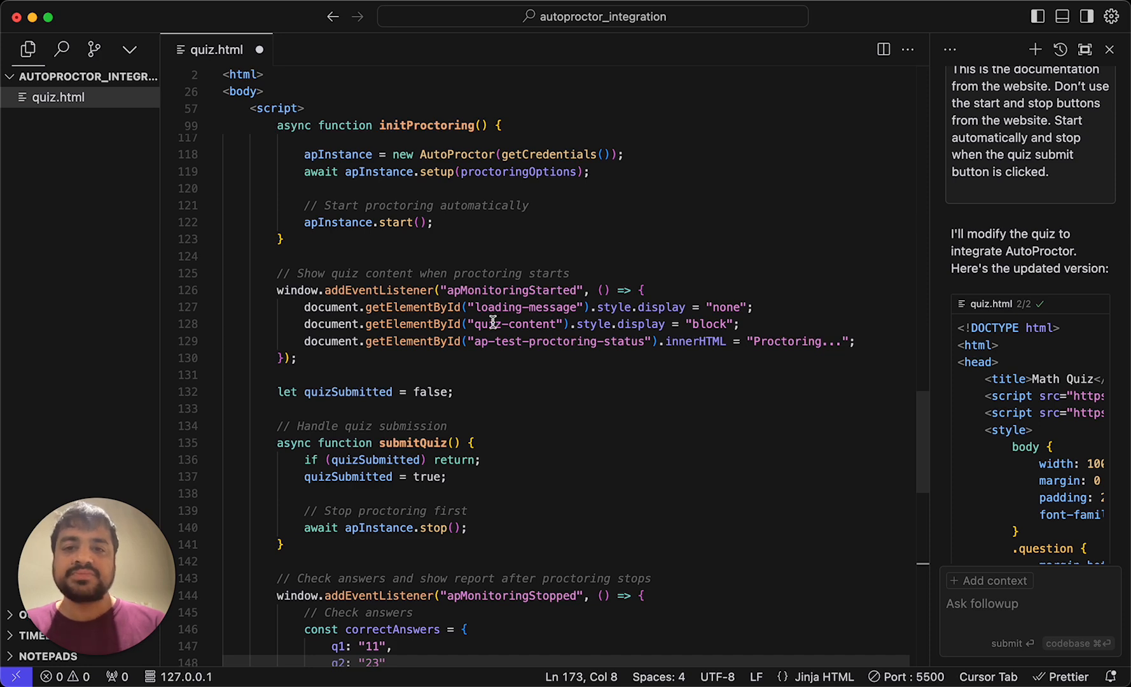
{"action": "scroll", "scroll_direction": "up", "scroll_amount": 3}
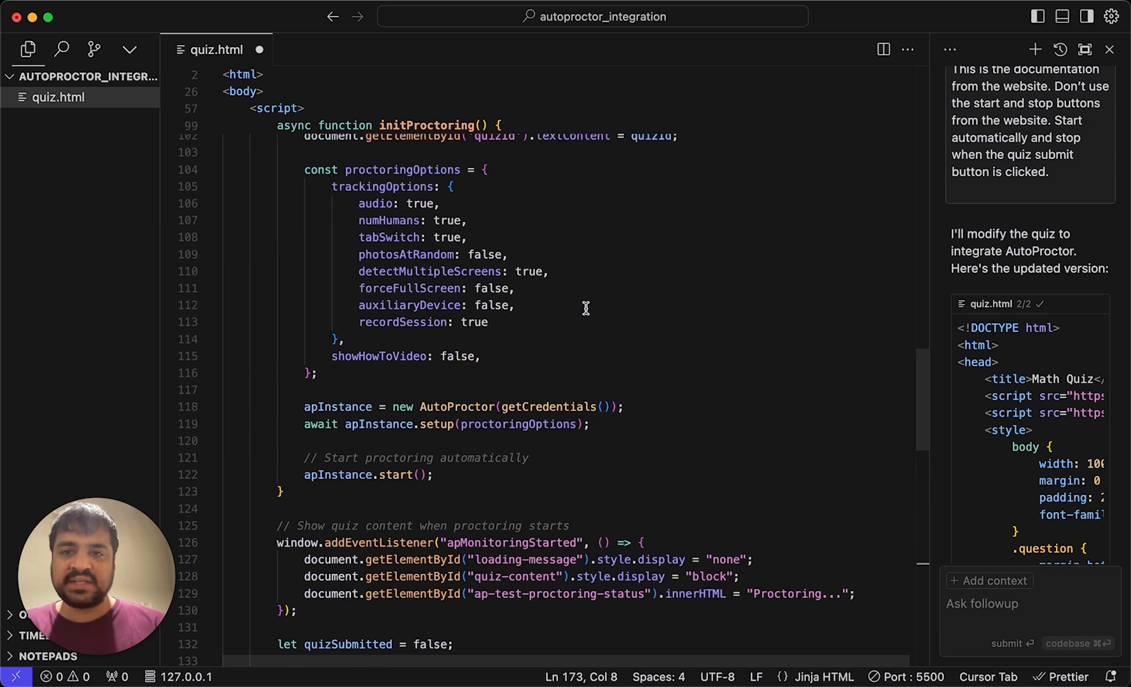
{"action": "scroll", "scroll_direction": "up", "scroll_amount": 3}
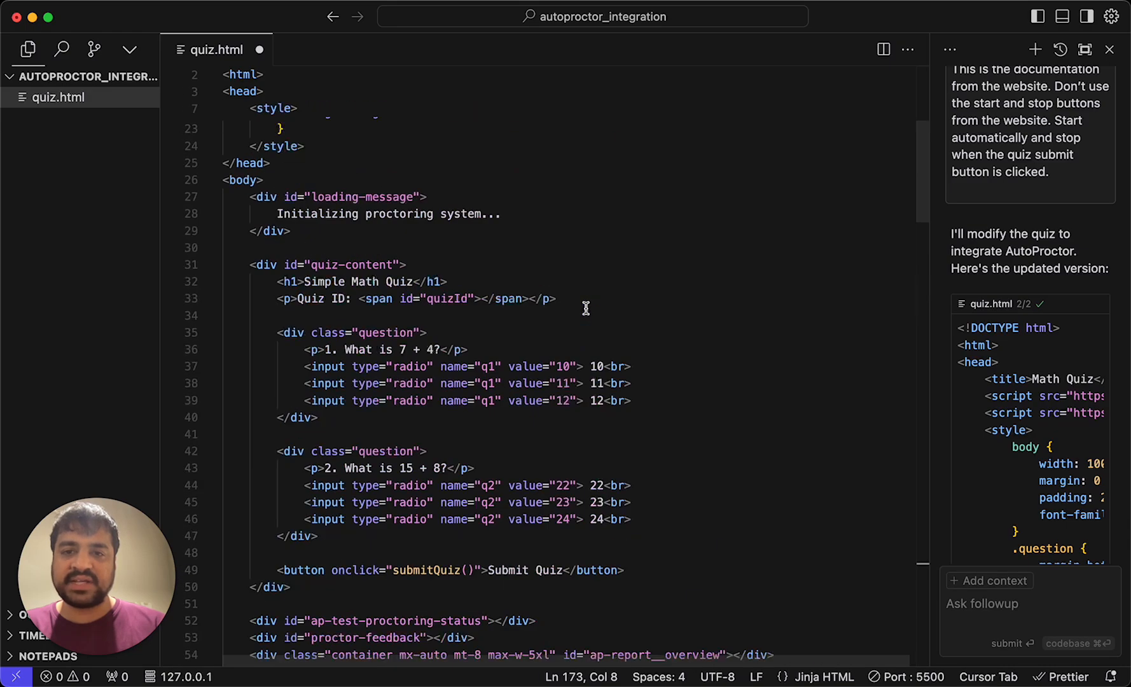
{"action": "scroll", "scroll_direction": "down", "scroll_amount": 3}
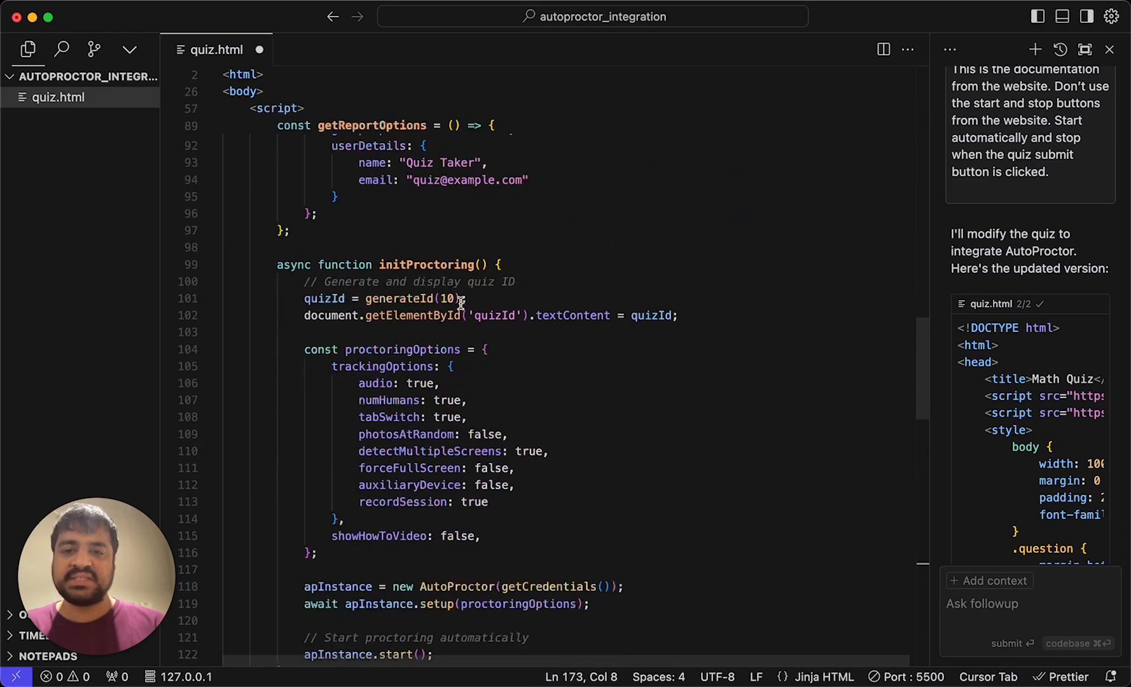
{"action": "scroll", "scroll_direction": "down", "scroll_amount": 3}
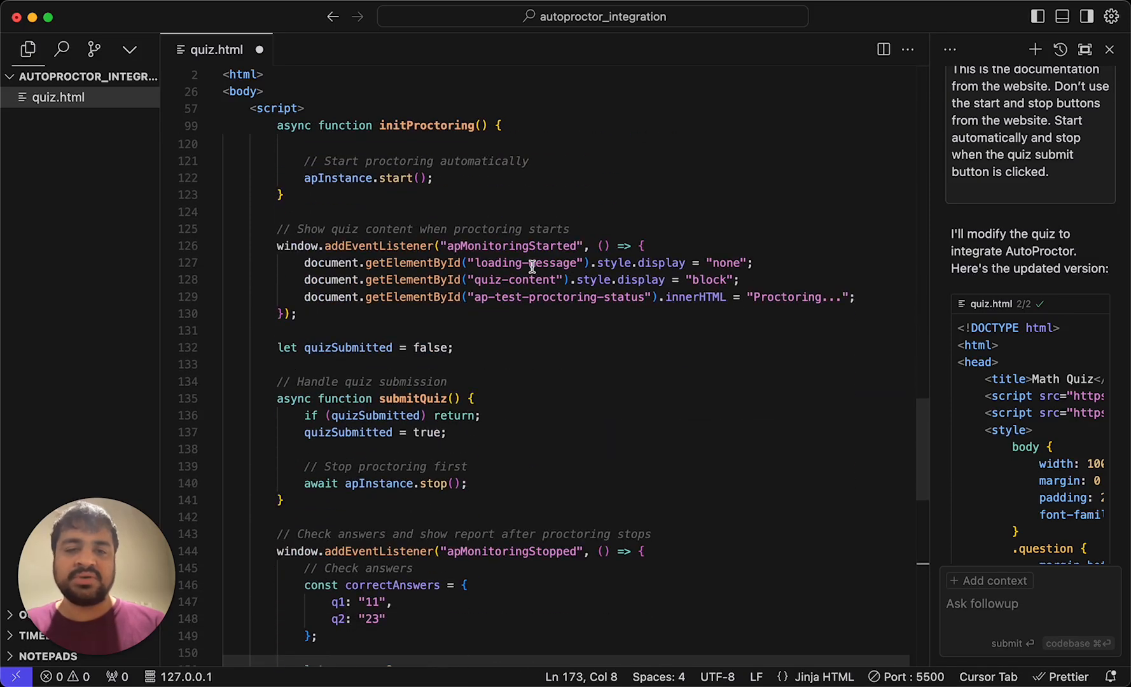
{"action": "mouse_move", "coordinate": [684, 262]}
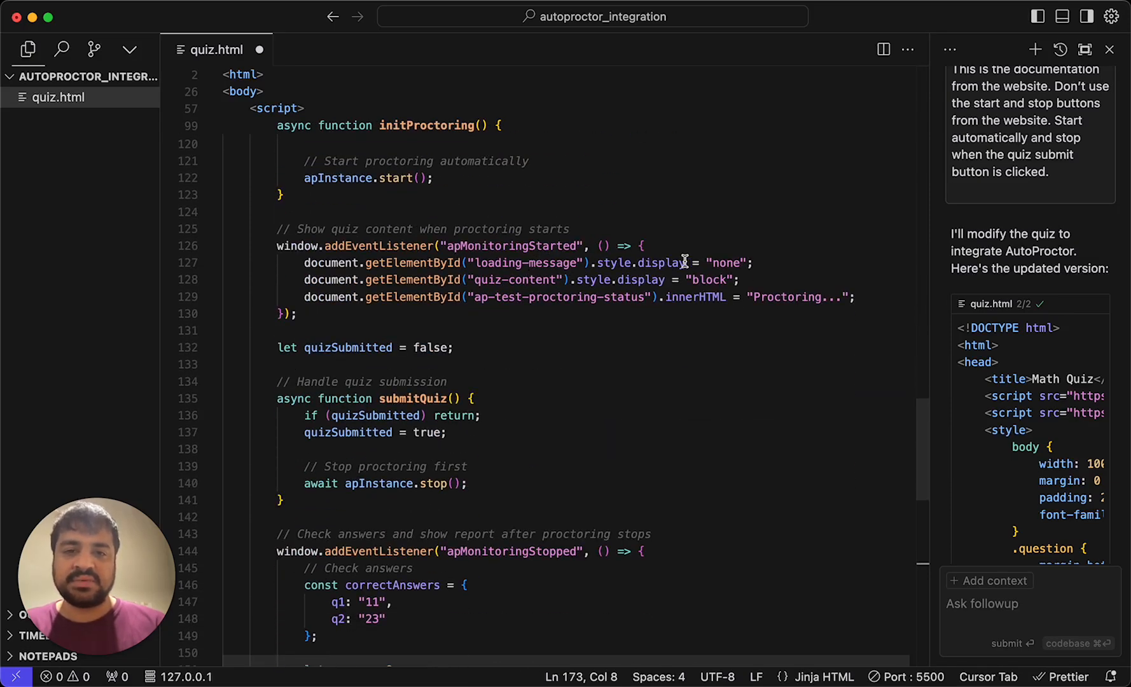
{"action": "mouse_move", "coordinate": [542, 284]}
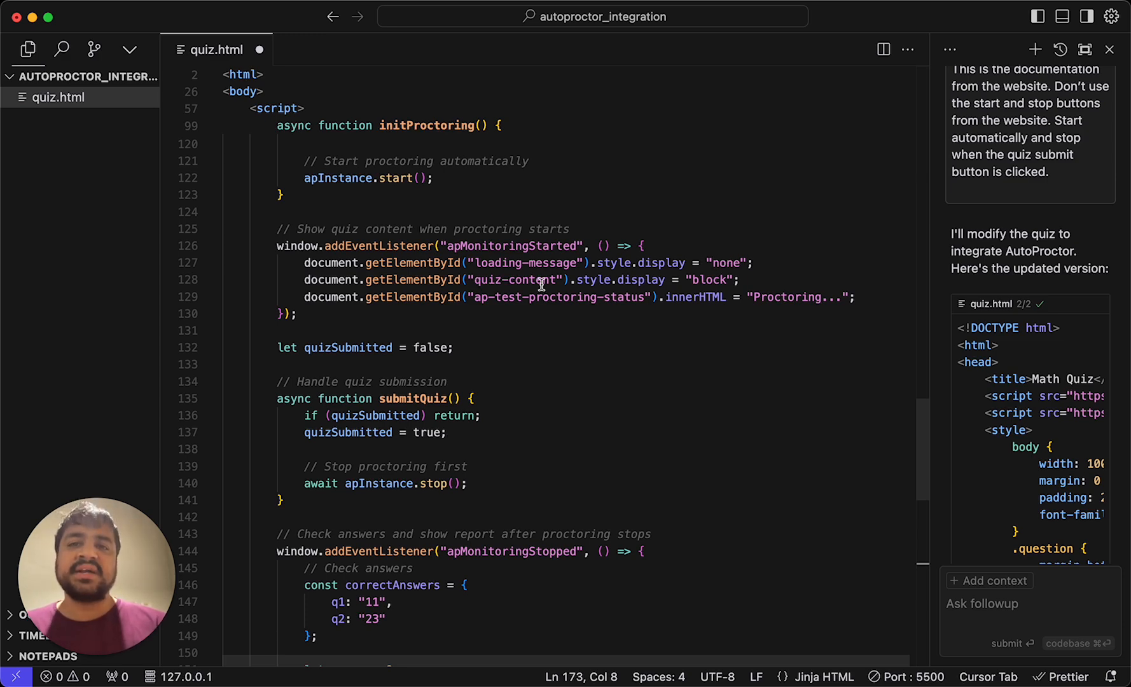
{"action": "mouse_move", "coordinate": [641, 279]}
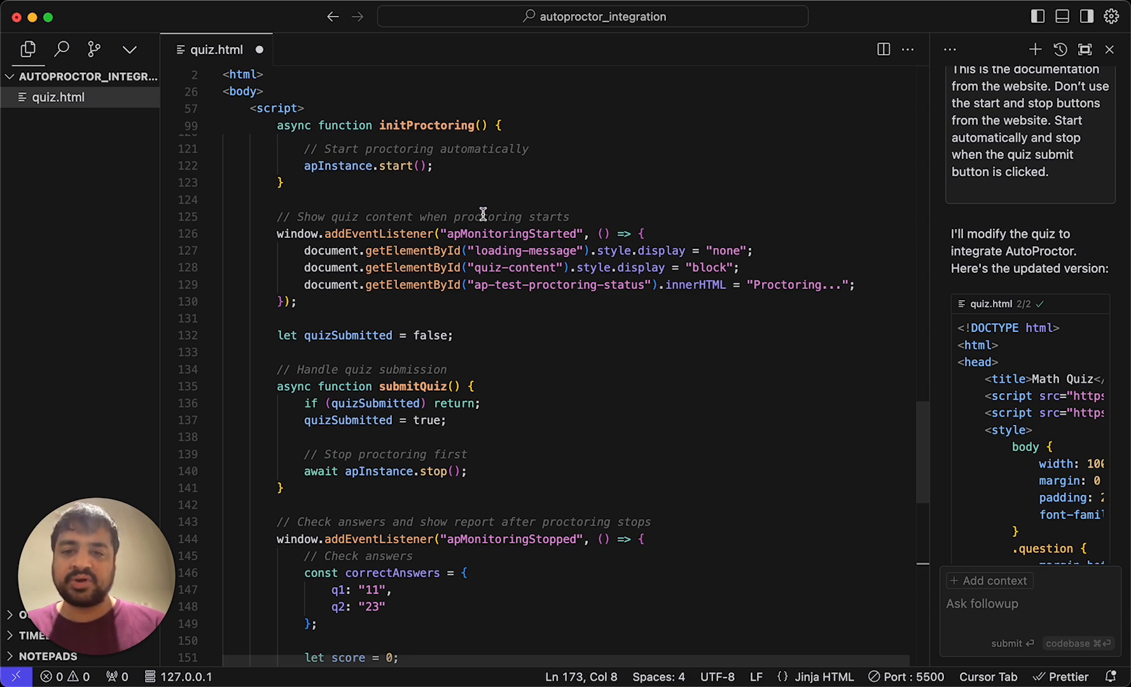
{"action": "scroll", "scroll_direction": "down", "scroll_amount": 3}
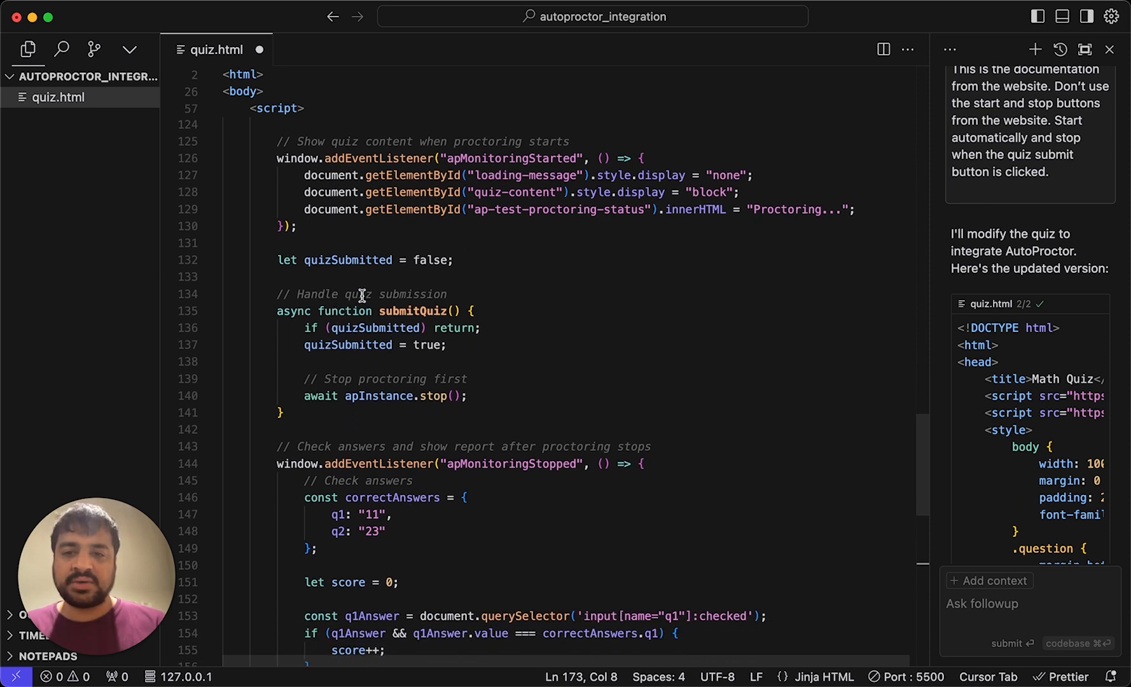
{"action": "scroll", "scroll_direction": "down", "scroll_amount": 3}
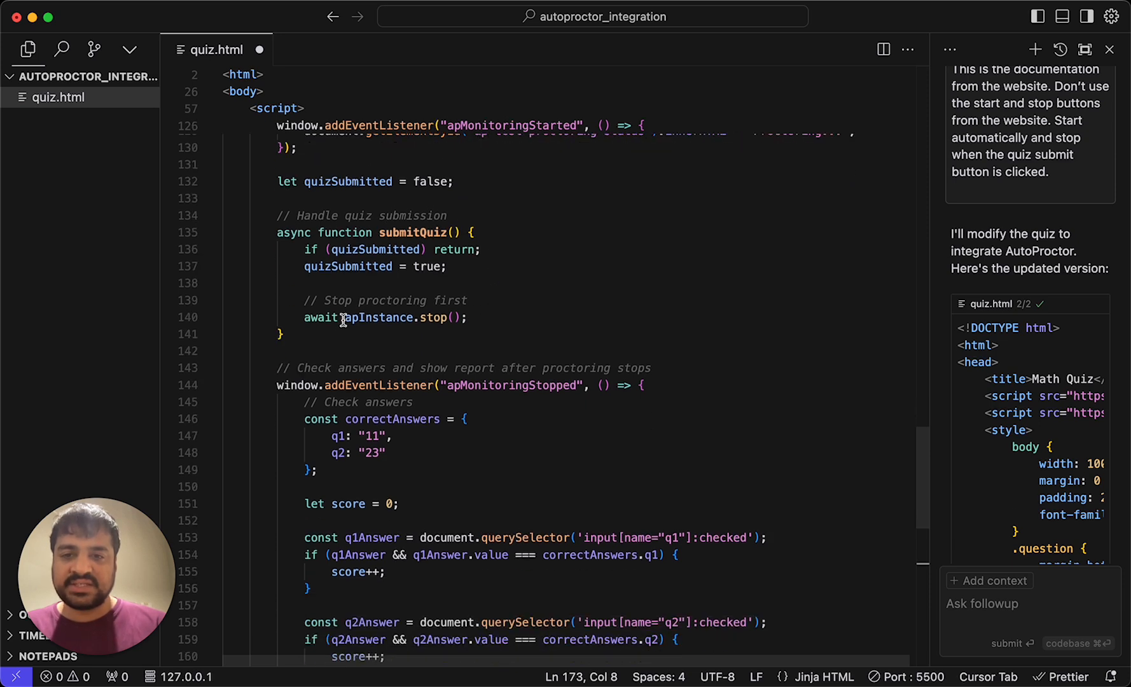
{"action": "scroll", "scroll_direction": "down", "scroll_amount": 3}
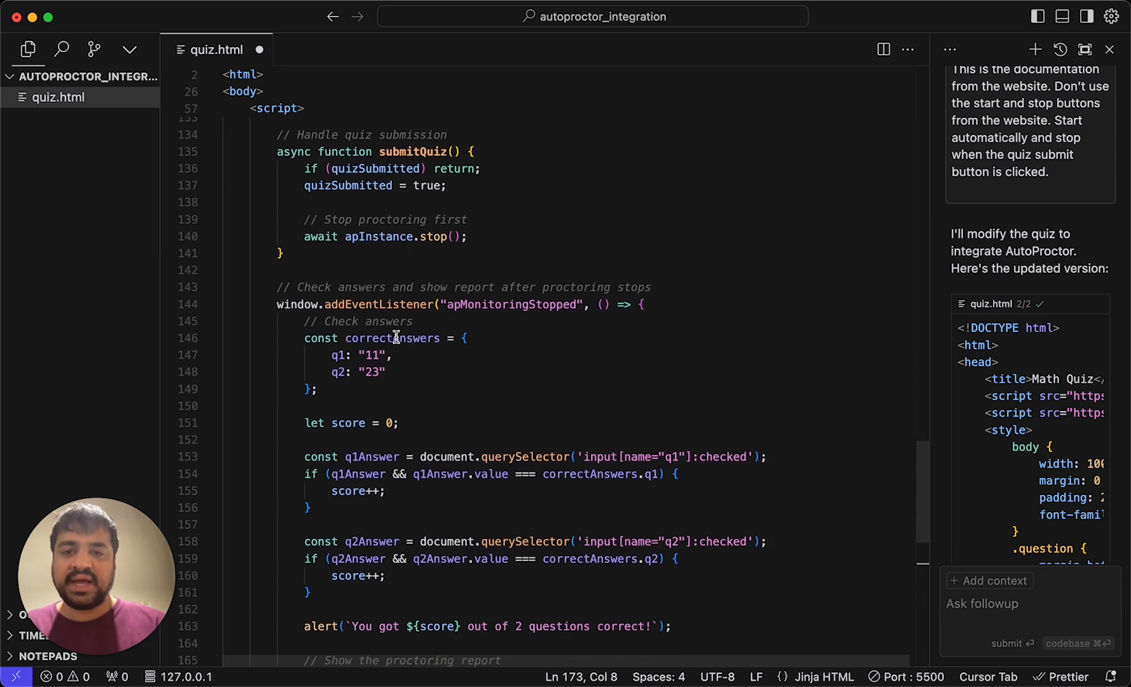
{"action": "mouse_move", "coordinate": [440, 325]}
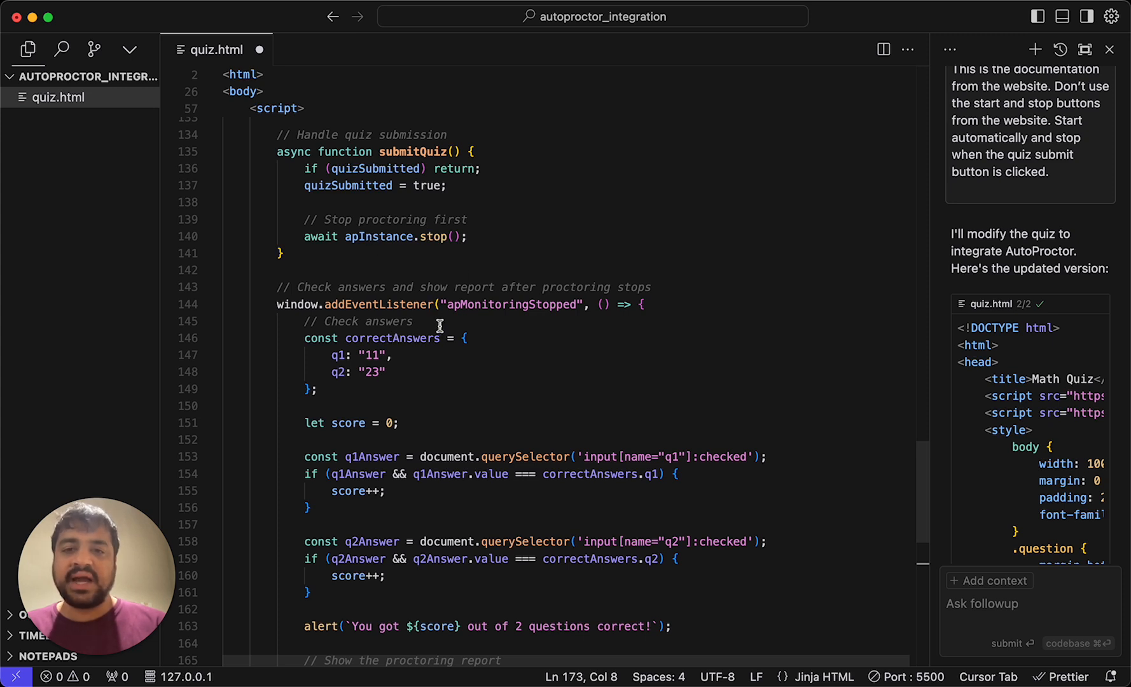
{"action": "mouse_move", "coordinate": [521, 316]}
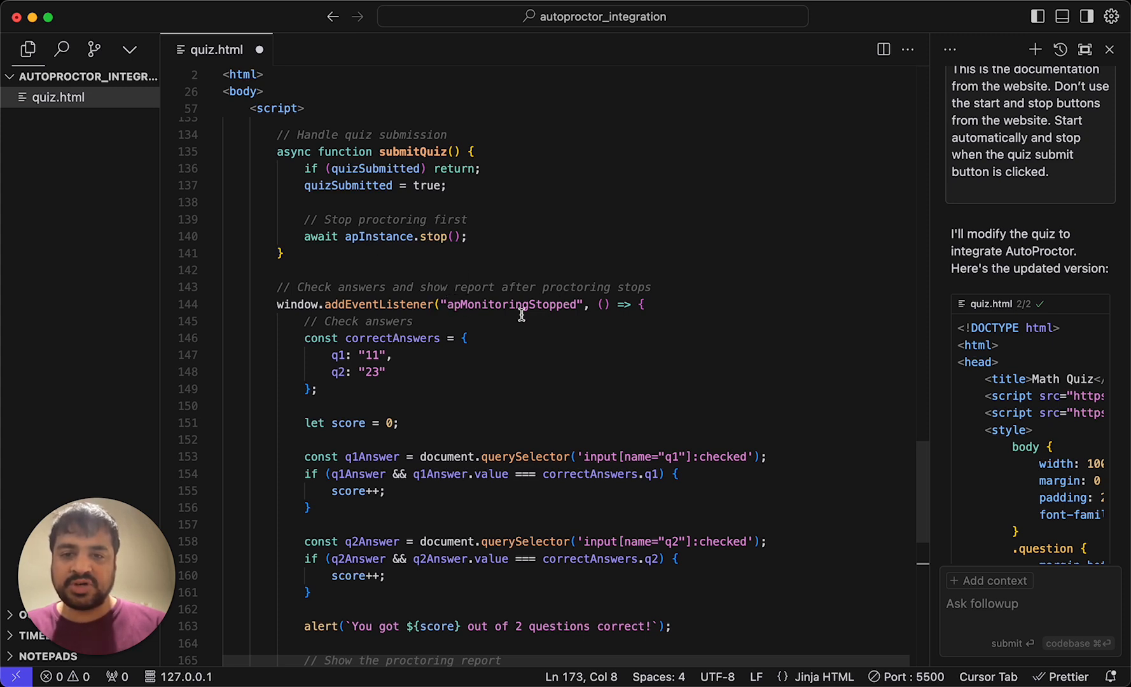
{"action": "mouse_move", "coordinate": [531, 427]}
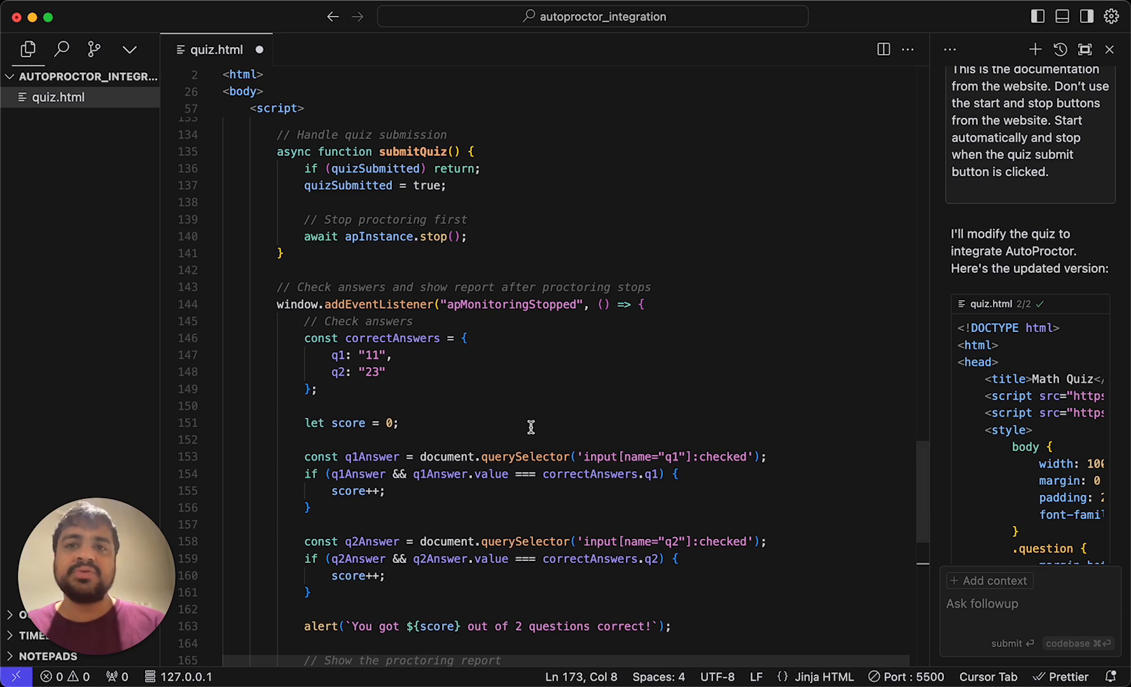
{"action": "mouse_move", "coordinate": [505, 319]}
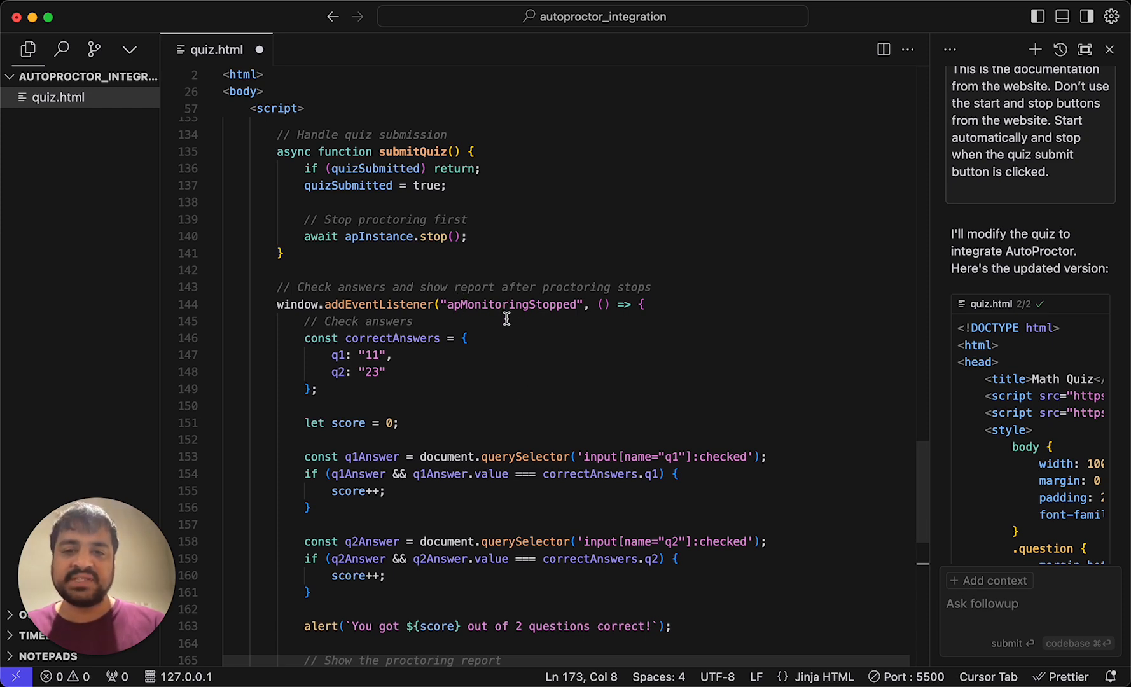
{"action": "mouse_move", "coordinate": [537, 323]}
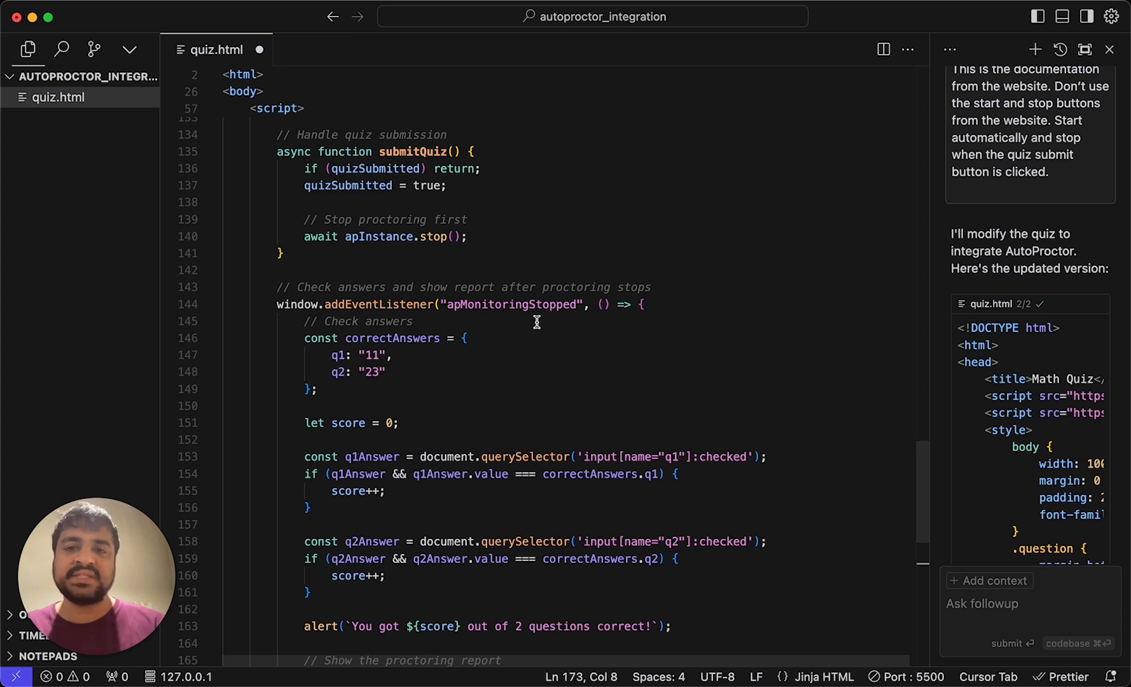
{"action": "mouse_move", "coordinate": [426, 366]}
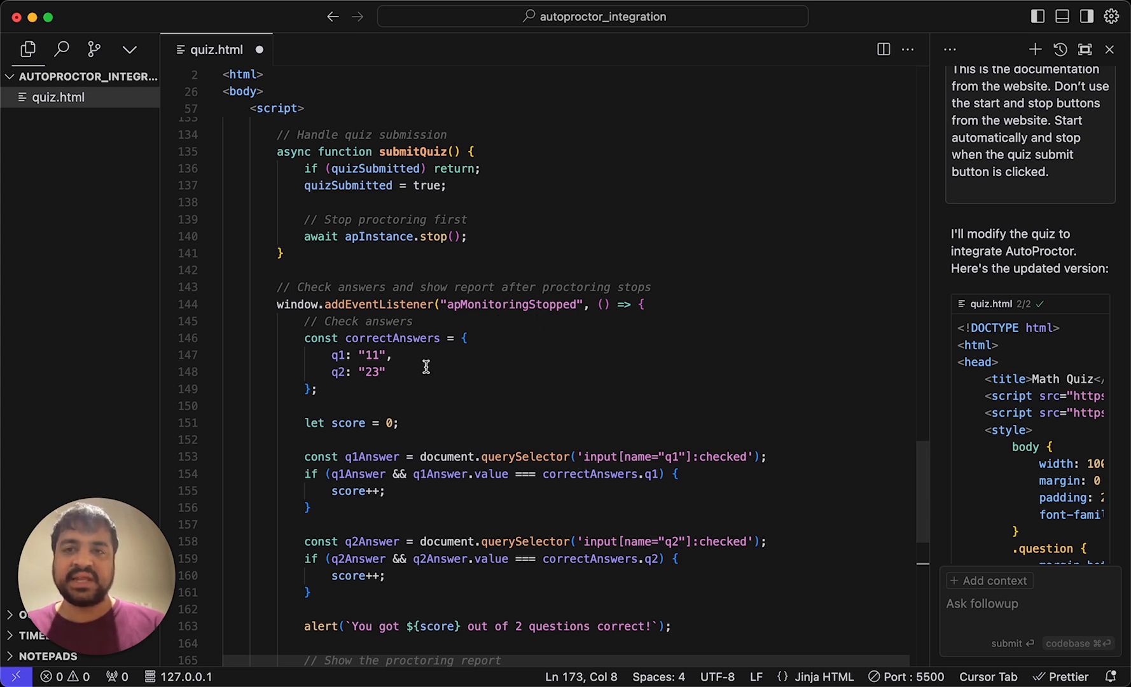
{"action": "scroll", "scroll_direction": "down", "scroll_amount": 3}
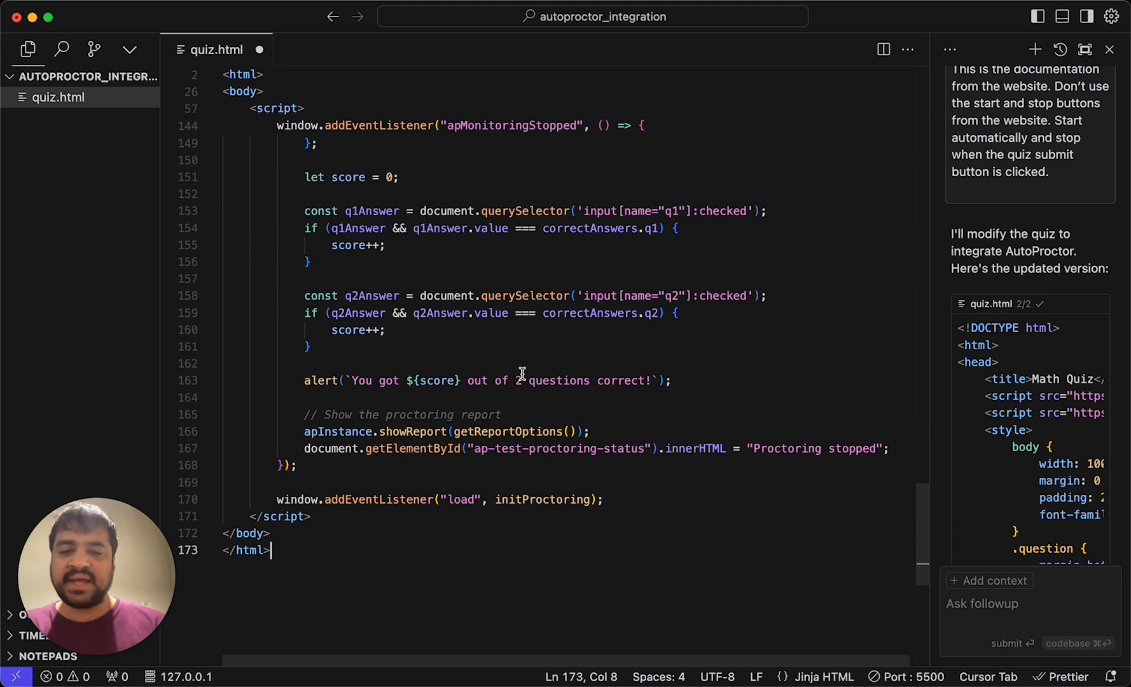
{"action": "left_click", "coordinate": [519, 228]}
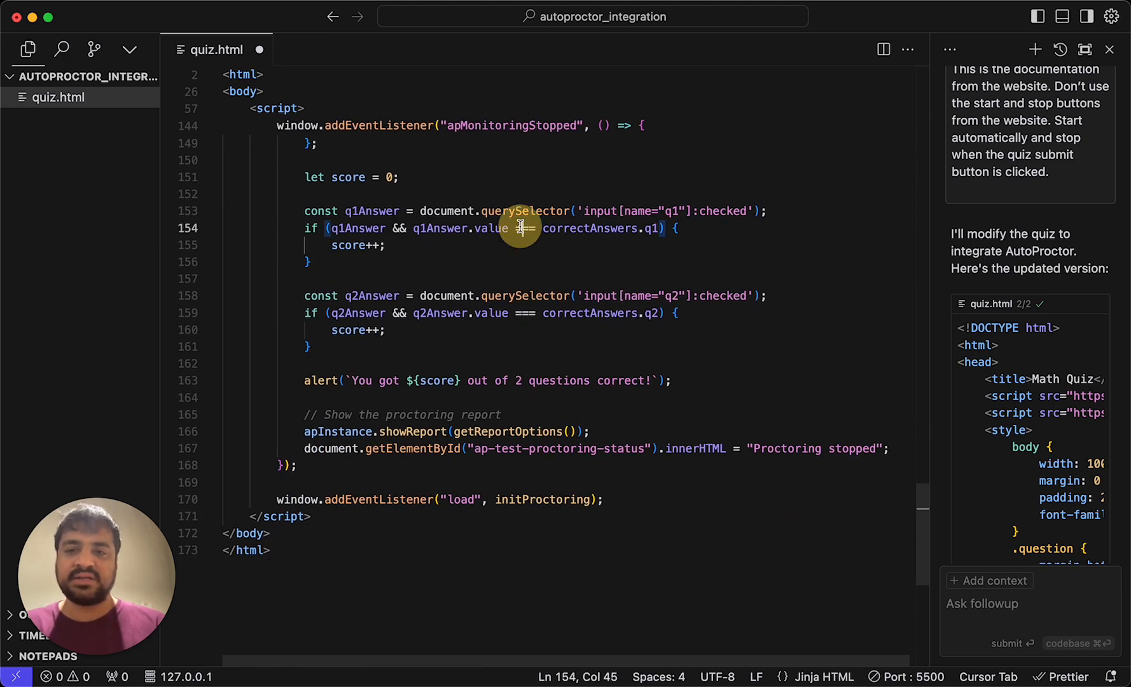
{"action": "mouse_move", "coordinate": [1030, 201]}
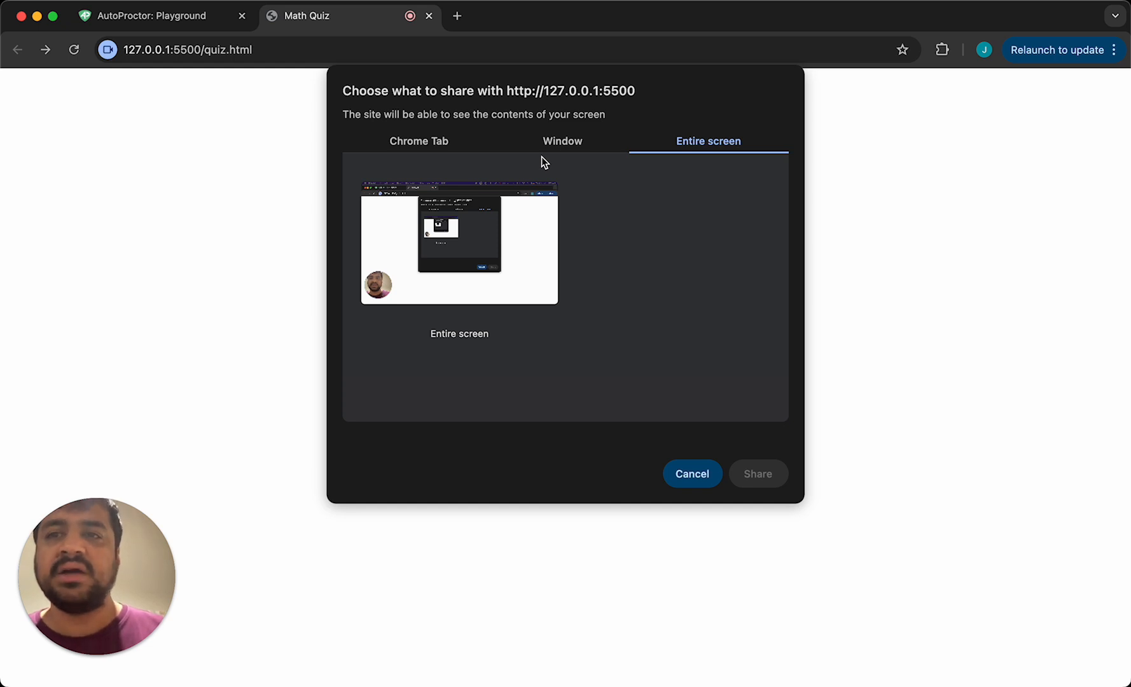
{"action": "mouse_move", "coordinate": [459, 261]}
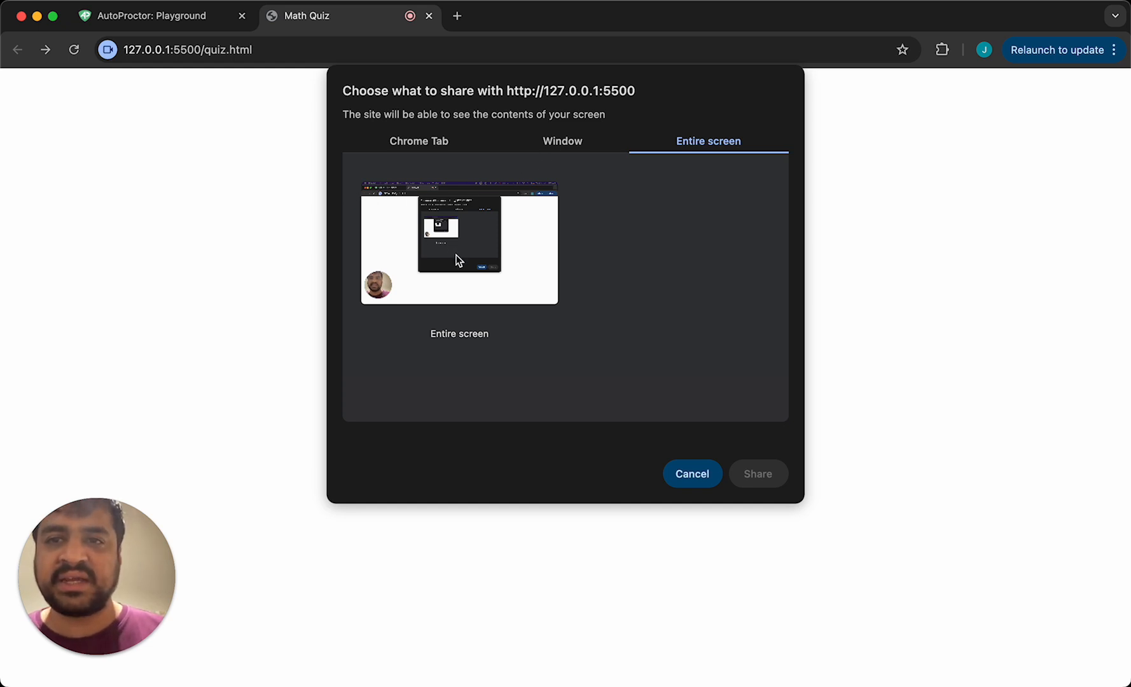
{"action": "mouse_move", "coordinate": [502, 262]}
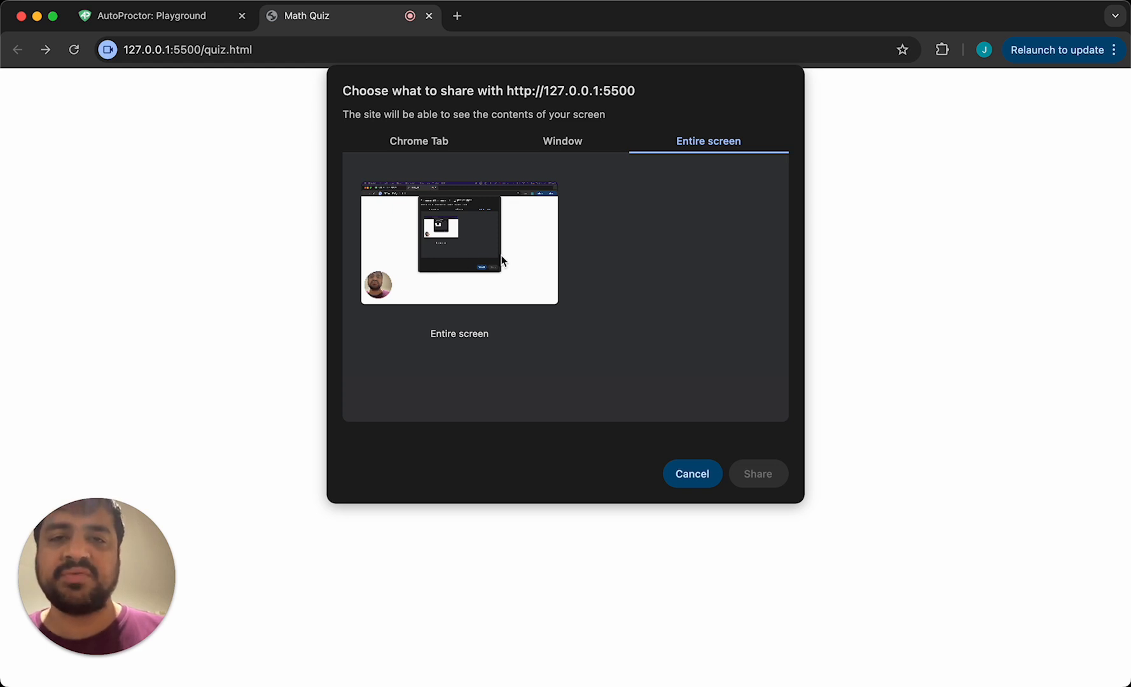
- Share the entire screen with the Math Quiz page in Chrome
{"action": "left_click", "coordinate": [458, 248]}
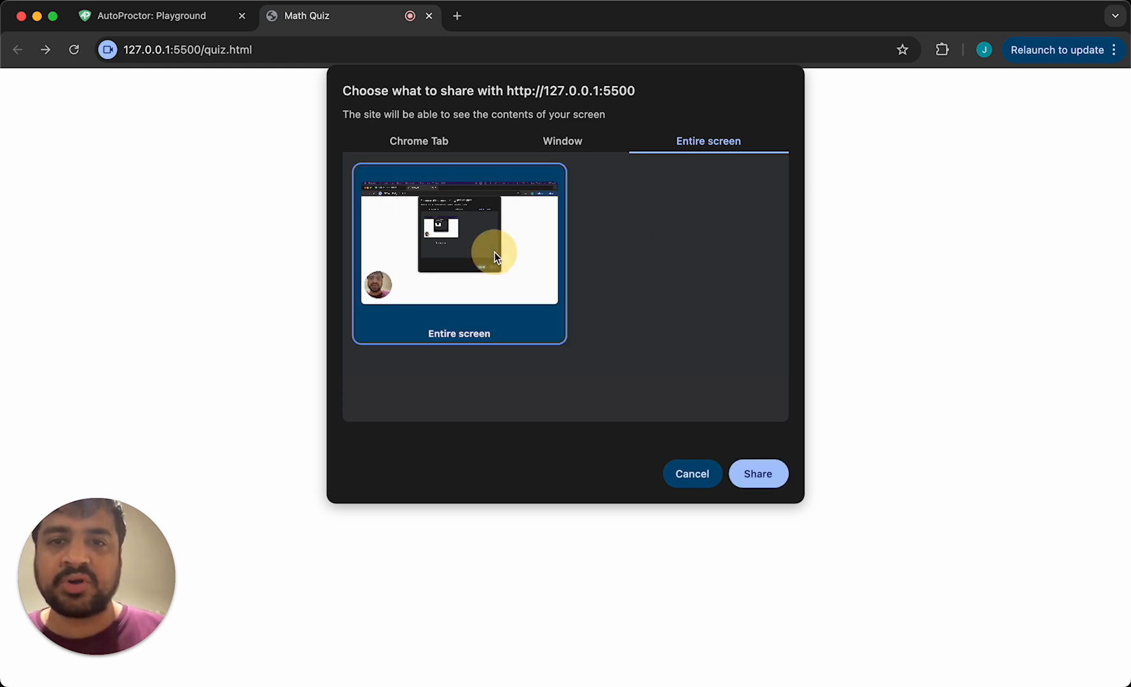
{"action": "mouse_move", "coordinate": [687, 183]}
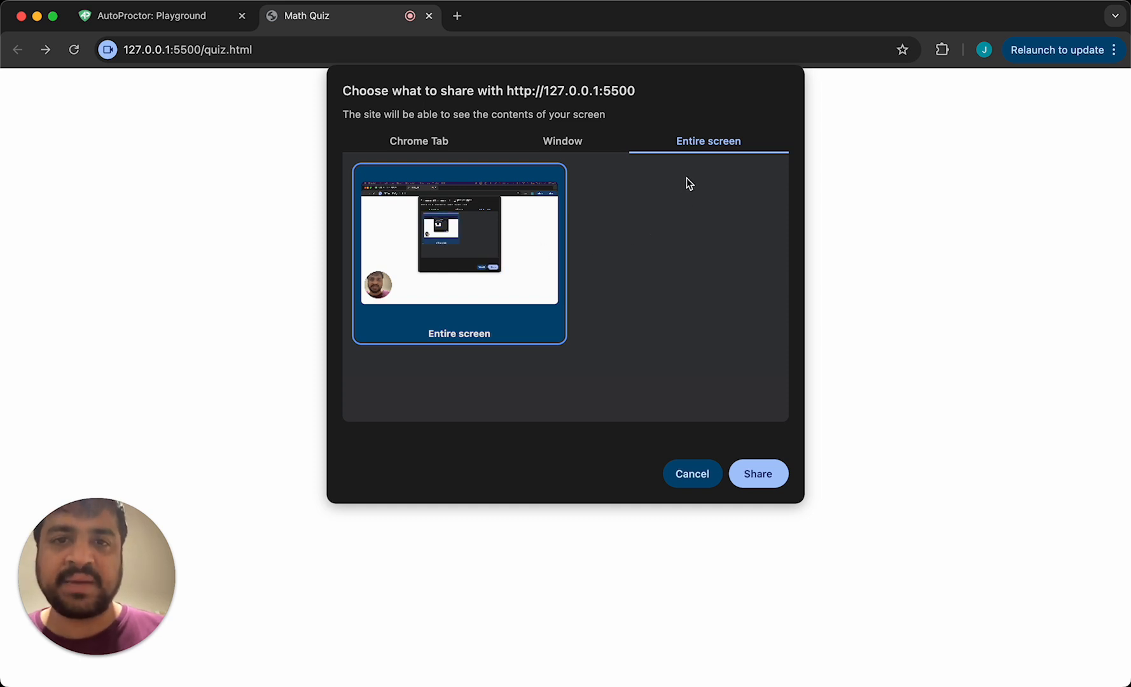
{"action": "mouse_move", "coordinate": [511, 239]}
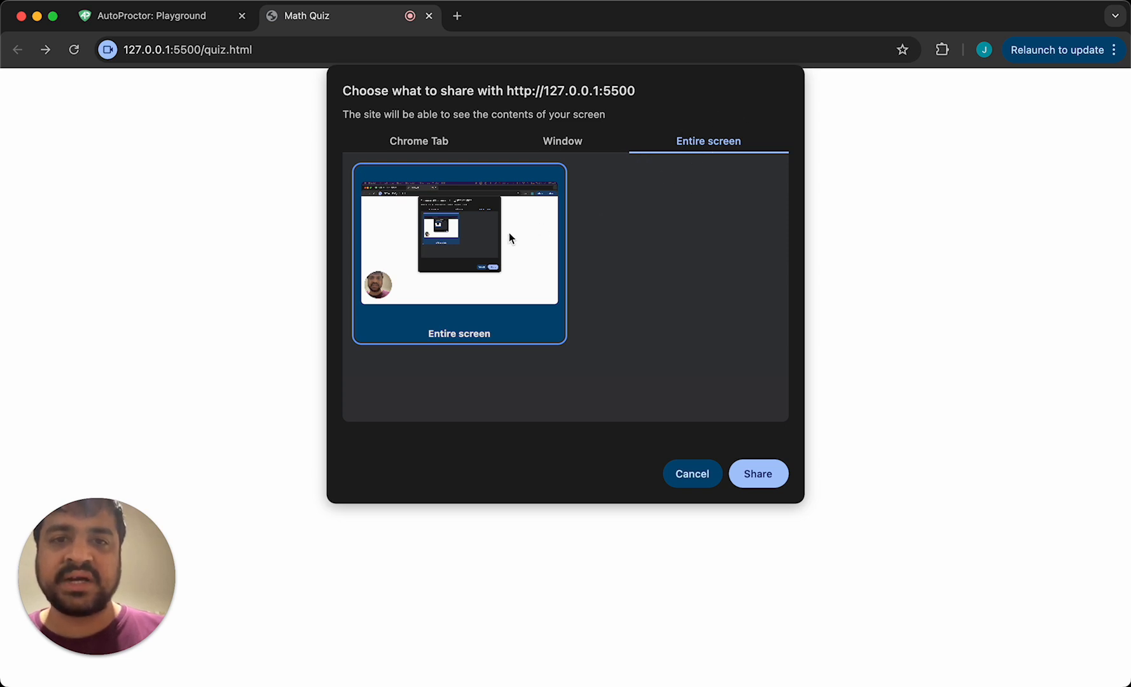
{"action": "mouse_move", "coordinate": [199, 467]}
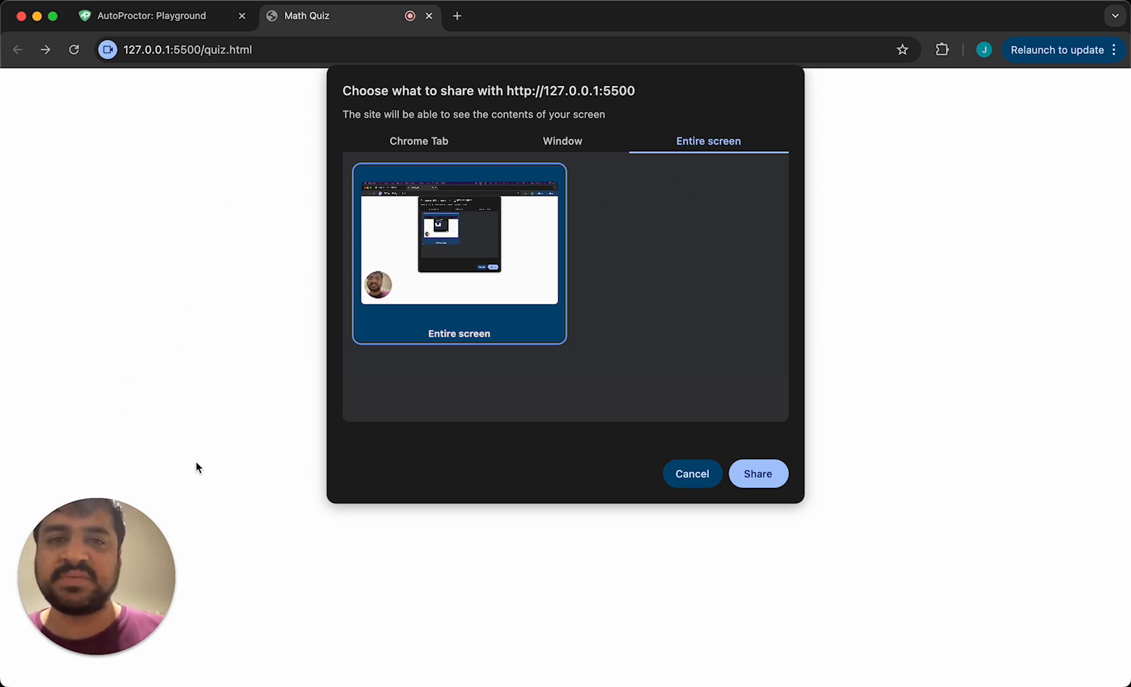
{"action": "mouse_move", "coordinate": [224, 188]}
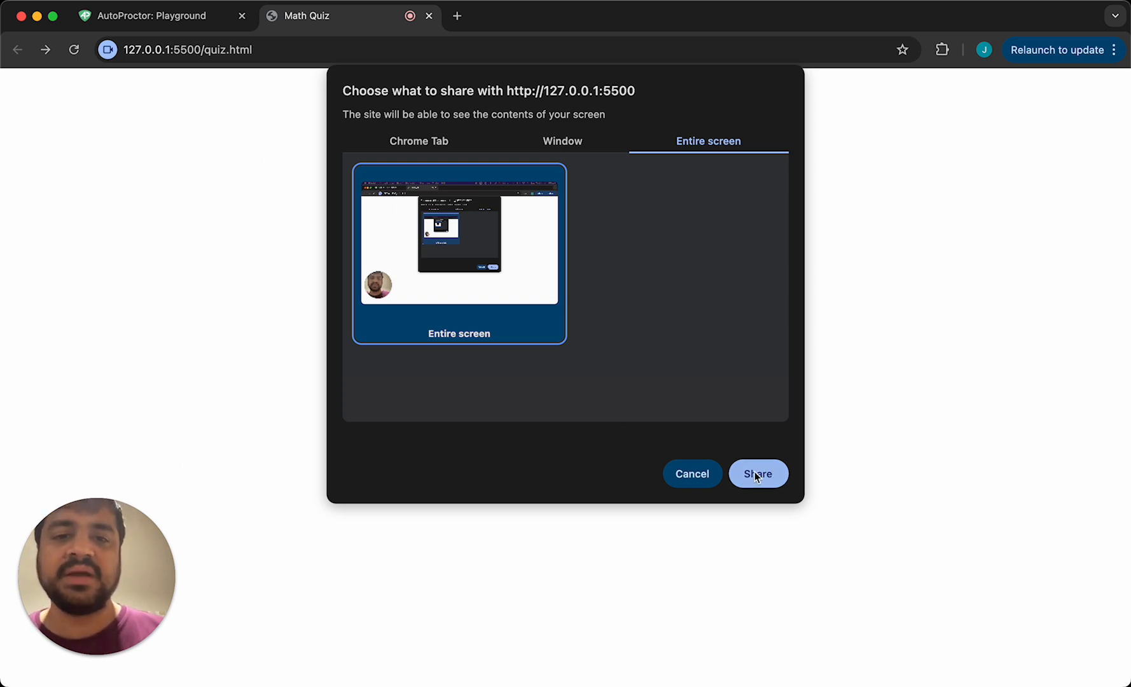
{"action": "left_click", "coordinate": [758, 474]}
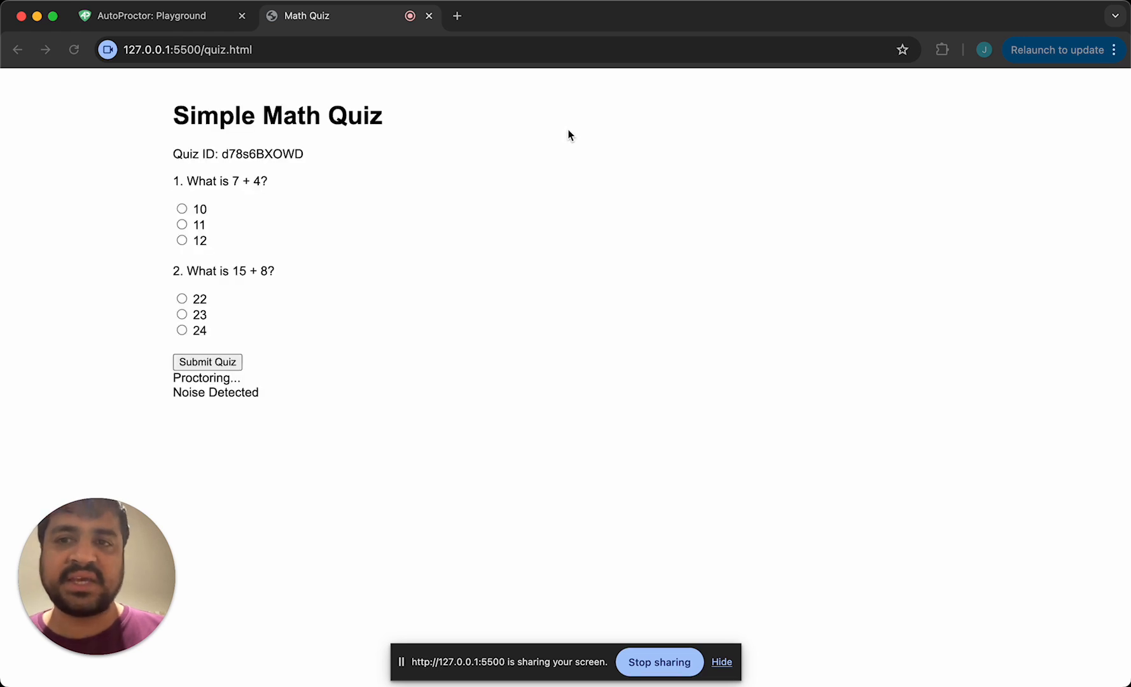
{"action": "mouse_move", "coordinate": [218, 286]}
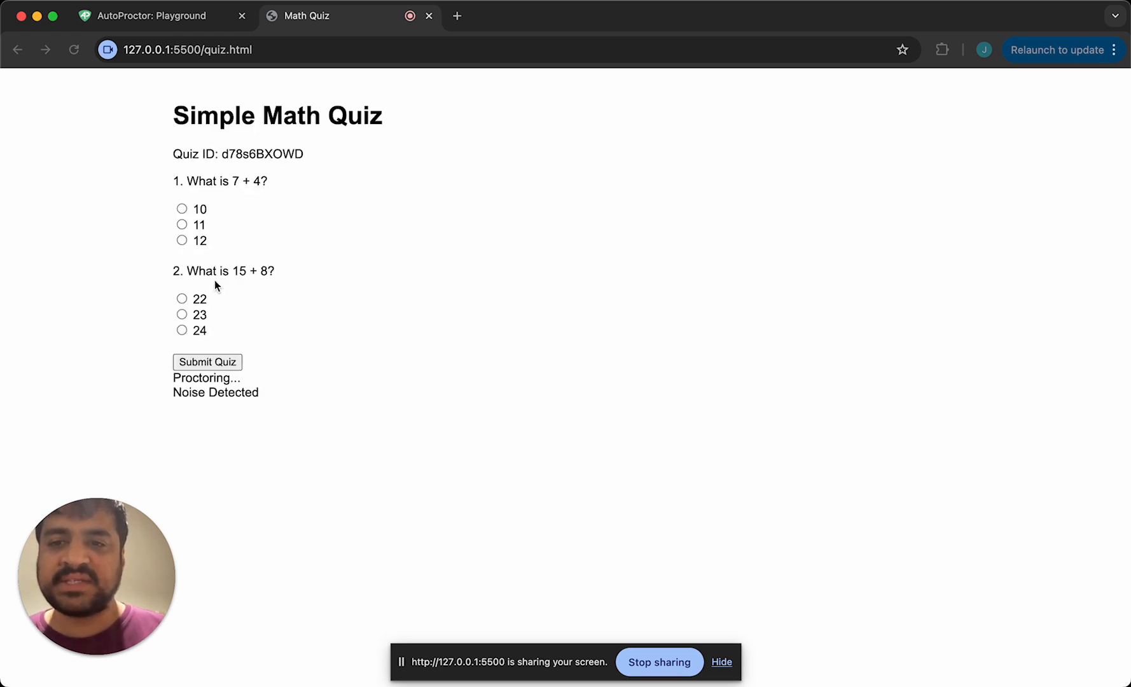
{"action": "mouse_move", "coordinate": [199, 404]}
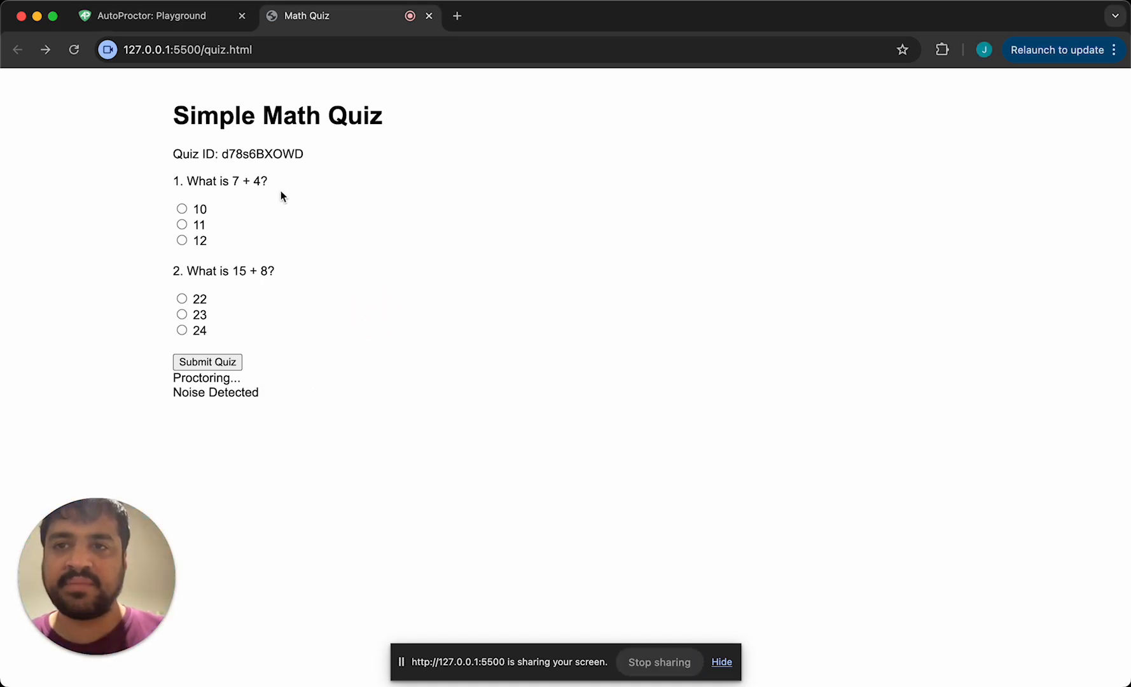
{"action": "left_click", "coordinate": [151, 15]}
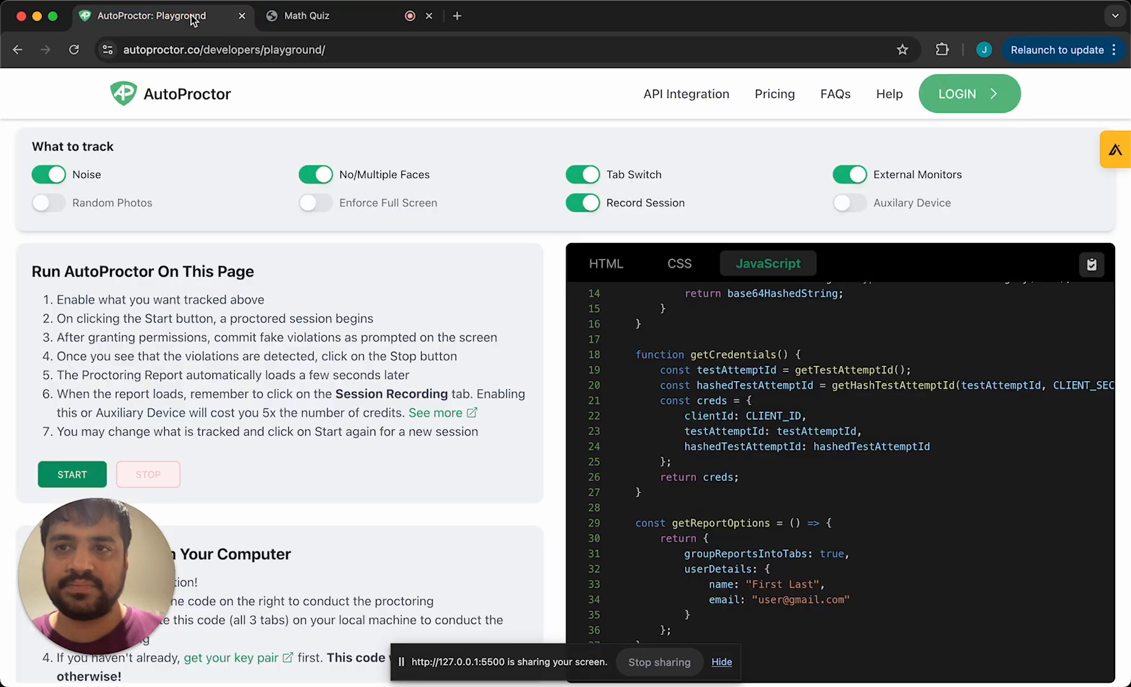
{"action": "scroll", "scroll_direction": "down", "scroll_amount": 3}
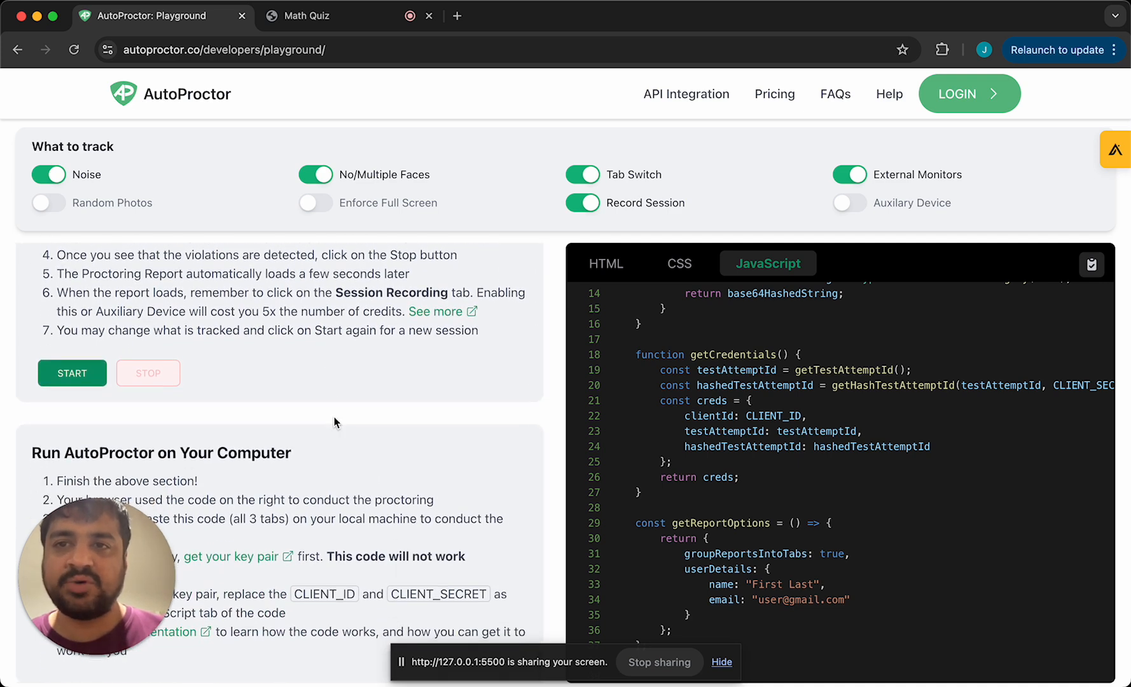
{"action": "scroll", "scroll_direction": "up", "scroll_amount": 3}
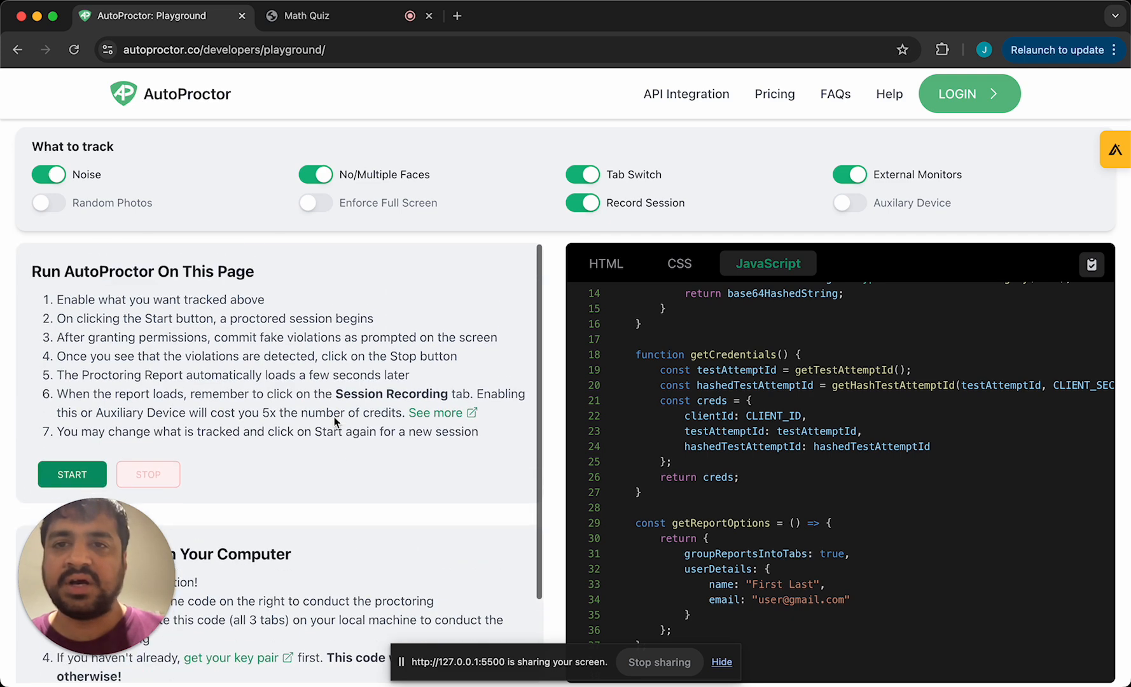
{"action": "left_click", "coordinate": [307, 16]}
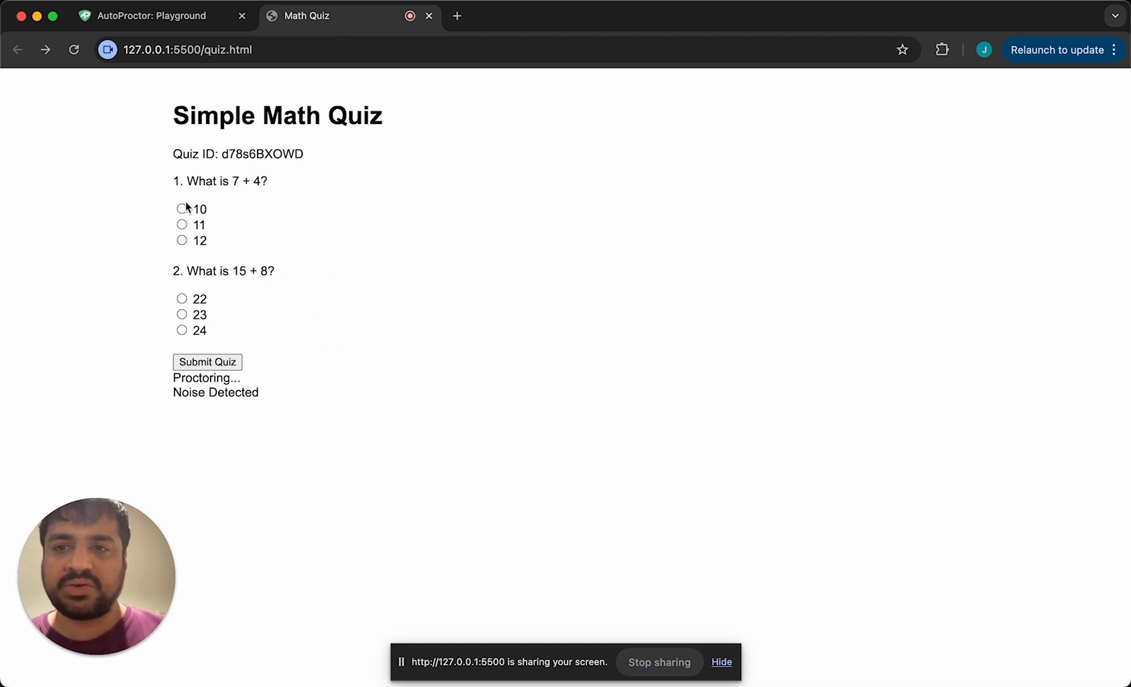
- Submit the quiz with answers 10 and 22 and dismiss the 0-of-2 score message
{"action": "left_click", "coordinate": [182, 300]}
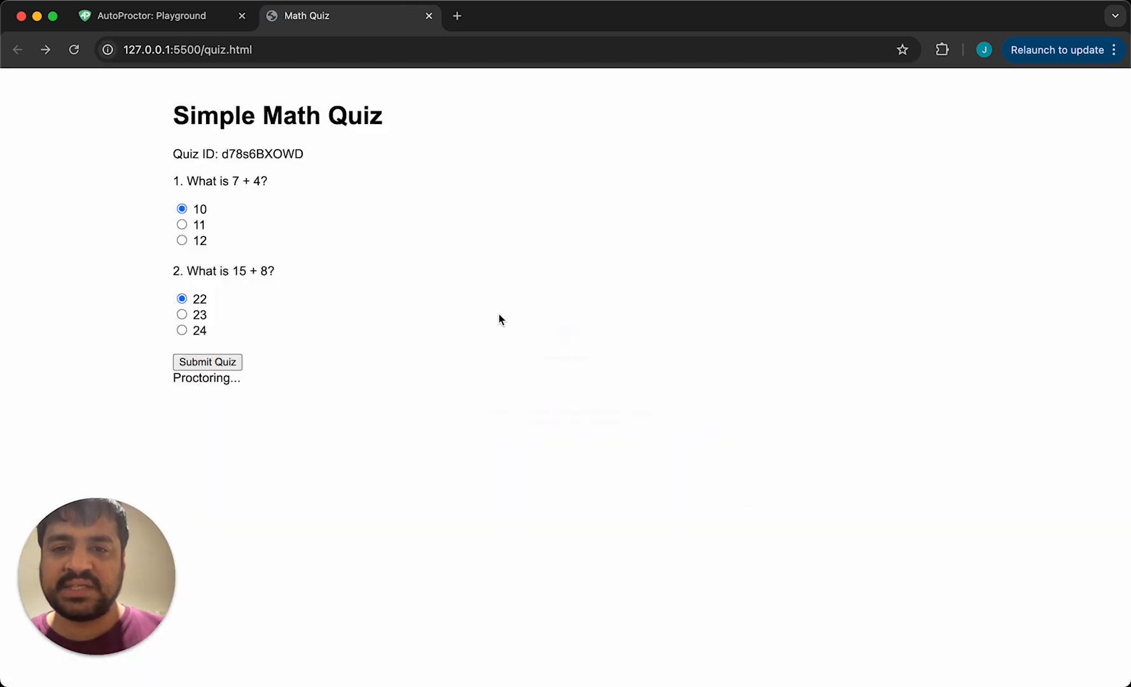
{"action": "left_click", "coordinate": [207, 361]}
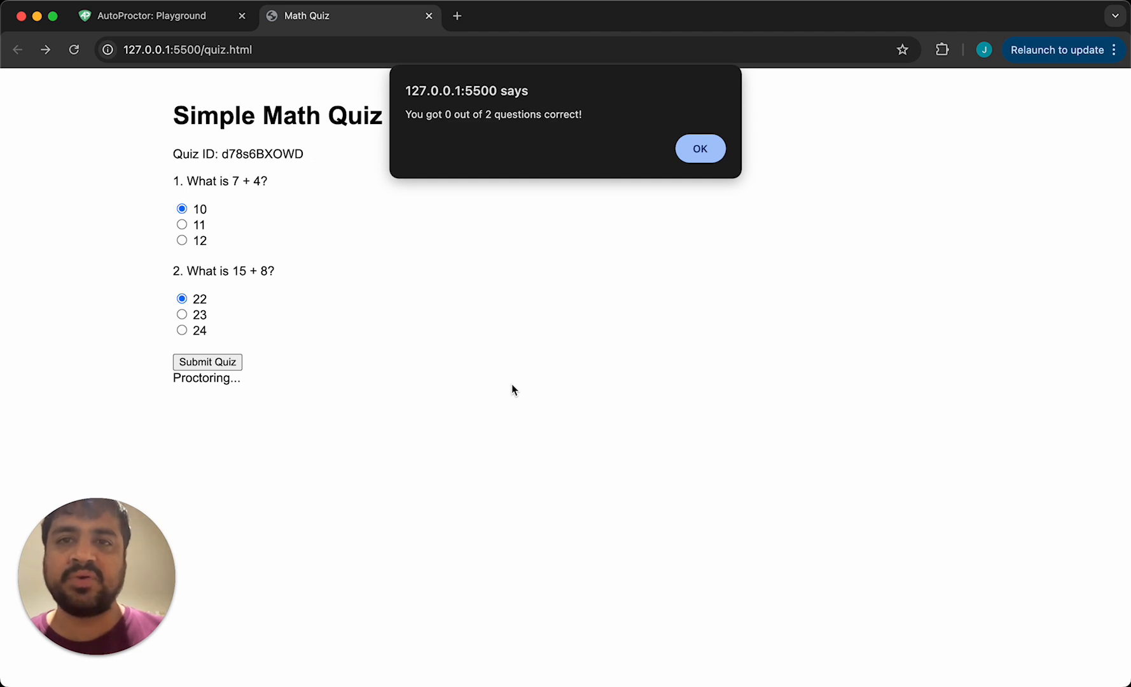
{"action": "mouse_move", "coordinate": [596, 117]}
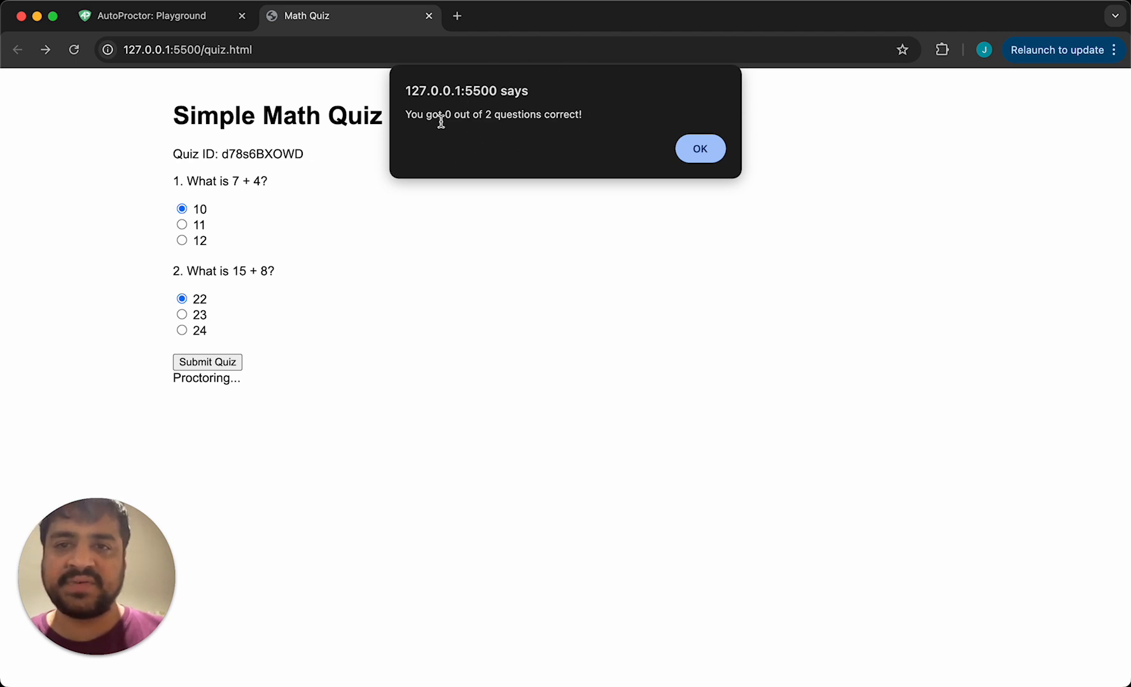
{"action": "mouse_move", "coordinate": [699, 164]}
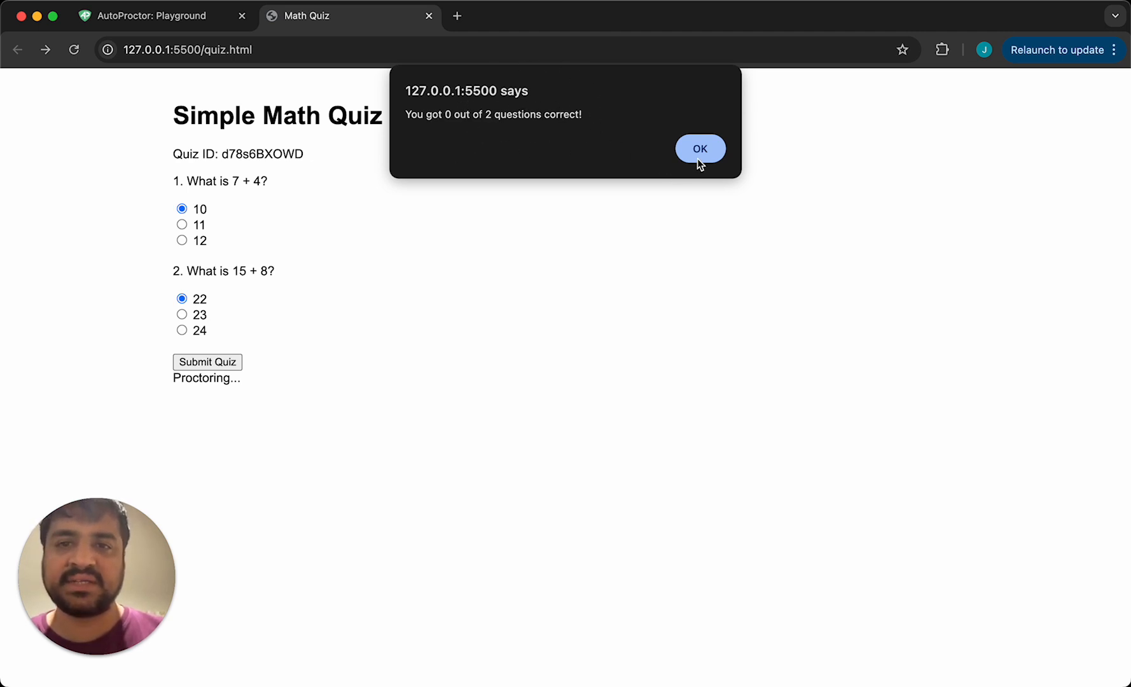
{"action": "left_click", "coordinate": [699, 149]}
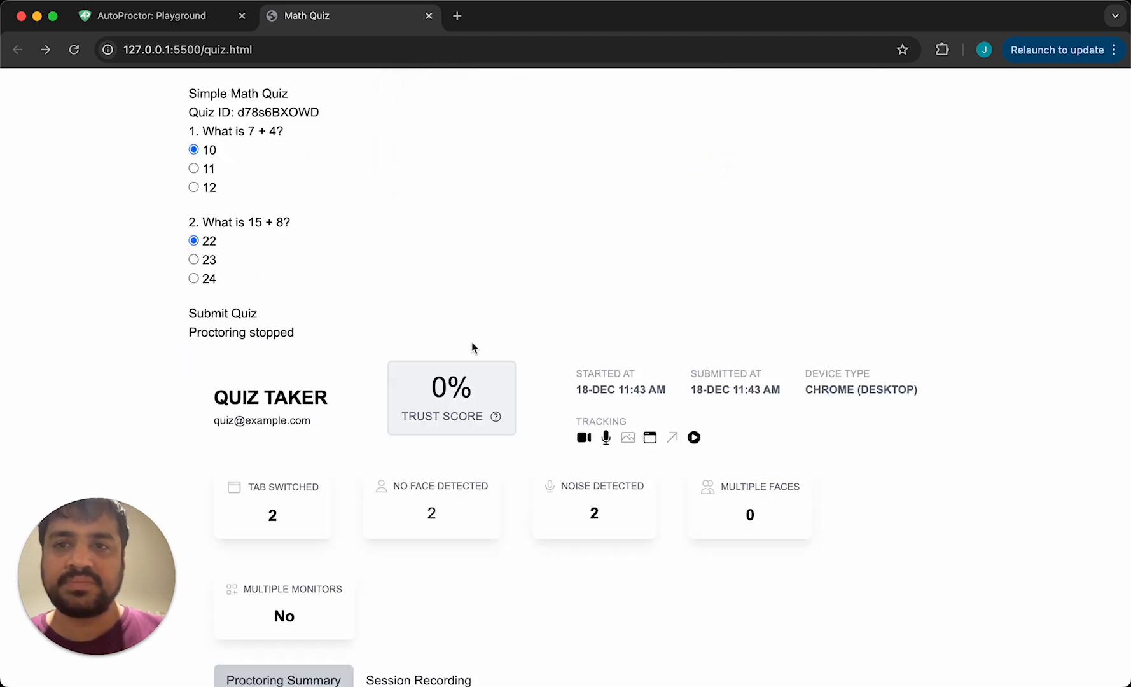
{"action": "scroll", "scroll_direction": "down", "scroll_amount": 3}
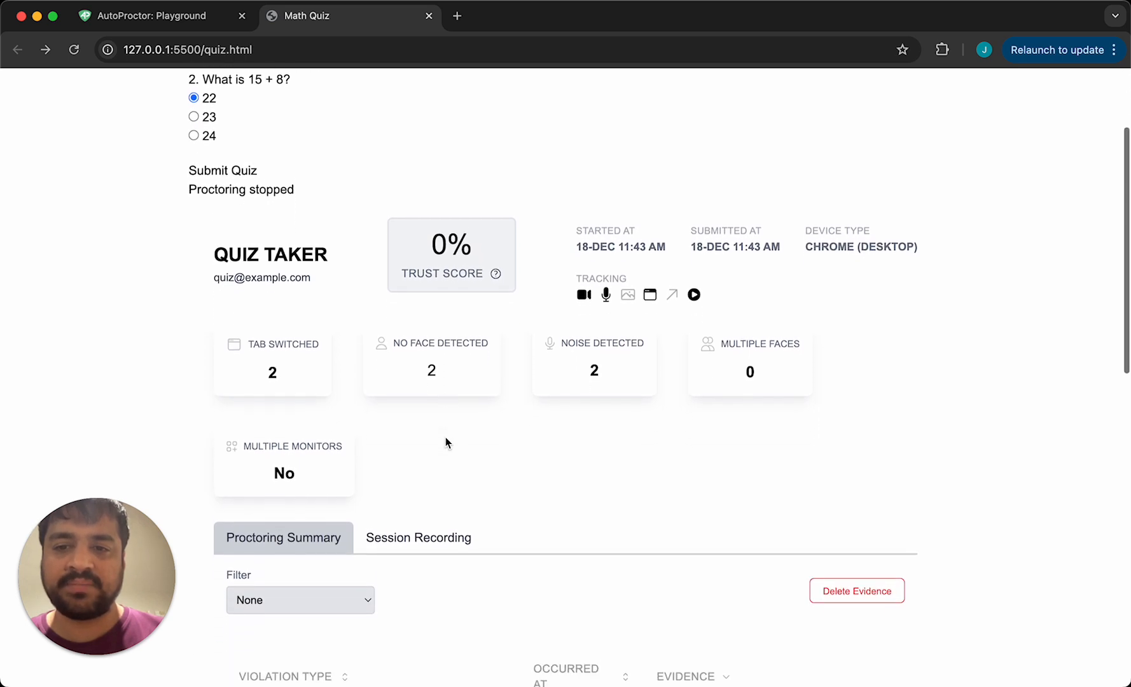
{"action": "scroll", "scroll_direction": "down", "scroll_amount": 3}
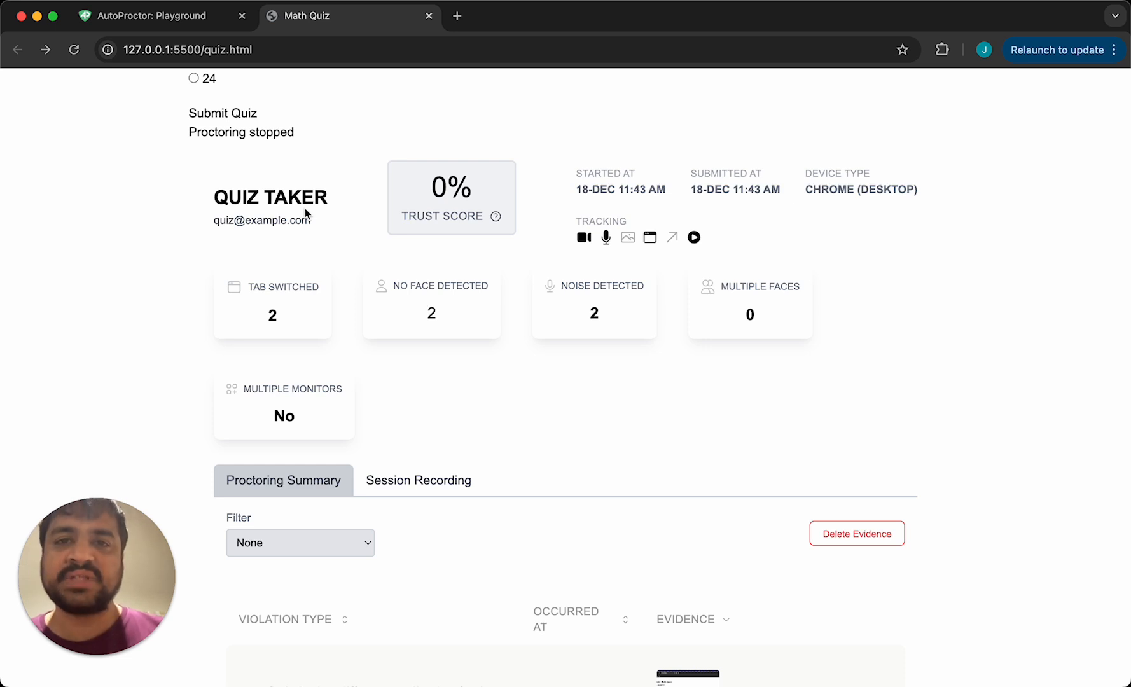
{"action": "mouse_move", "coordinate": [381, 203]}
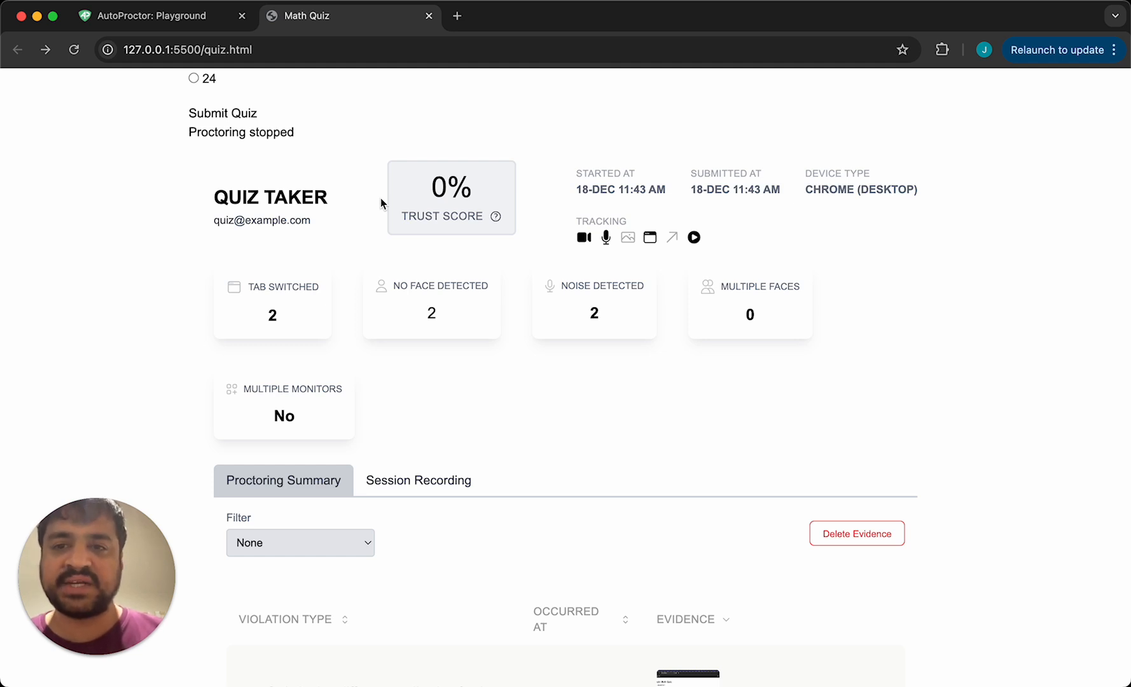
{"action": "scroll", "scroll_direction": "down", "scroll_amount": 3}
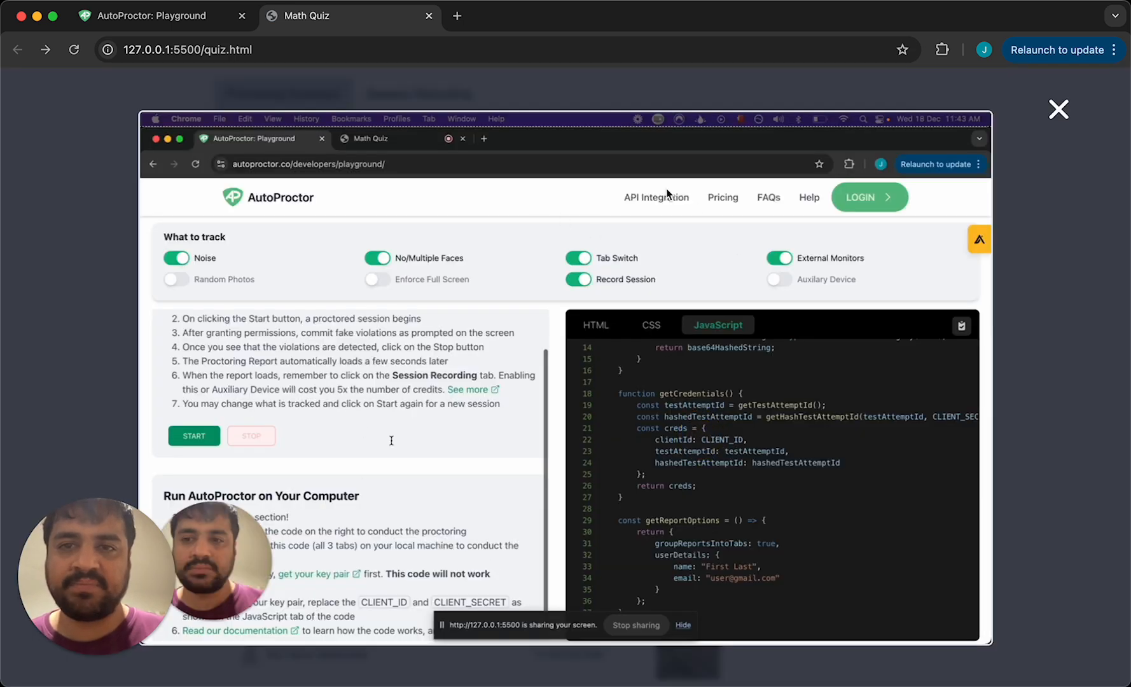
{"action": "mouse_move", "coordinate": [1061, 107]}
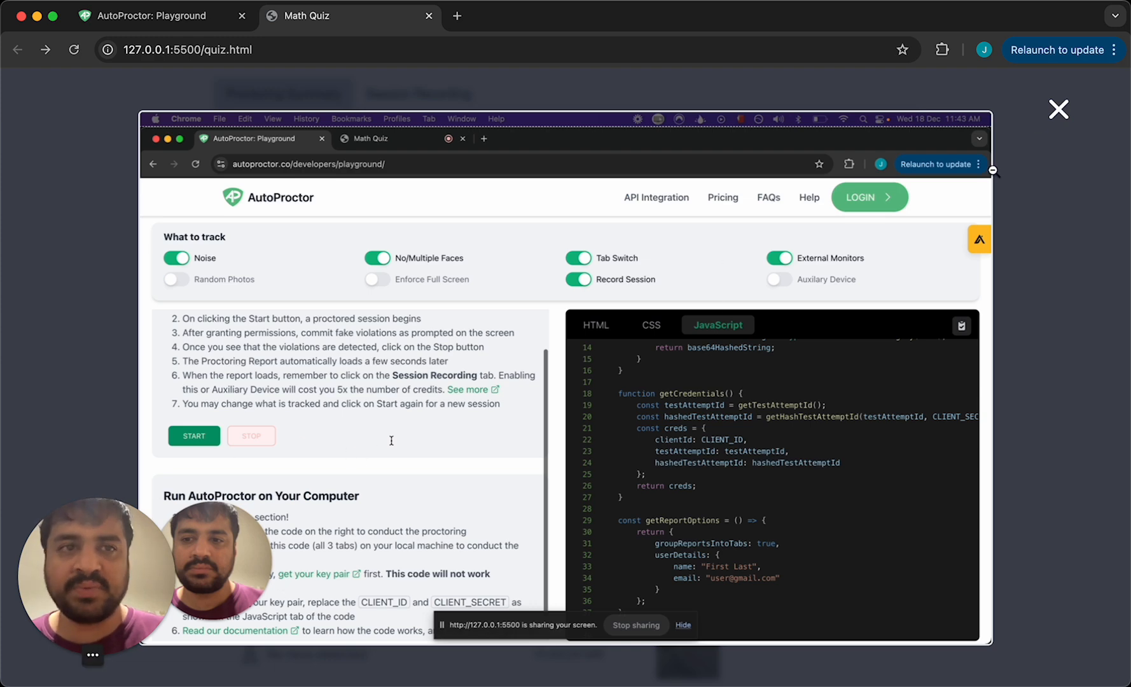
{"action": "left_click", "coordinate": [1057, 109]}
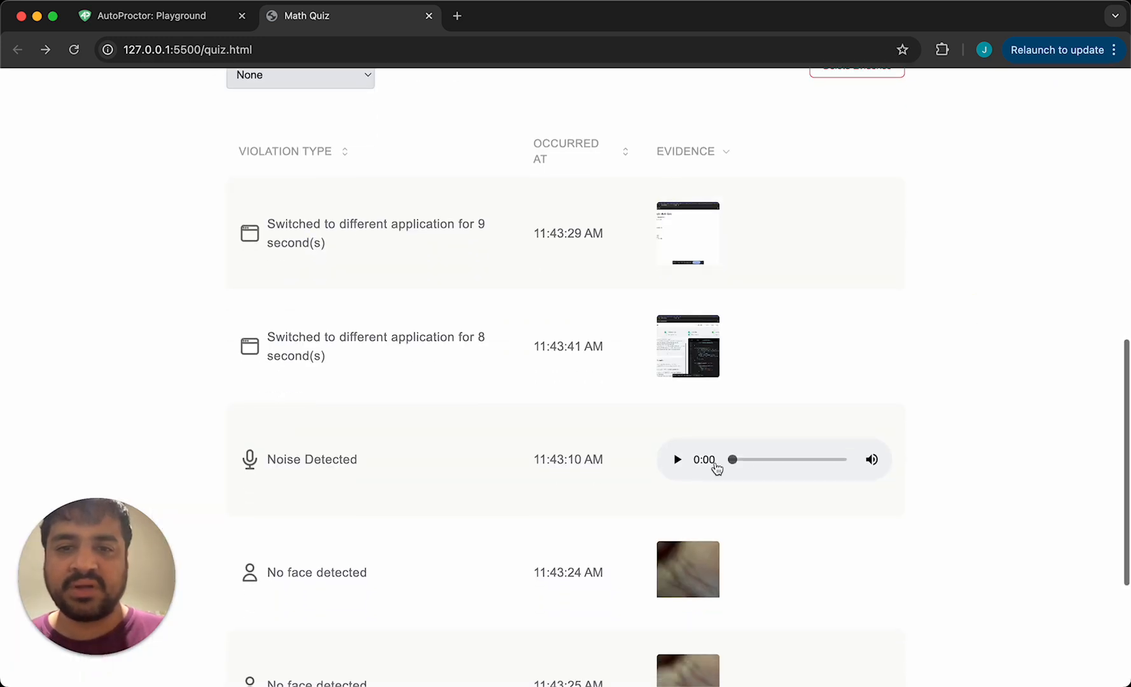
{"action": "scroll", "scroll_direction": "down", "scroll_amount": 3}
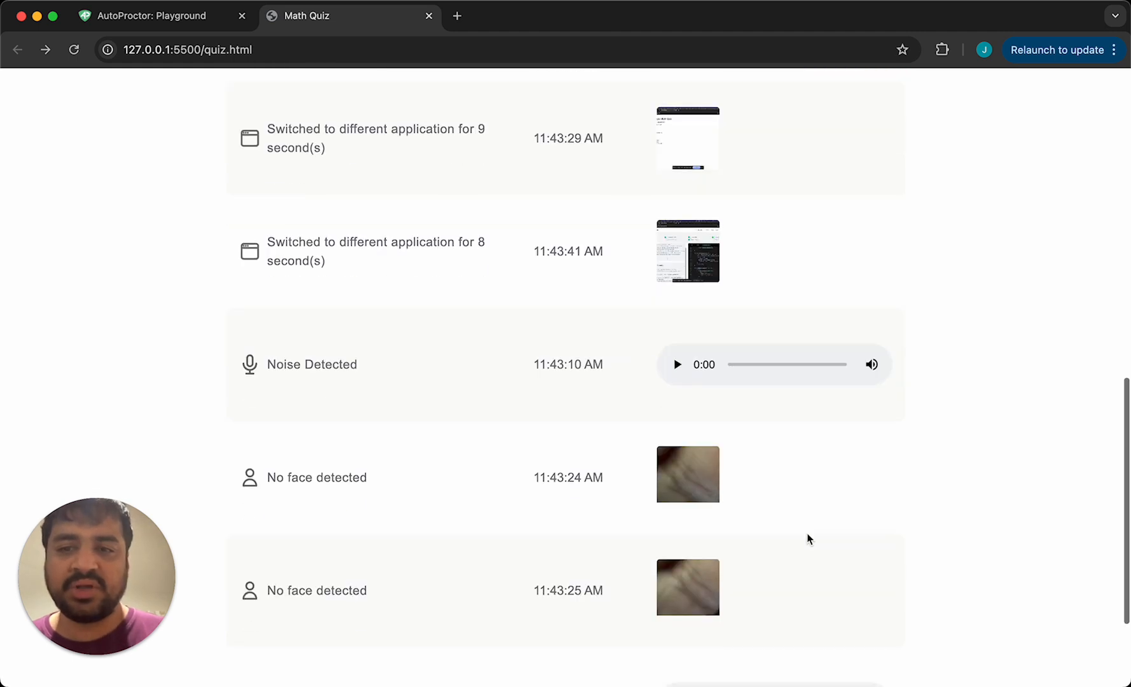
{"action": "left_click", "coordinate": [687, 474]}
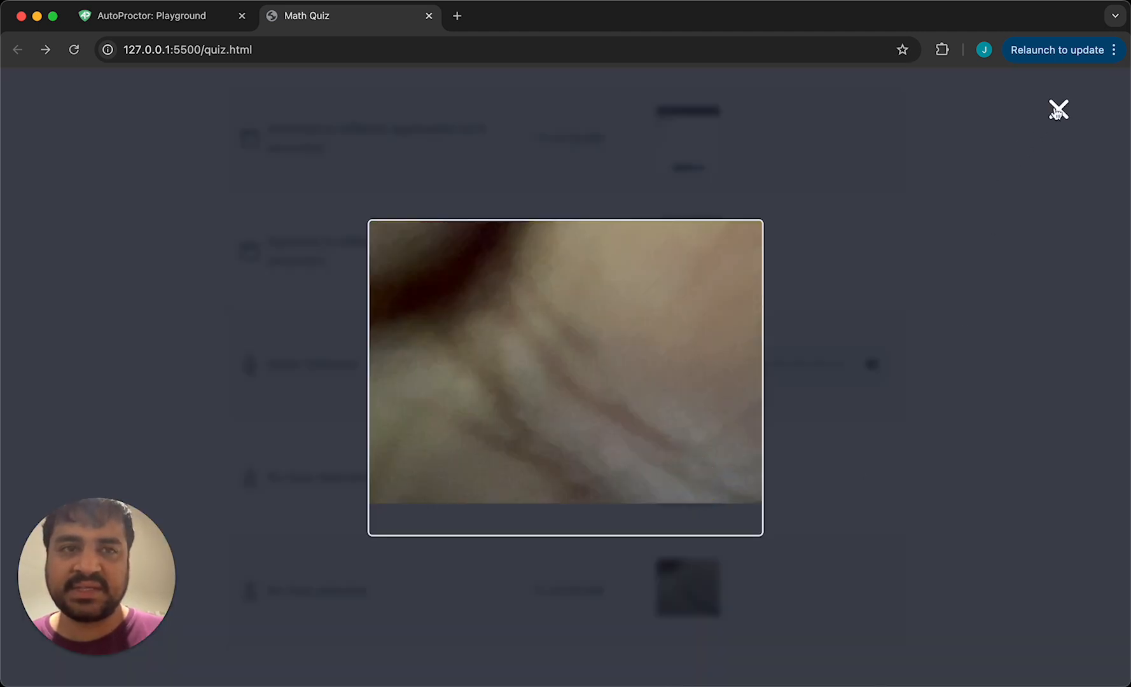
{"action": "left_click", "coordinate": [1058, 110]}
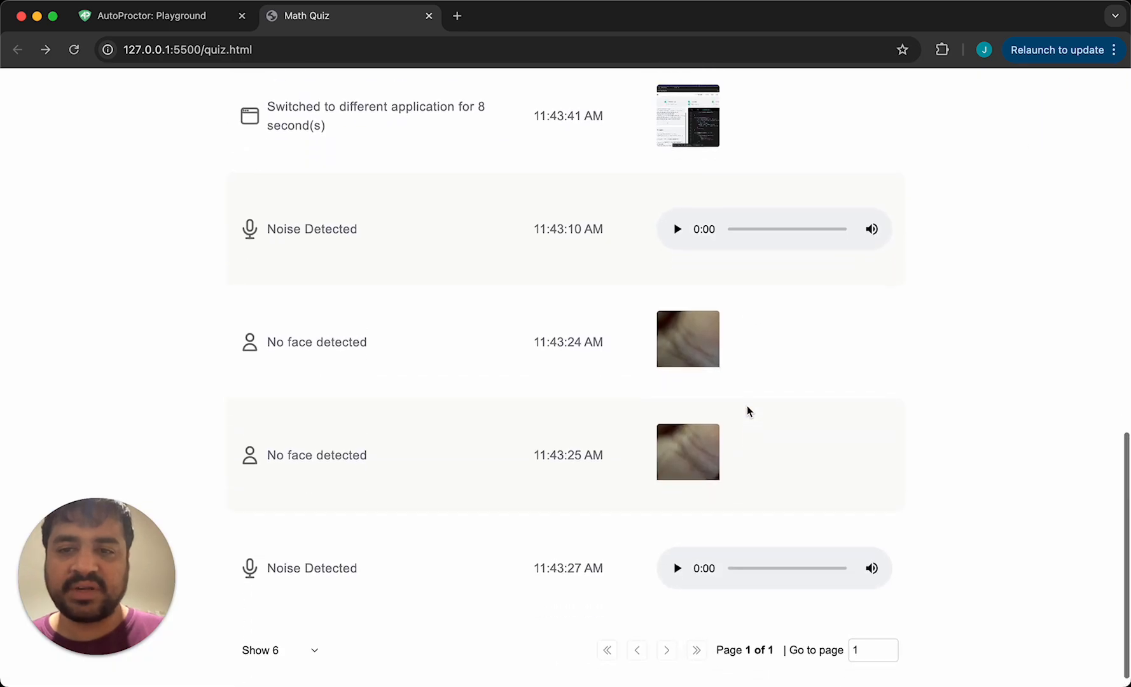
{"action": "scroll", "scroll_direction": "up", "scroll_amount": 3}
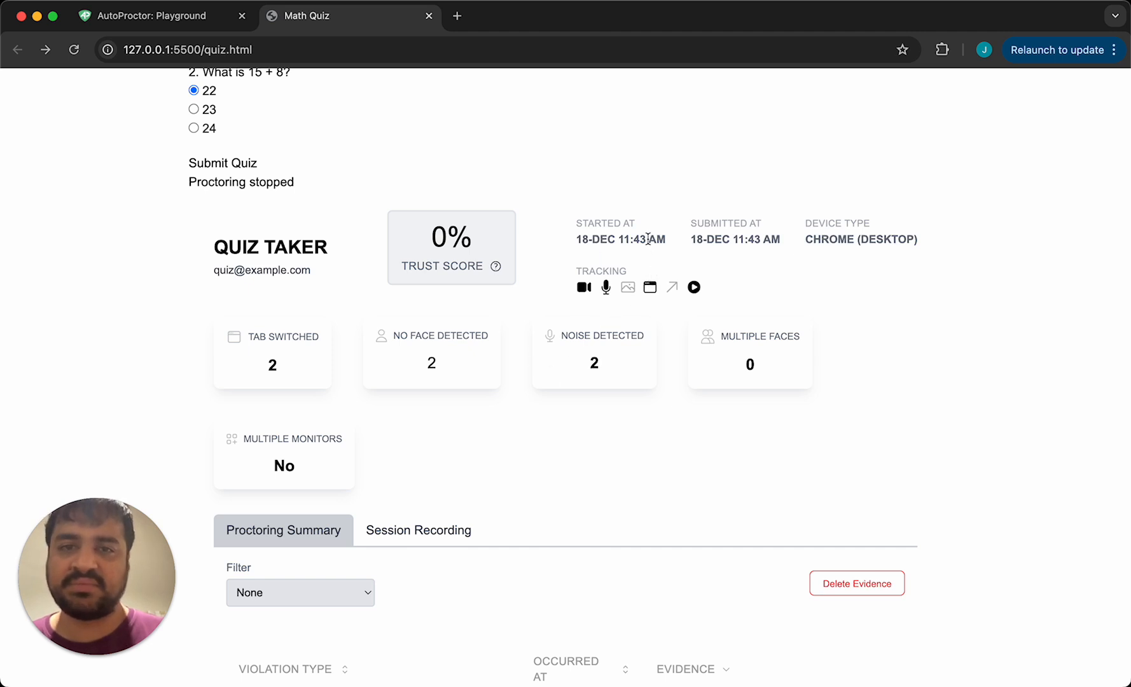
{"action": "scroll", "scroll_direction": "down", "scroll_amount": 3}
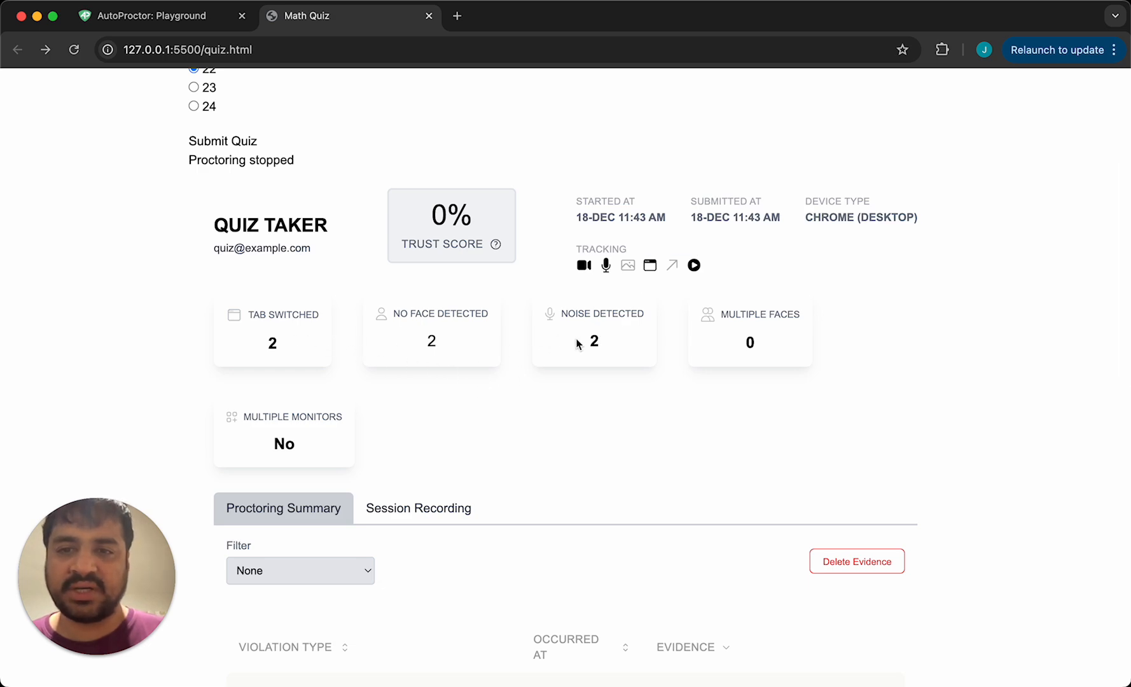
{"action": "scroll", "scroll_direction": "down", "scroll_amount": 3}
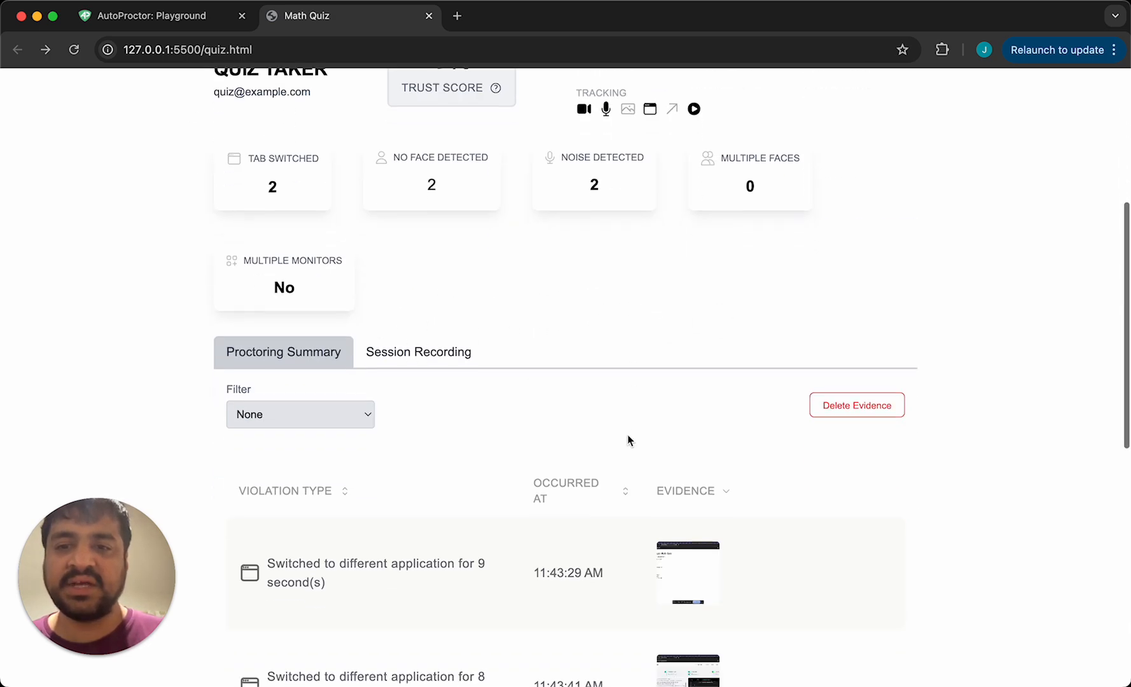
- Open the Session Recording tab and play back the recorded quiz attempt
{"action": "left_click", "coordinate": [418, 351]}
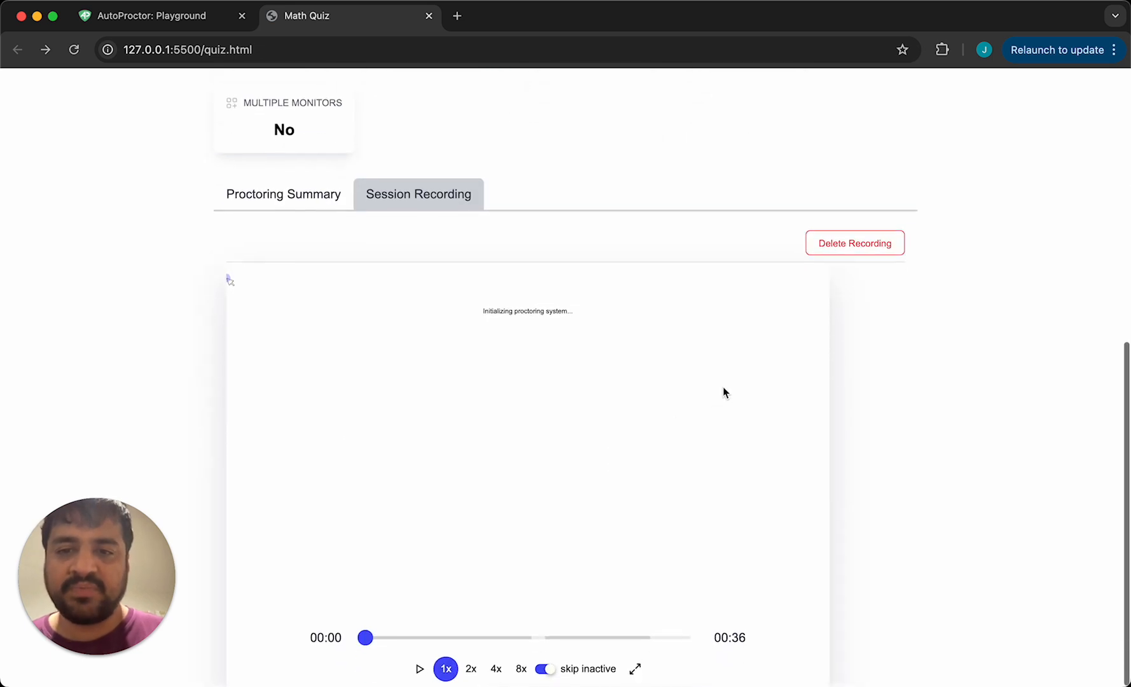
{"action": "mouse_move", "coordinate": [465, 596]}
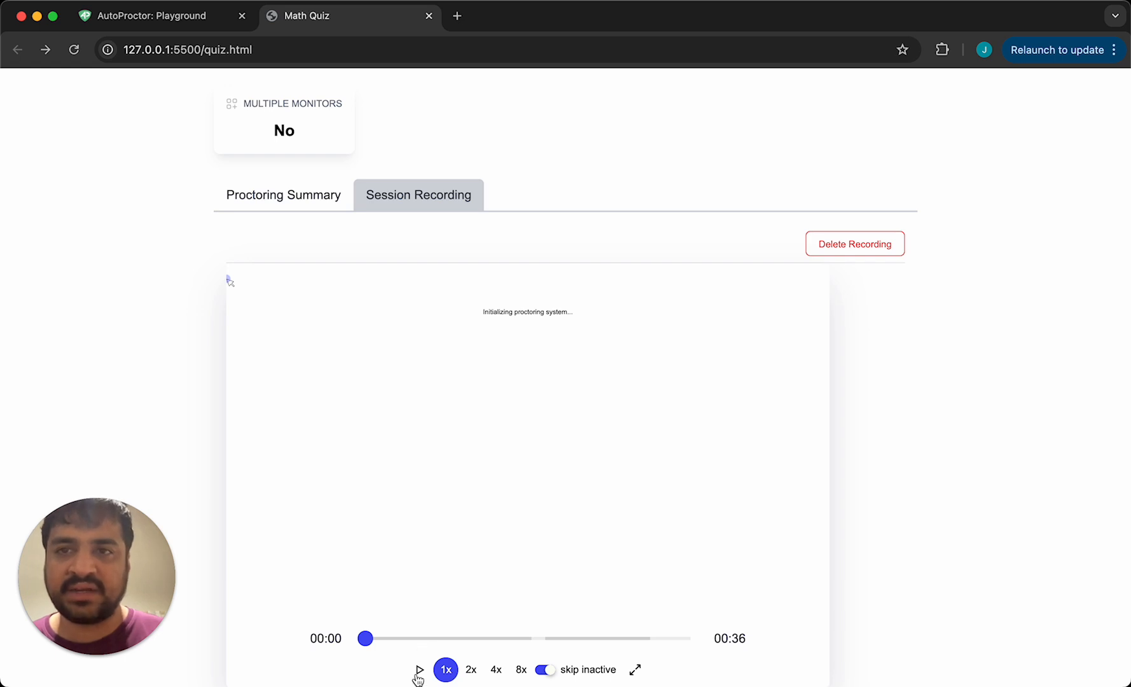
{"action": "left_click", "coordinate": [419, 670]}
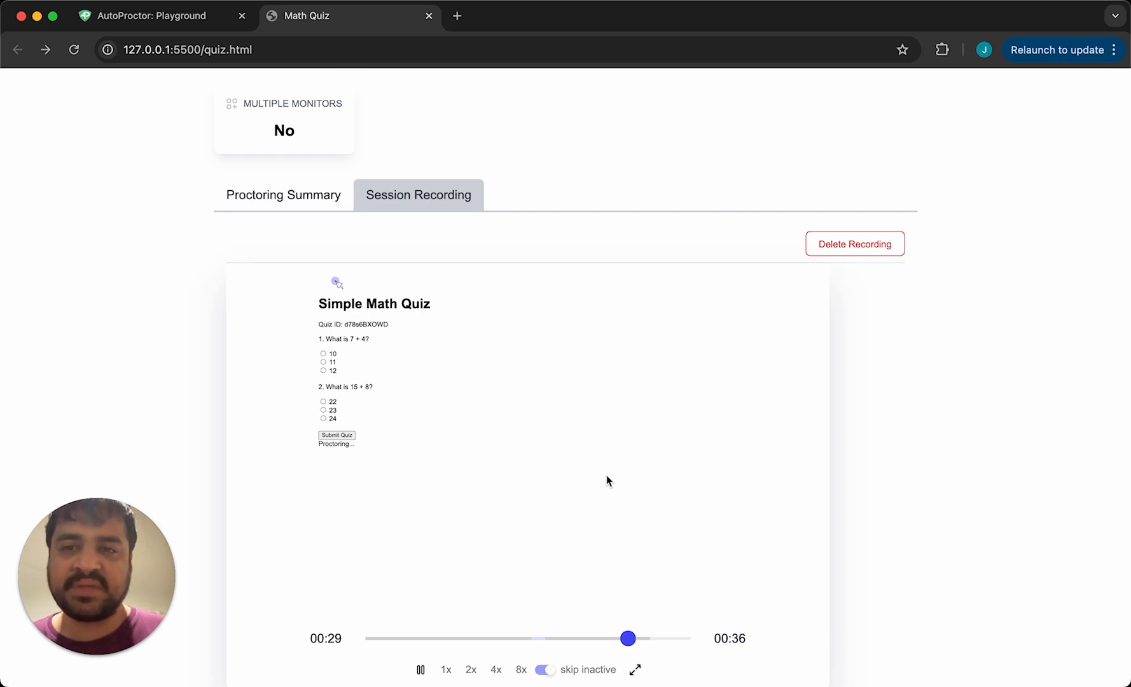
{"action": "left_click", "coordinate": [446, 670]}
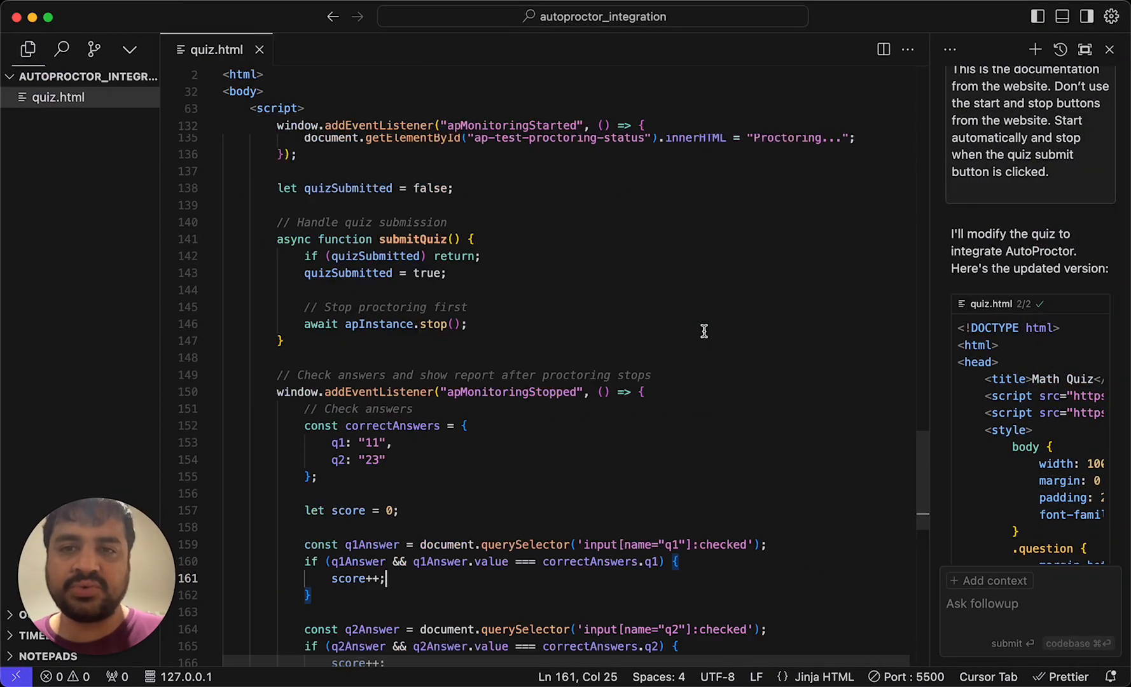
- Scroll the report and reopen Session Recording to follow the replay to its end
{"action": "scroll", "scroll_direction": "up", "scroll_amount": 3}
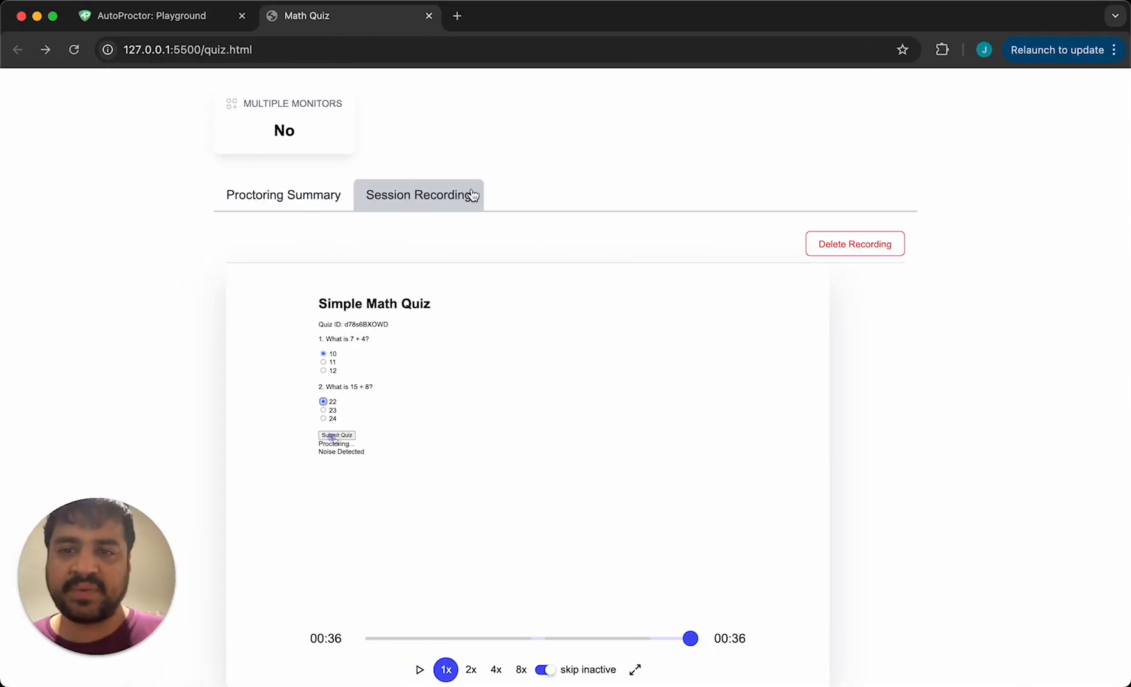
{"action": "mouse_move", "coordinate": [784, 418]}
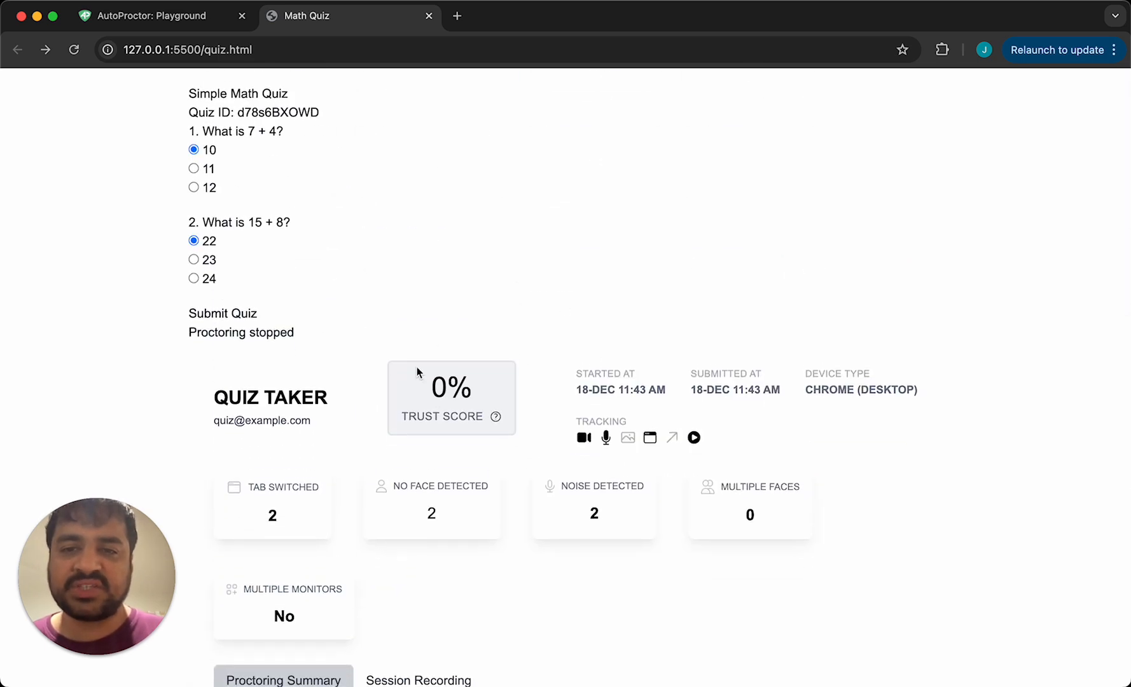
{"action": "scroll", "scroll_direction": "down", "scroll_amount": 3}
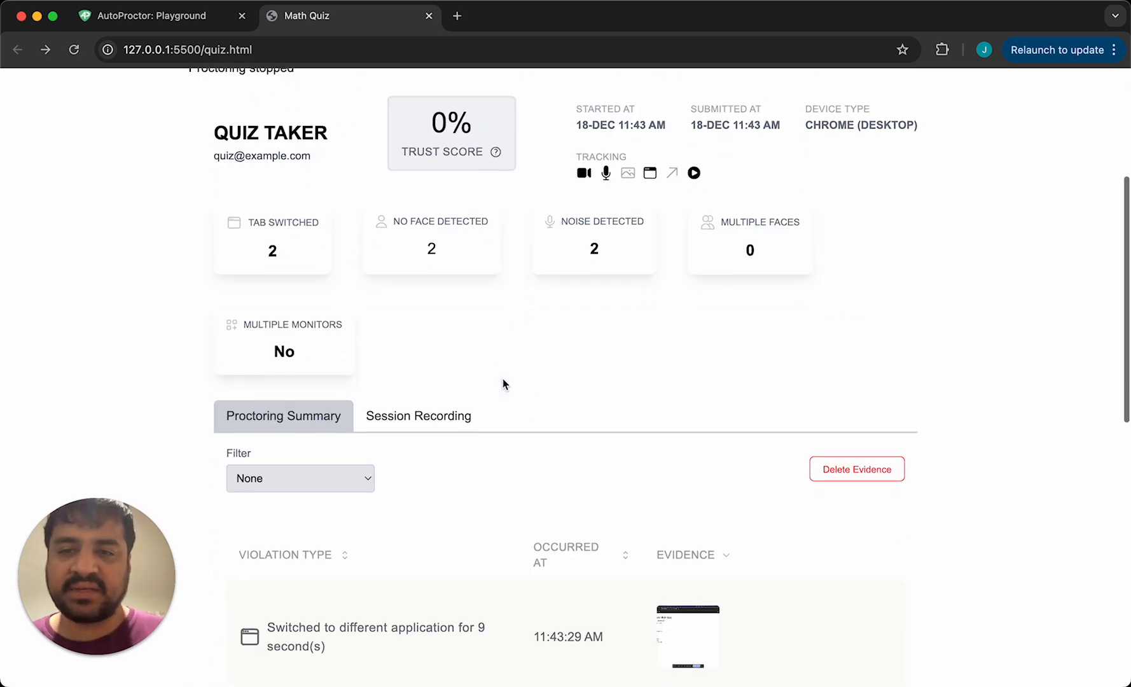
{"action": "left_click", "coordinate": [418, 416]}
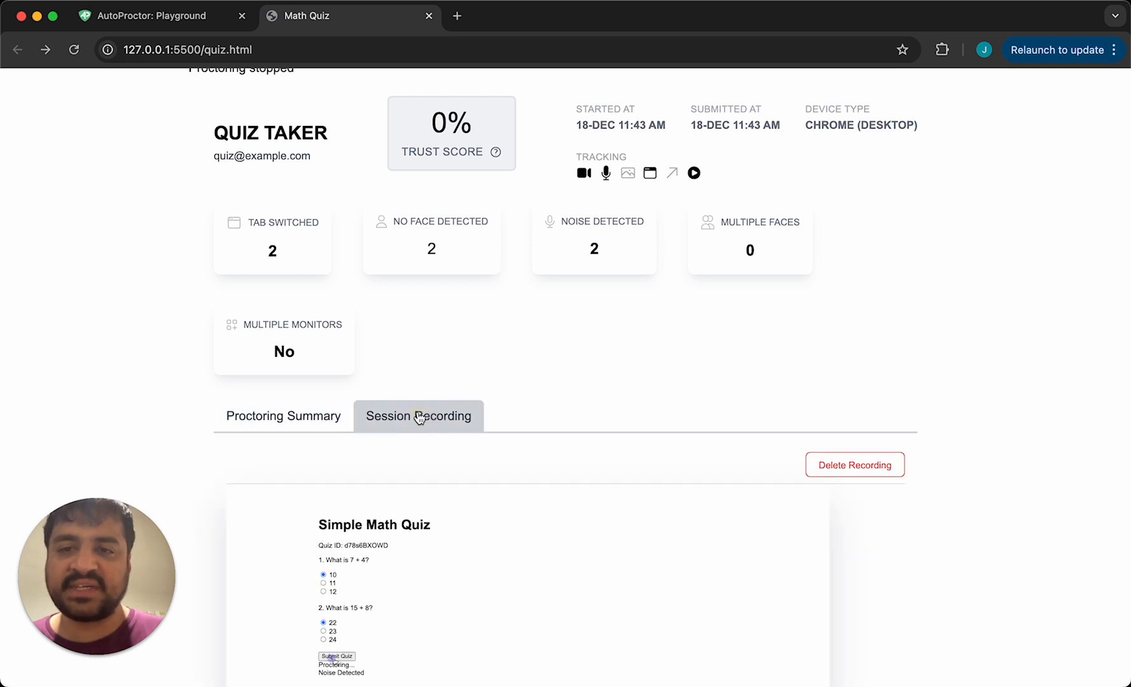
{"action": "scroll", "scroll_direction": "down", "scroll_amount": 3}
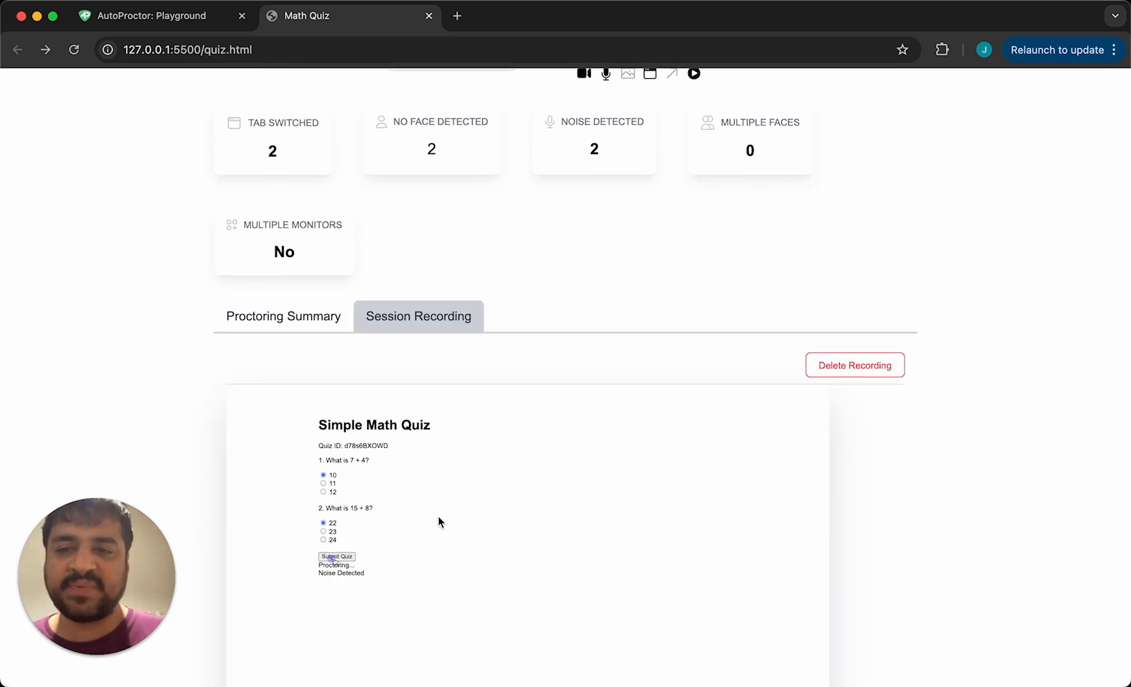
{"action": "scroll", "scroll_direction": "down", "scroll_amount": 3}
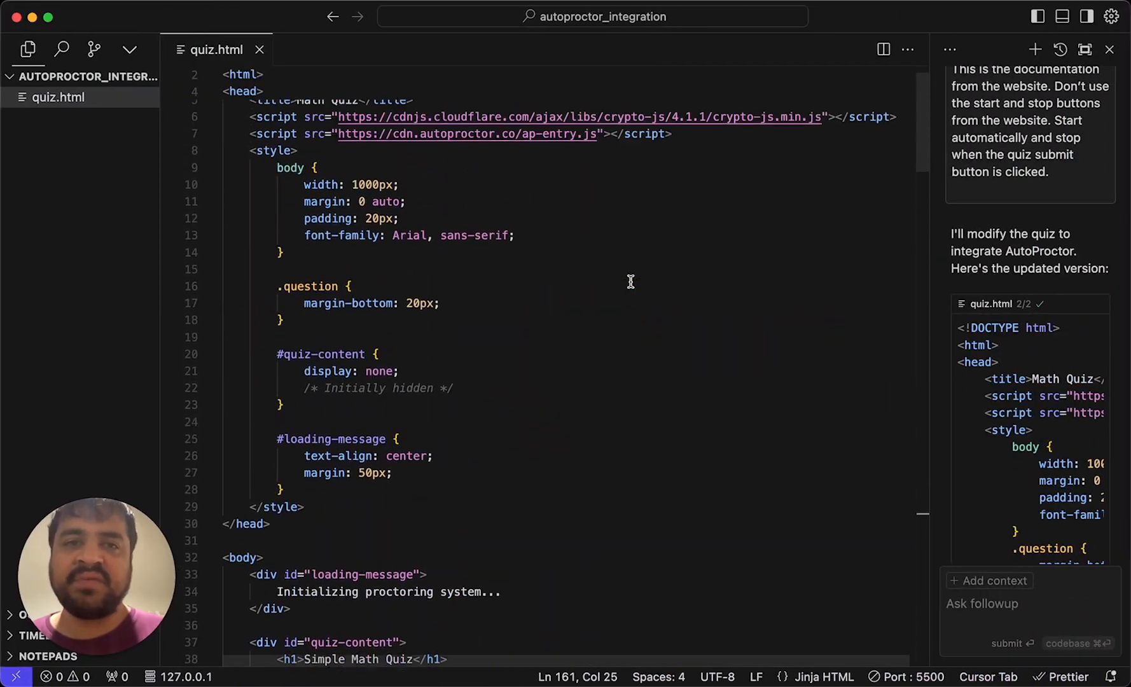
{"action": "scroll", "scroll_direction": "up", "scroll_amount": 3}
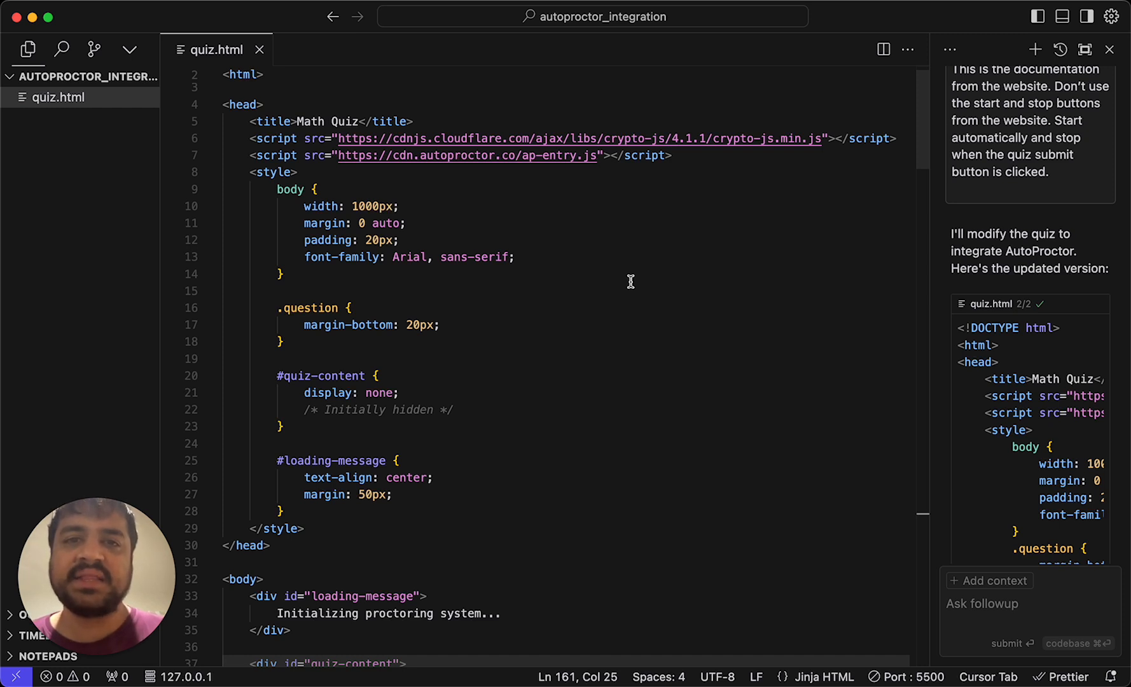
{"action": "mouse_move", "coordinate": [610, 310]}
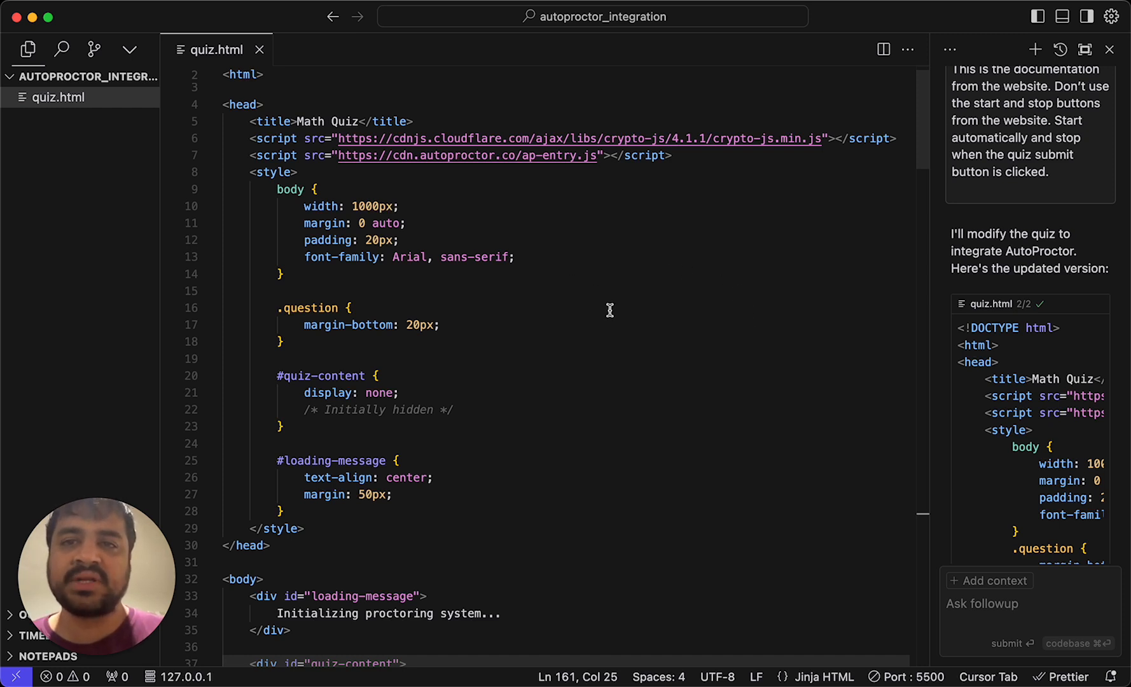
{"action": "mouse_move", "coordinate": [408, 142]}
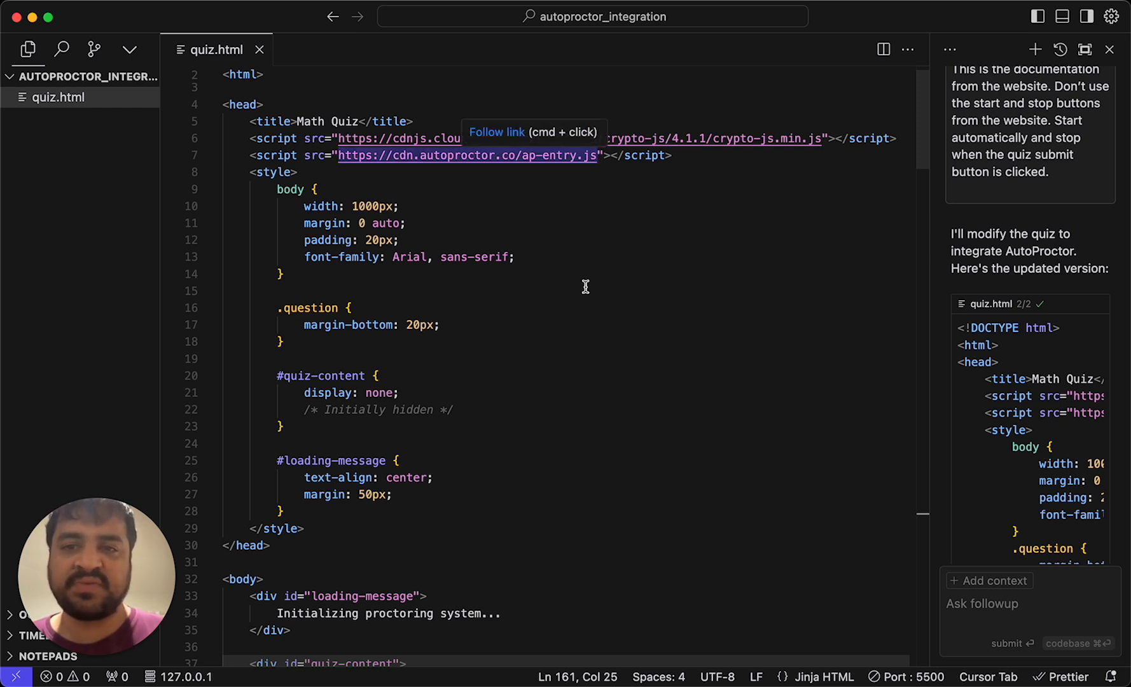
{"action": "scroll", "scroll_direction": "down", "scroll_amount": 3}
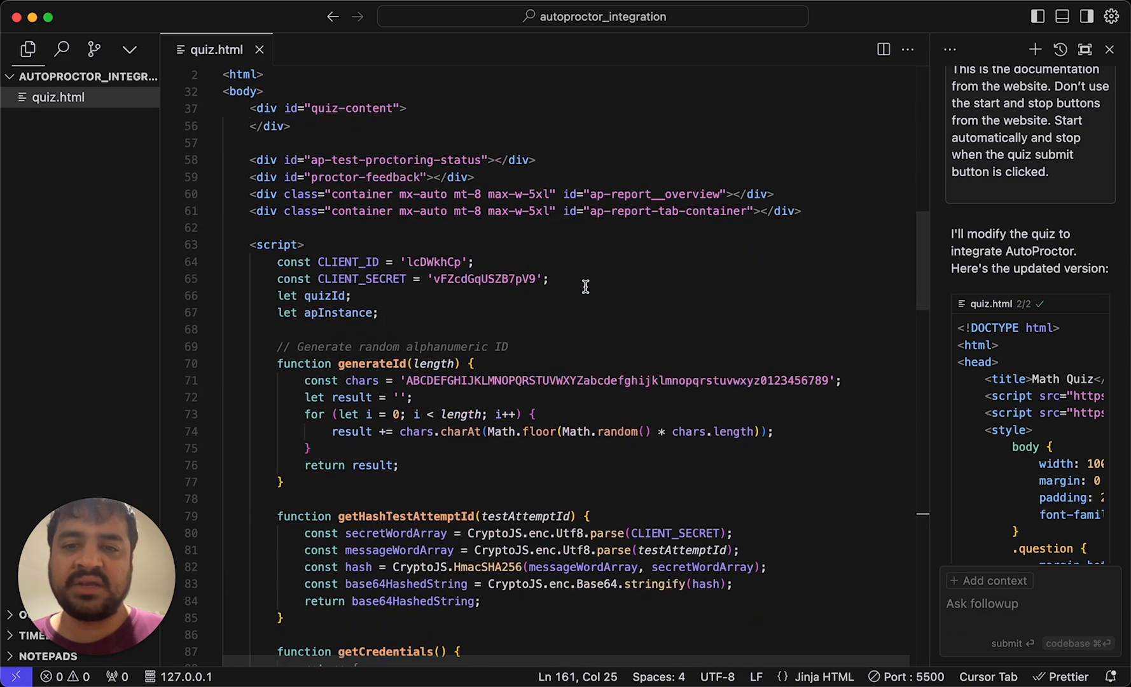
{"action": "scroll", "scroll_direction": "down", "scroll_amount": 3}
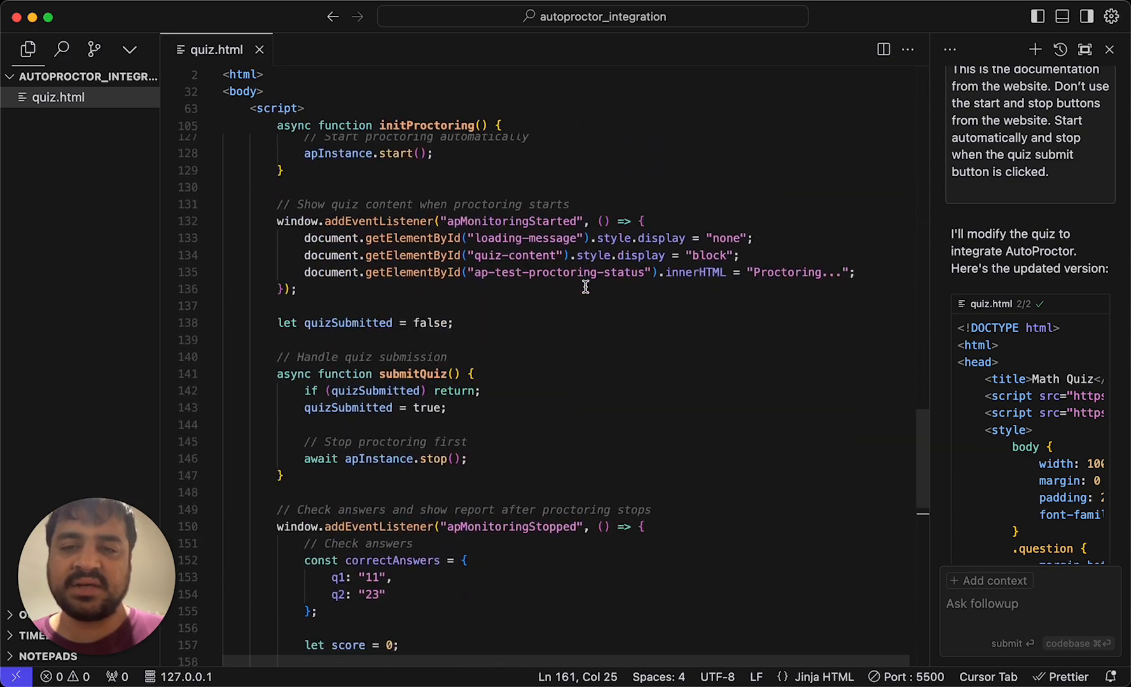
{"action": "scroll", "scroll_direction": "up", "scroll_amount": 3}
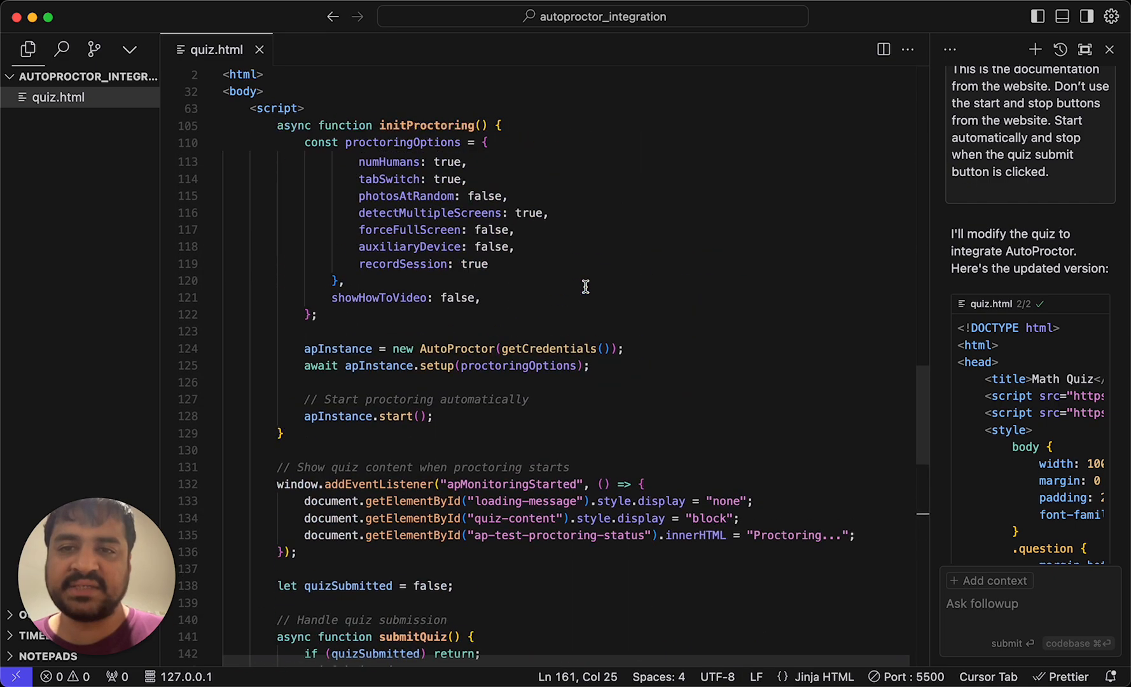
{"action": "scroll", "scroll_direction": "up", "scroll_amount": 3}
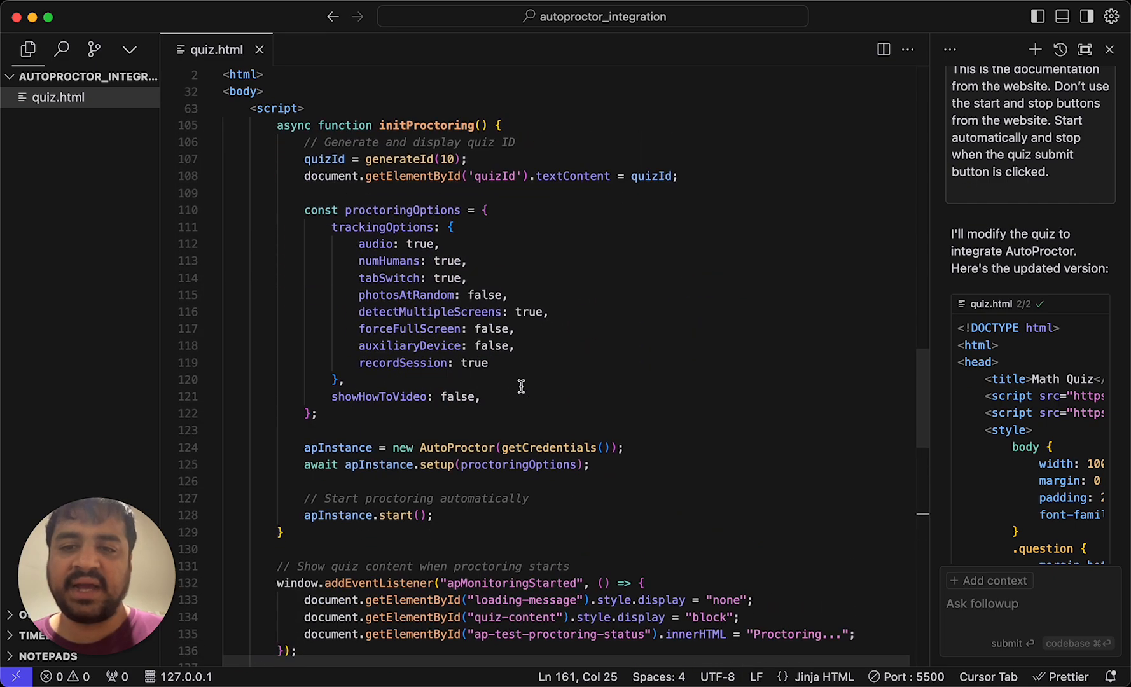
{"action": "mouse_move", "coordinate": [402, 316]}
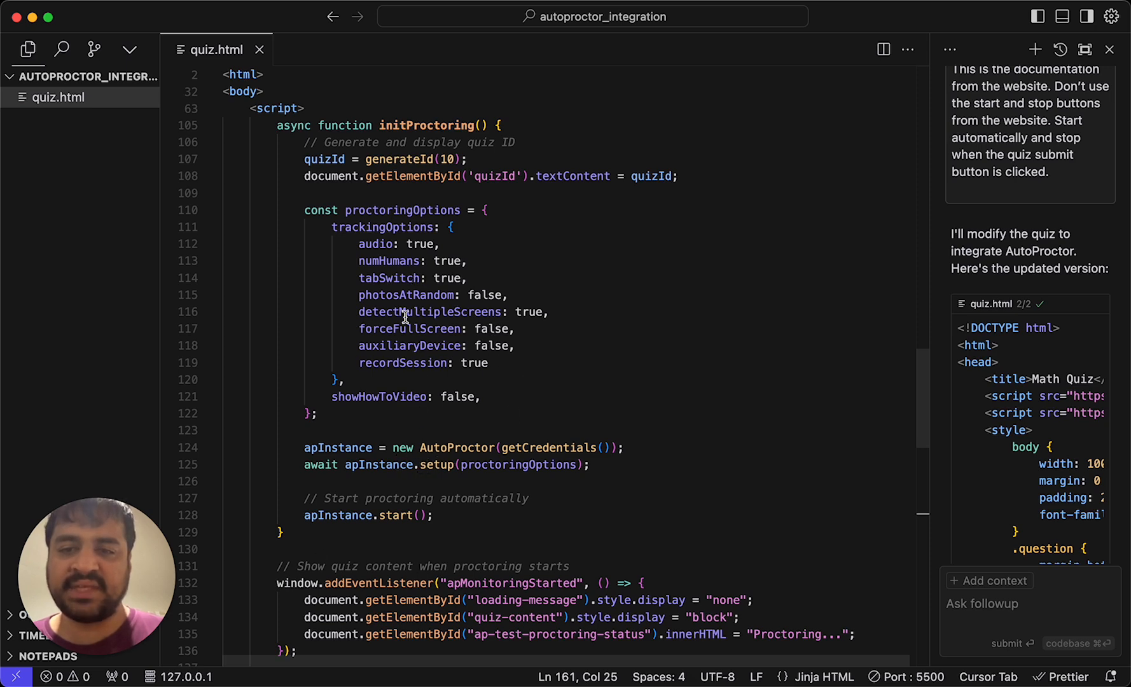
{"action": "scroll", "scroll_direction": "down", "scroll_amount": 3}
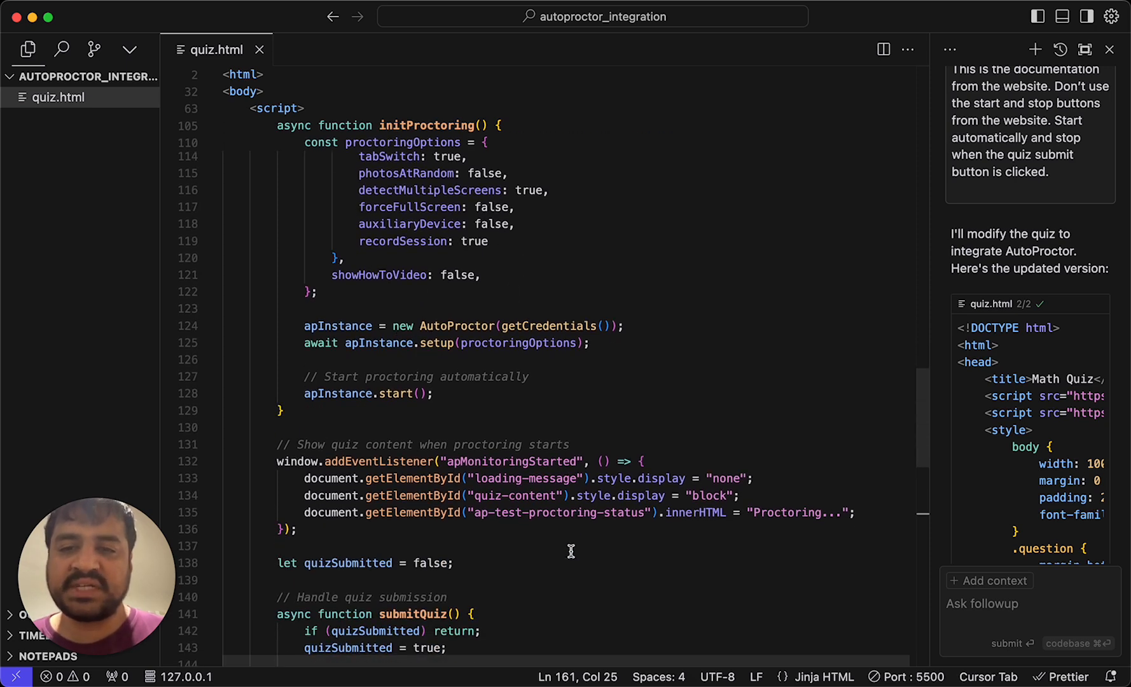
{"action": "mouse_move", "coordinate": [485, 462]}
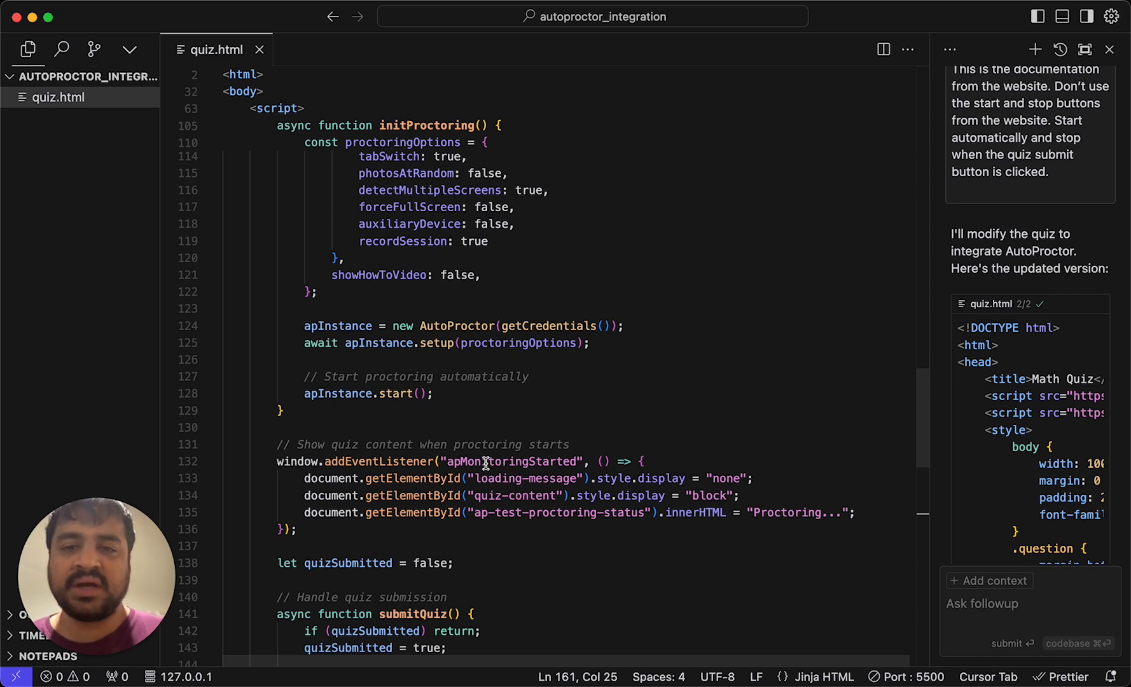
{"action": "mouse_move", "coordinate": [583, 453]}
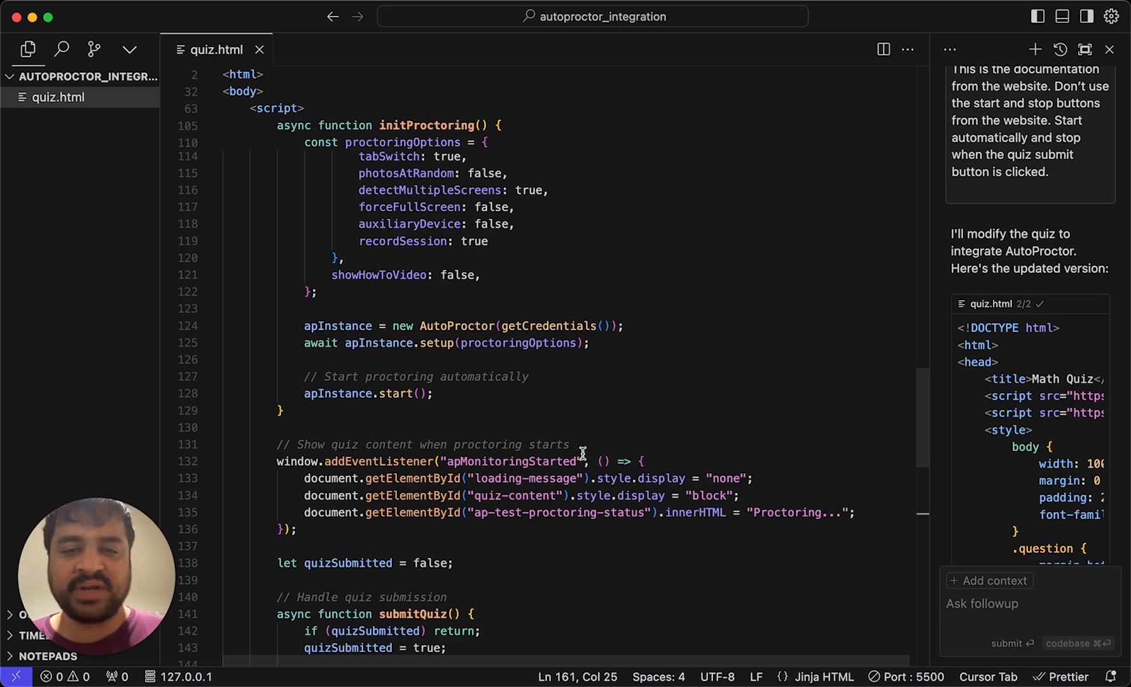
{"action": "mouse_move", "coordinate": [658, 478]}
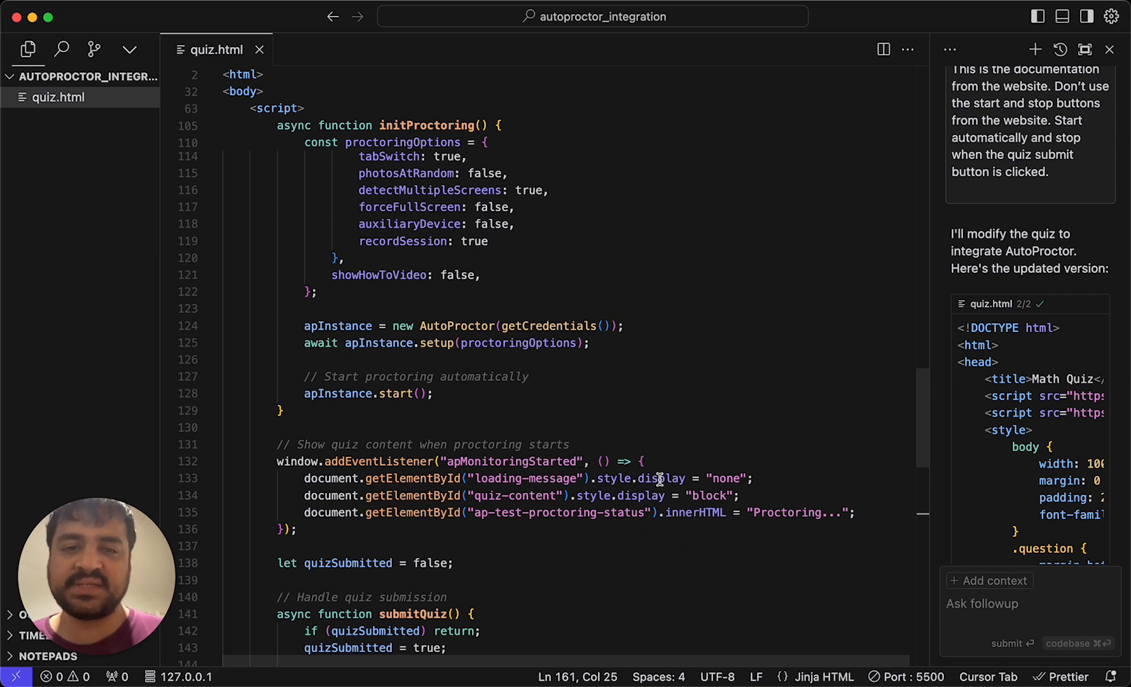
{"action": "scroll", "scroll_direction": "down", "scroll_amount": 3}
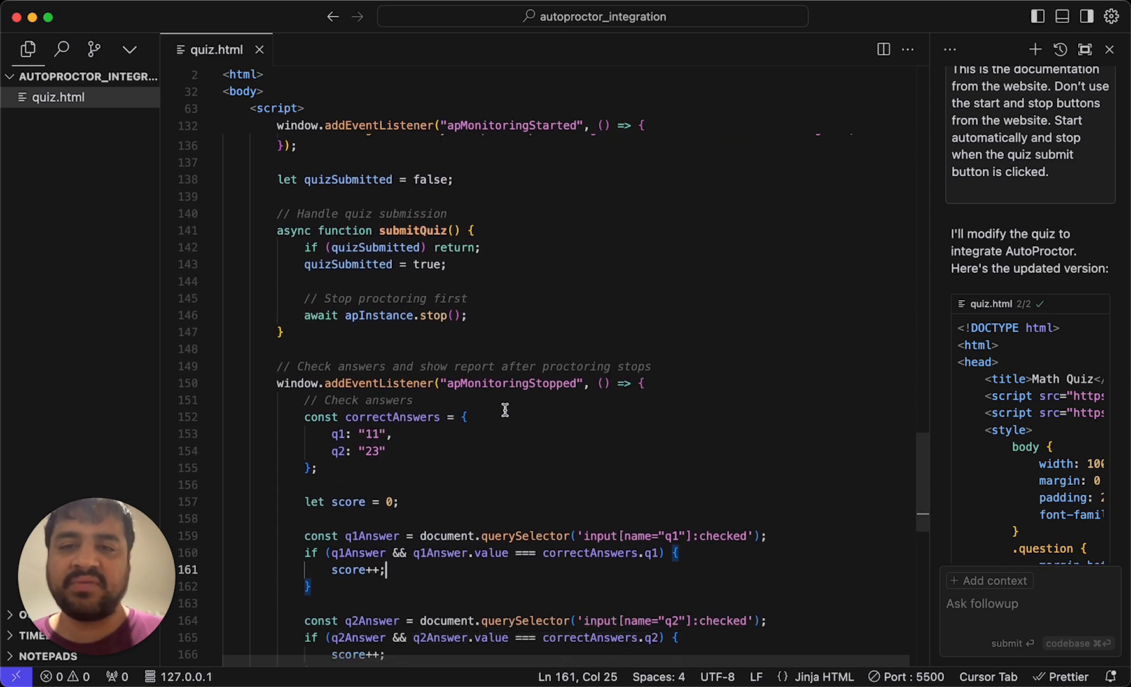
{"action": "mouse_move", "coordinate": [532, 429]}
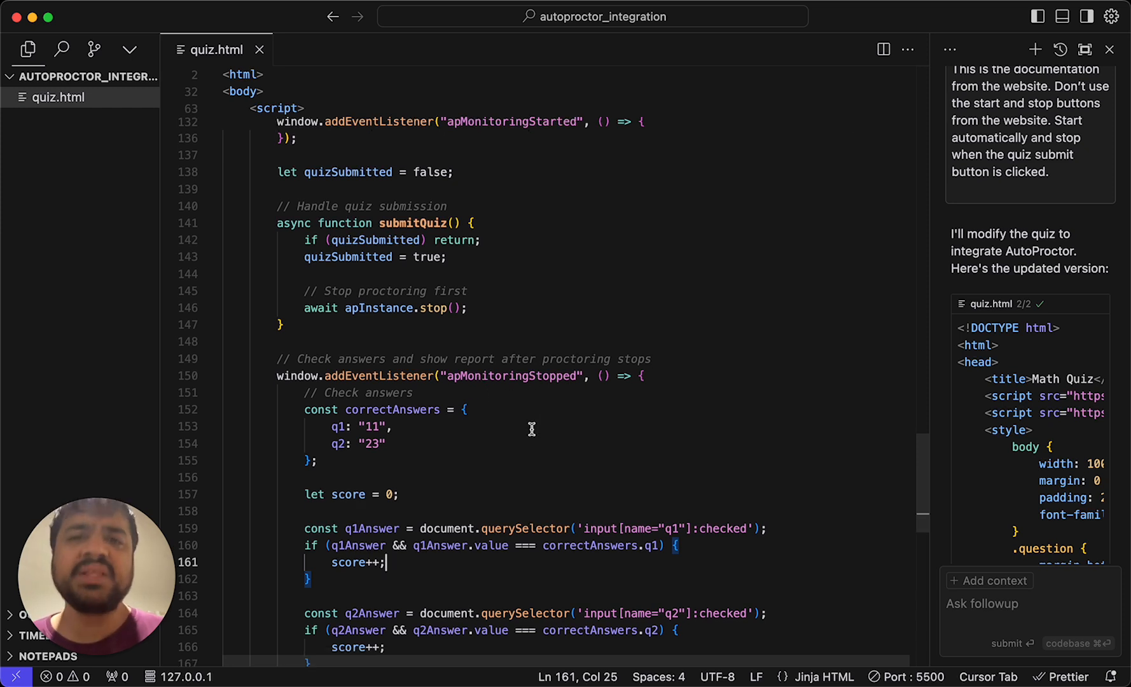
{"action": "scroll", "scroll_direction": "down", "scroll_amount": 3}
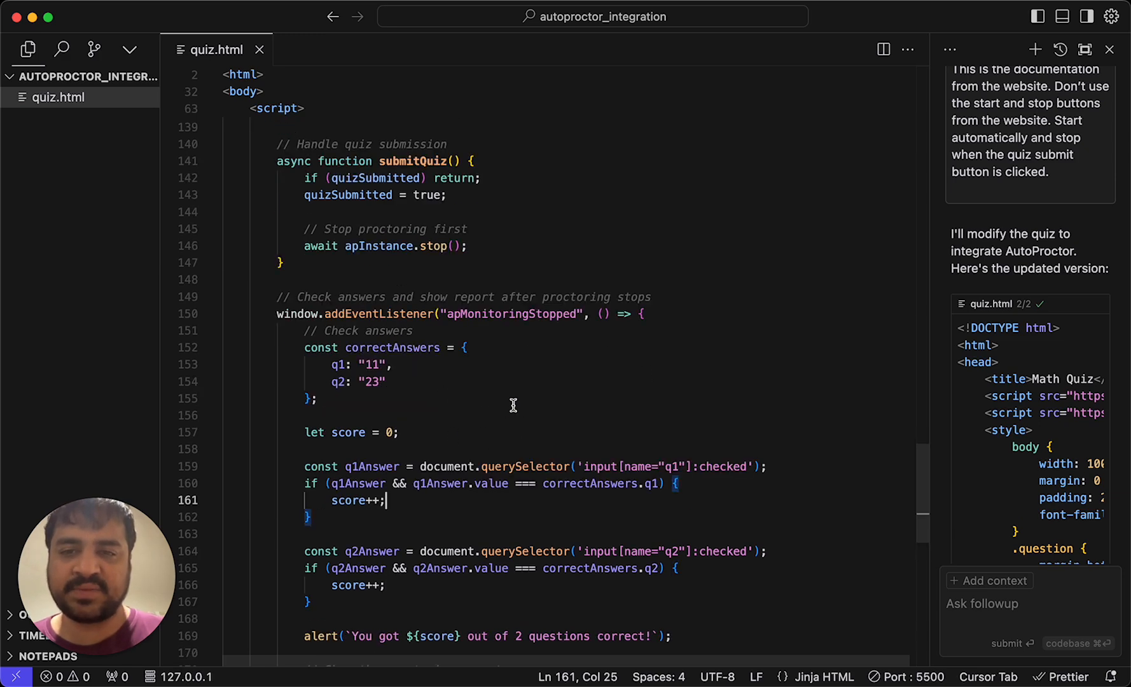
{"action": "mouse_move", "coordinate": [481, 353]}
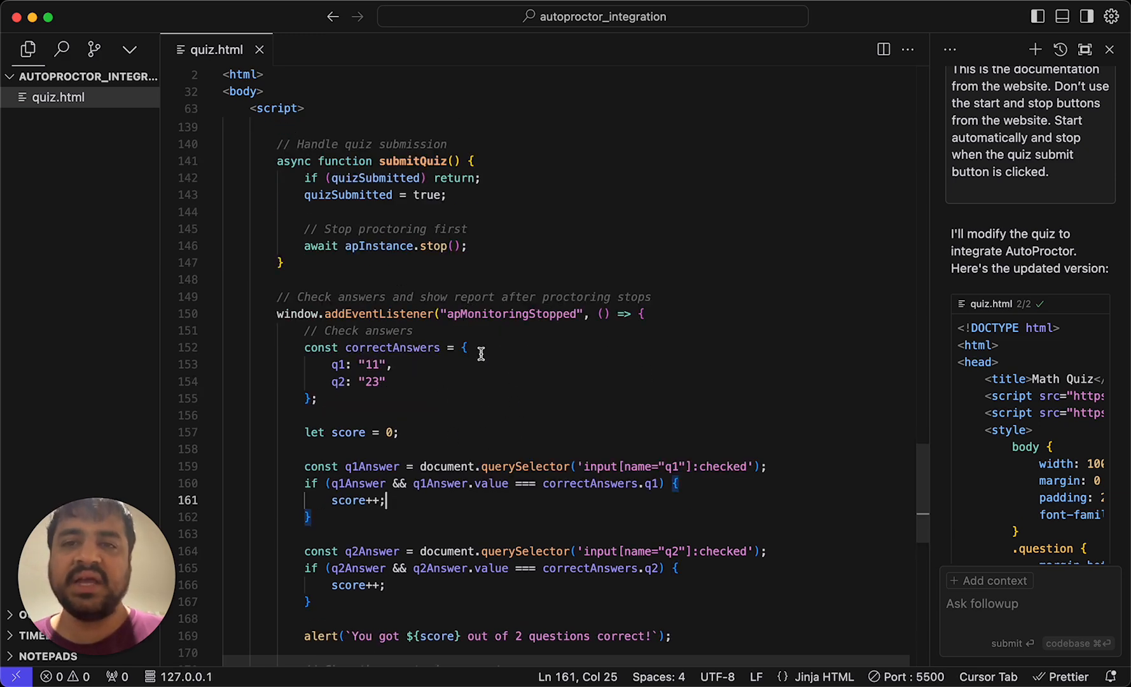
{"action": "scroll", "scroll_direction": "down", "scroll_amount": 3}
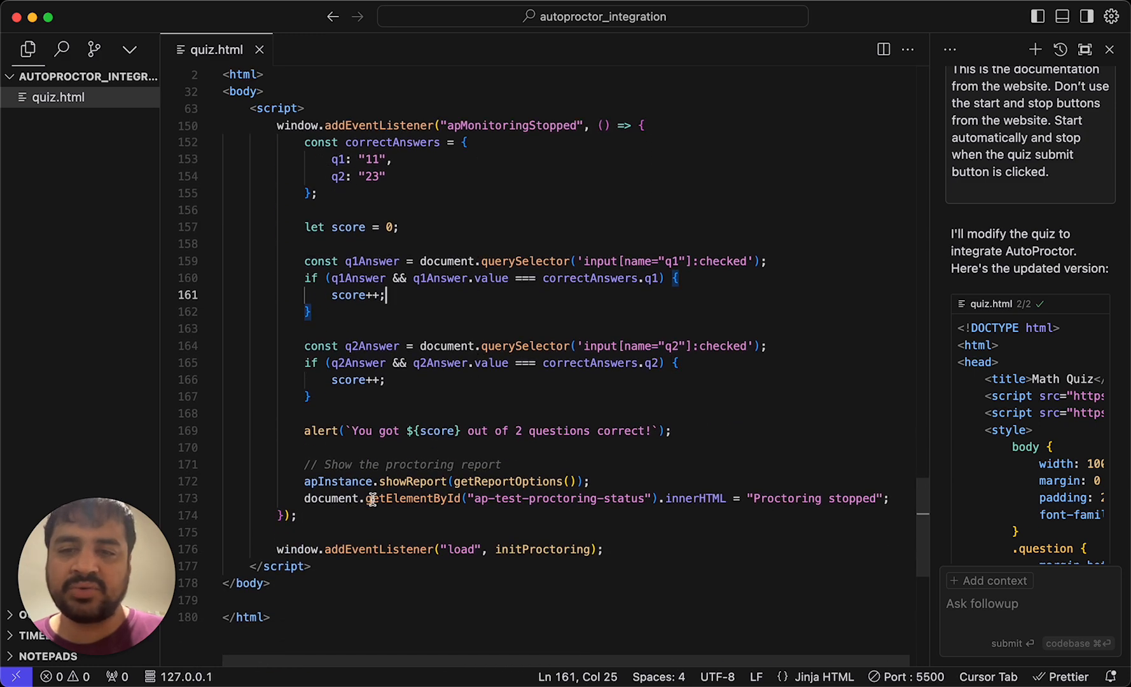
{"action": "left_click", "coordinate": [345, 482]}
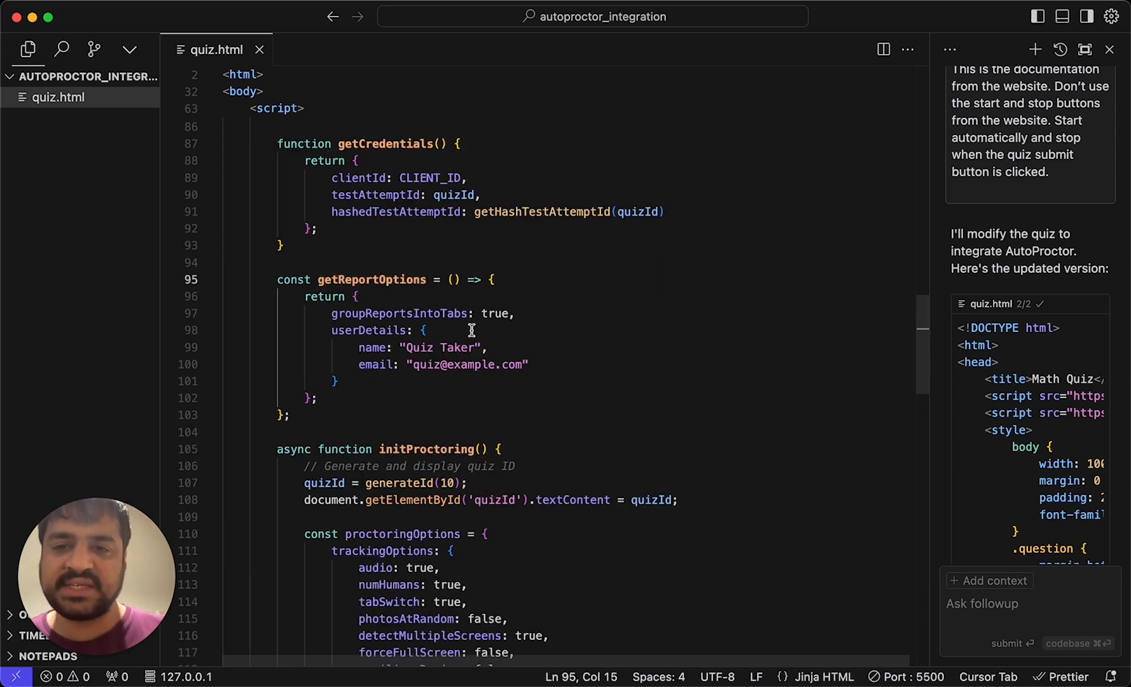
{"action": "mouse_move", "coordinate": [462, 381]}
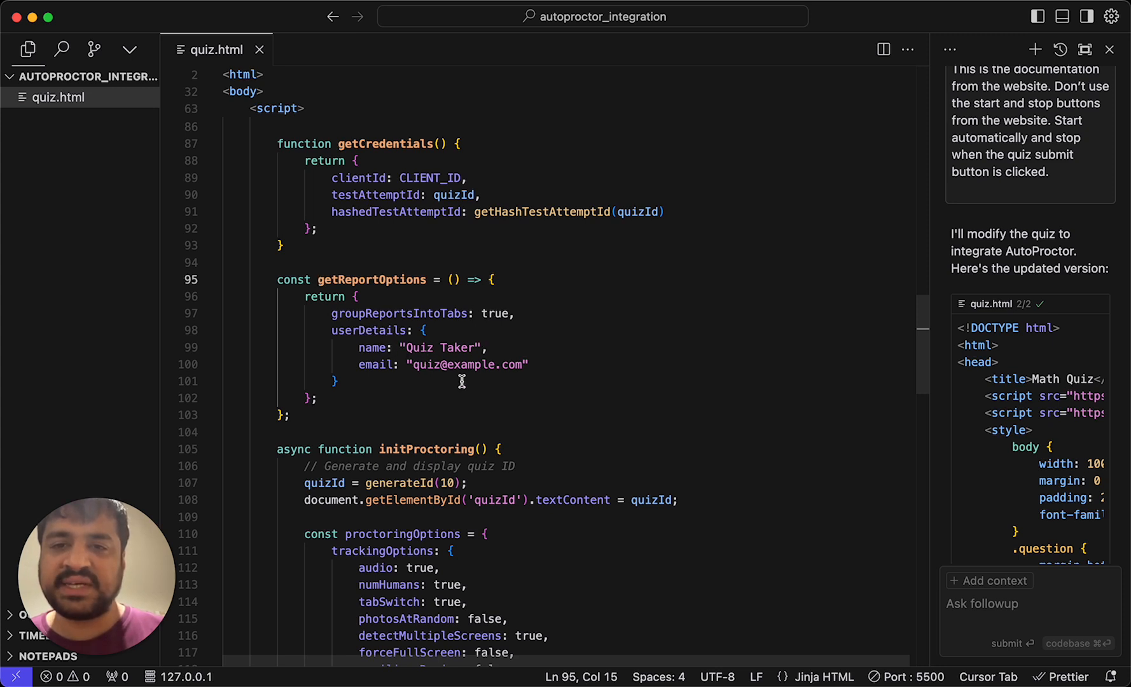
{"action": "mouse_move", "coordinate": [432, 280]}
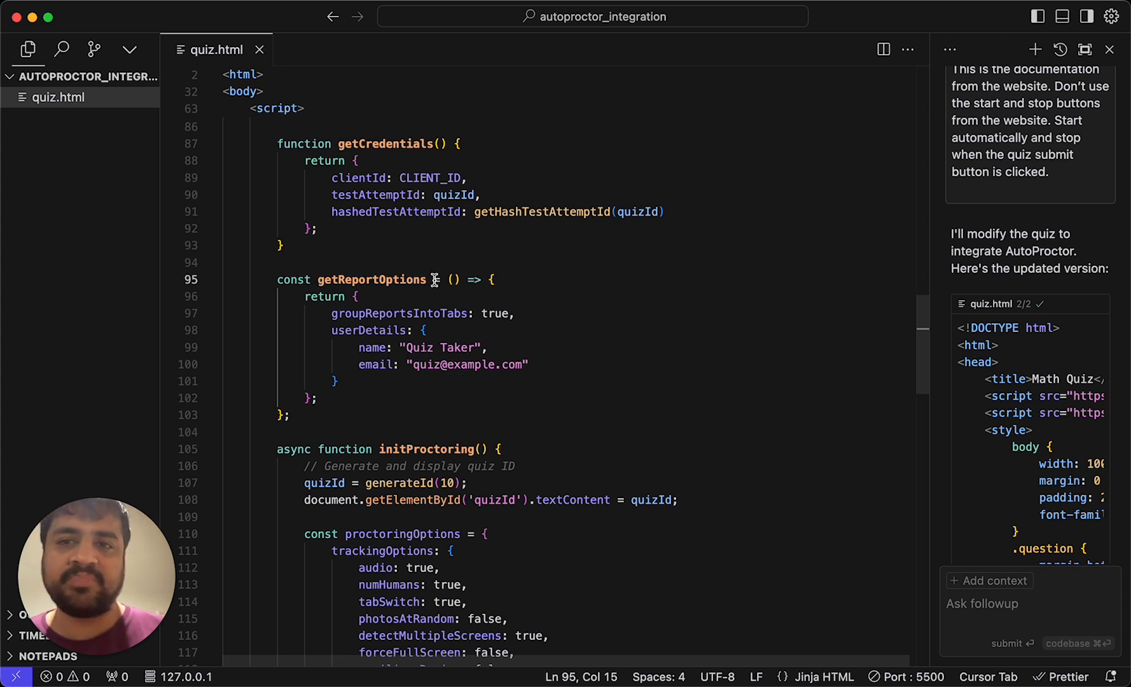
{"action": "mouse_move", "coordinate": [716, 267]}
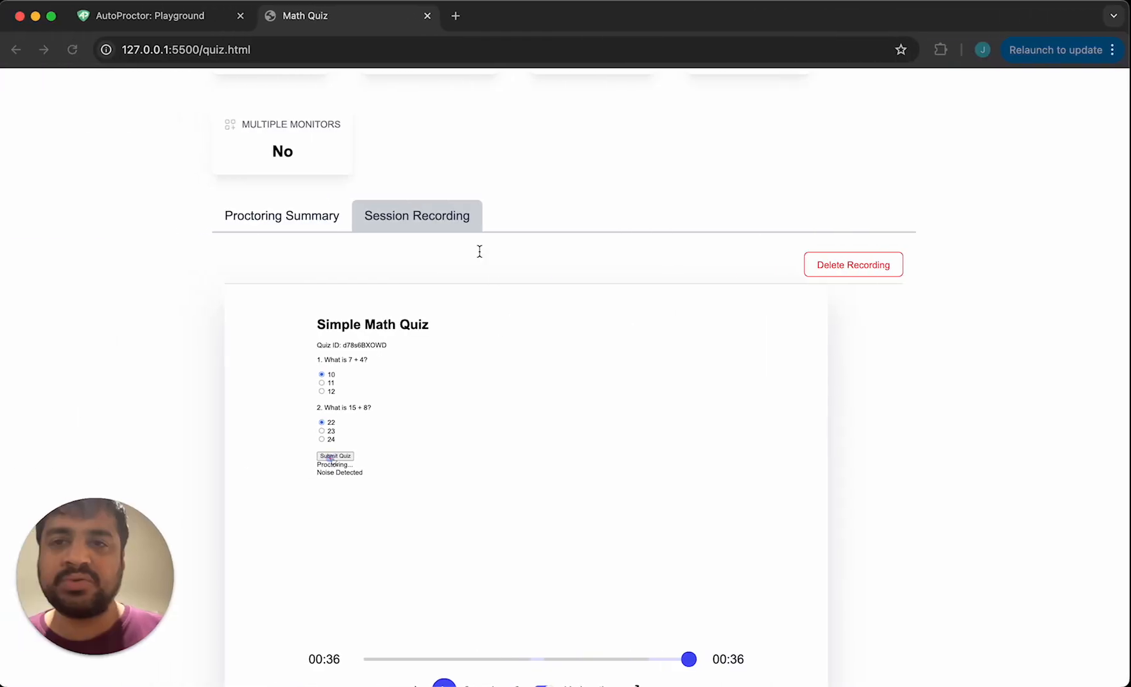
- Review the Proctoring Summary violations, then return to the AutoProctor Playground tab
{"action": "left_click", "coordinate": [282, 215]}
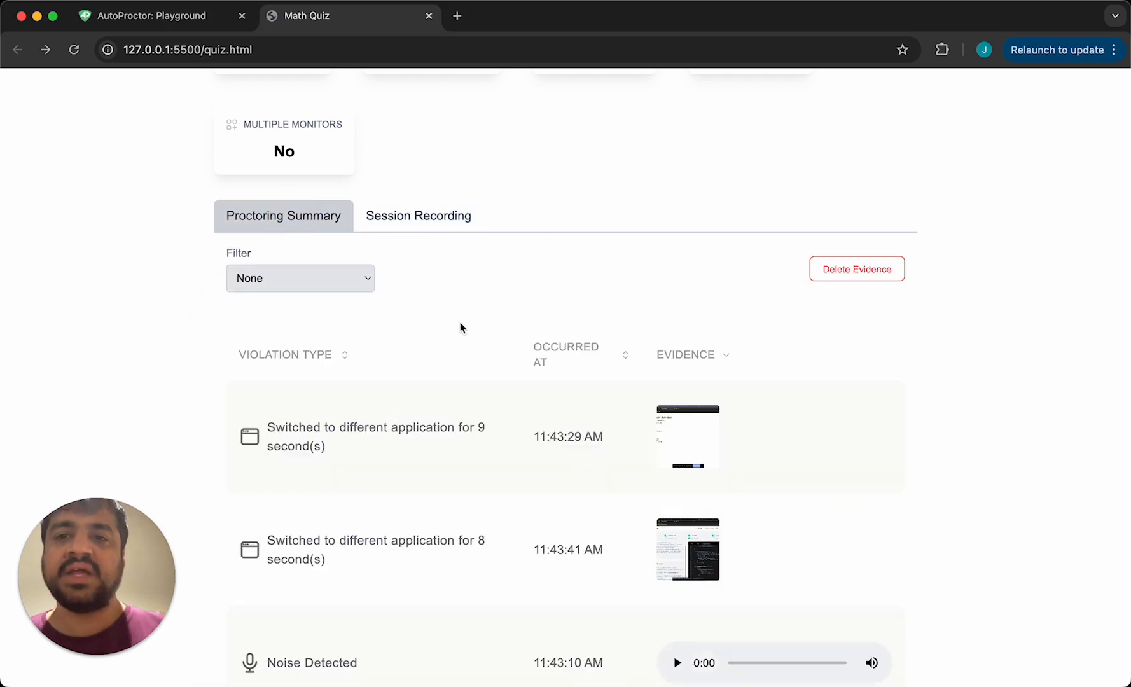
{"action": "scroll", "scroll_direction": "down", "scroll_amount": 3}
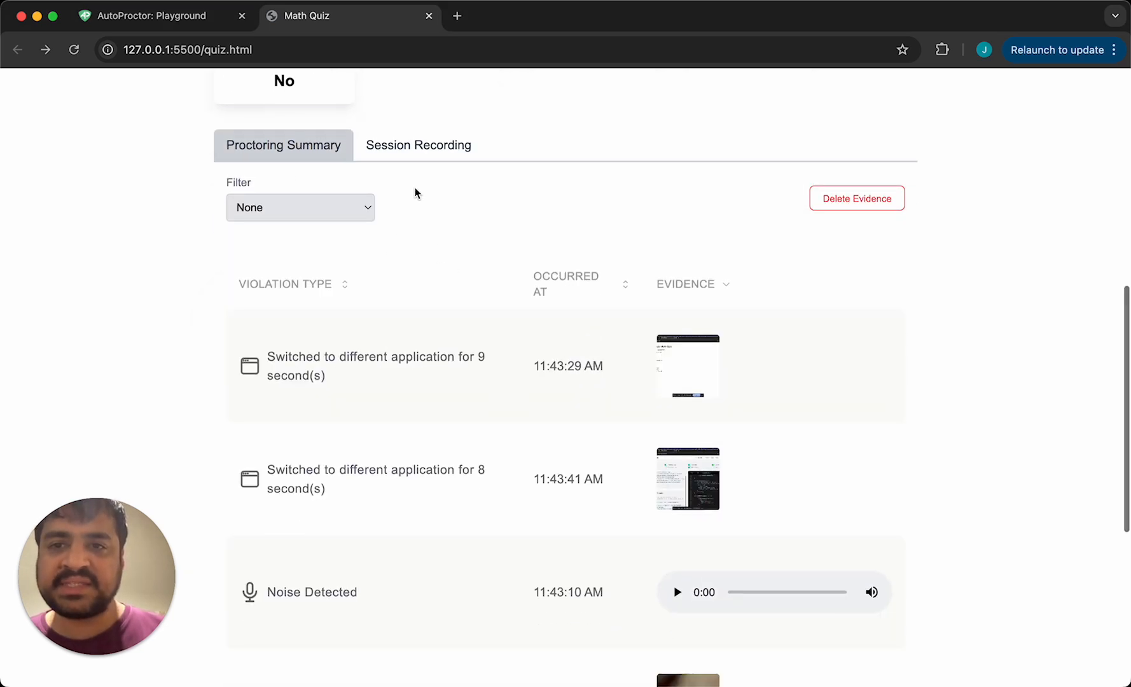
{"action": "scroll", "scroll_direction": "up", "scroll_amount": 3}
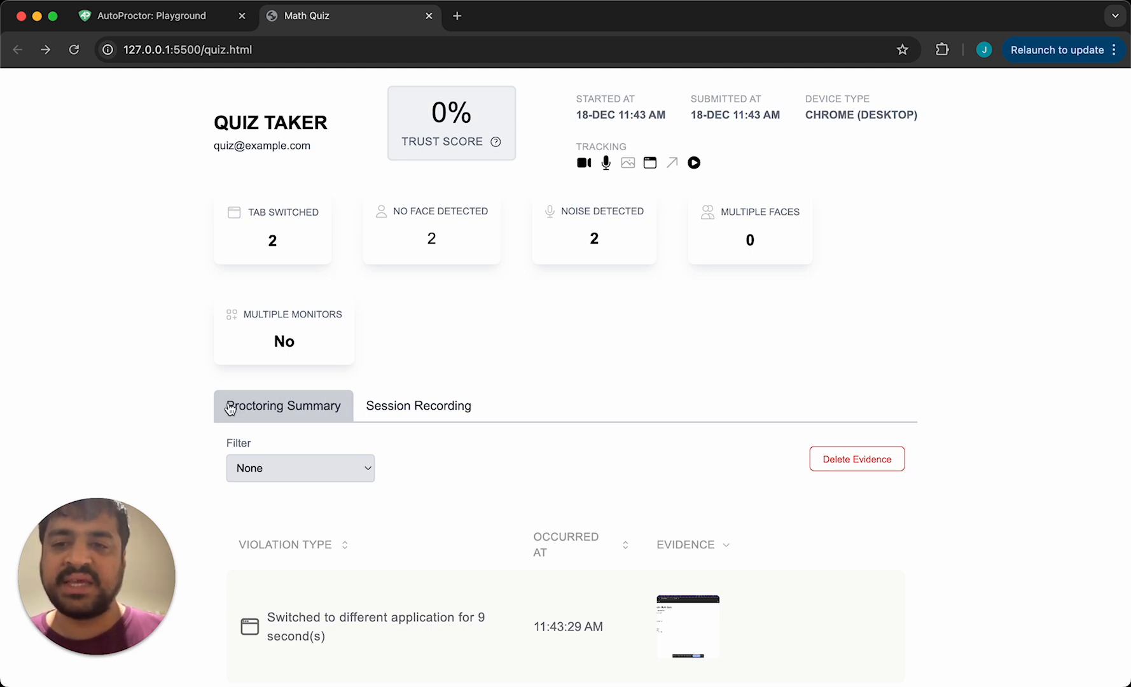
{"action": "mouse_move", "coordinate": [243, 398]}
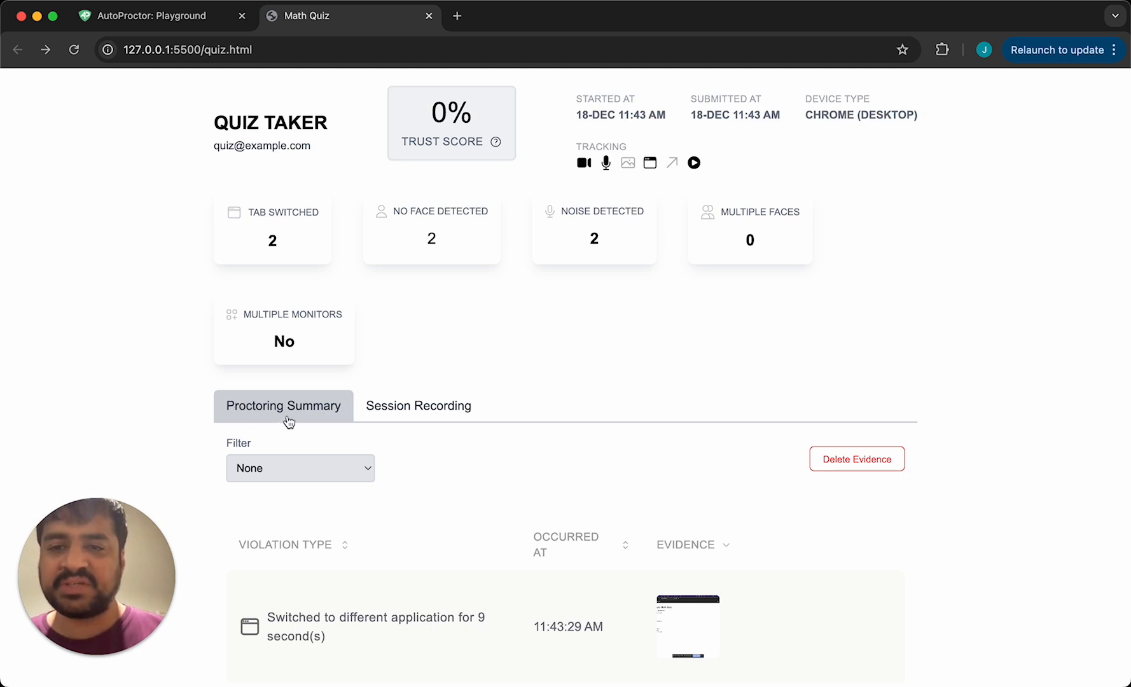
{"action": "scroll", "scroll_direction": "up", "scroll_amount": 3}
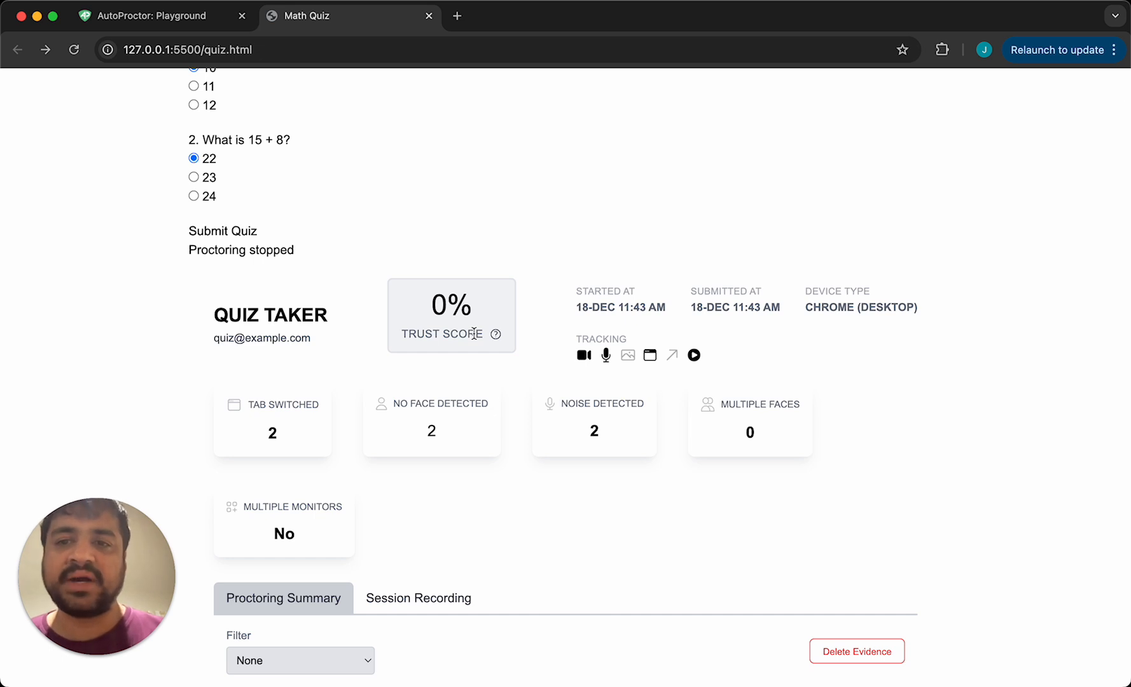
{"action": "mouse_move", "coordinate": [519, 382]}
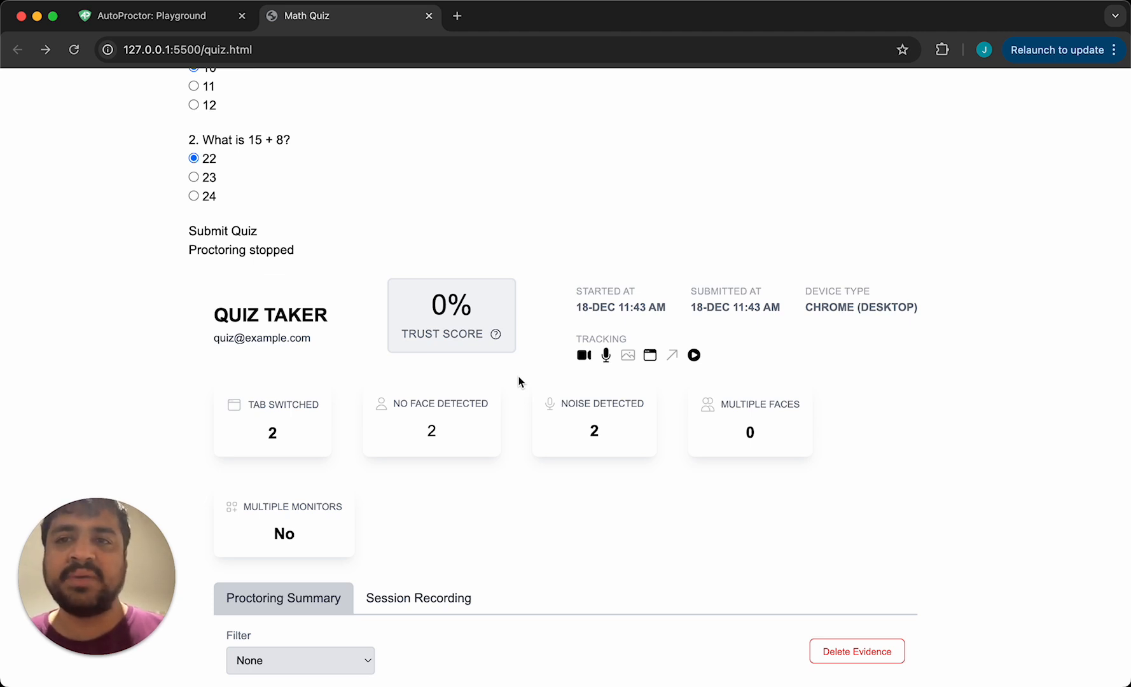
{"action": "left_click", "coordinate": [145, 16]}
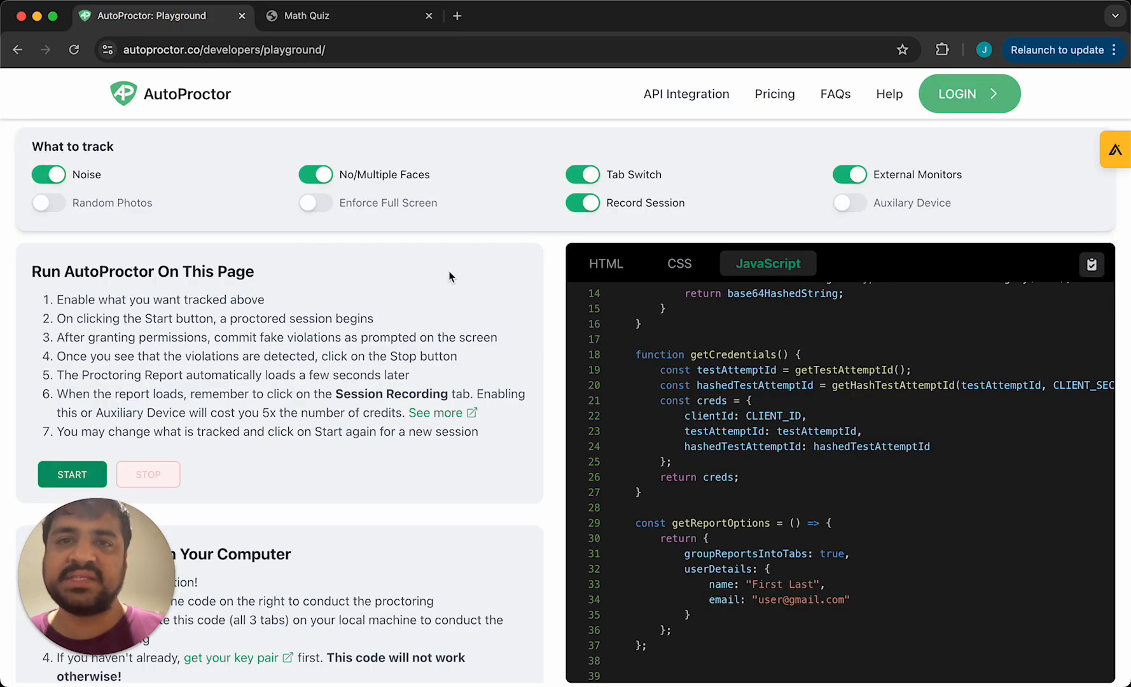